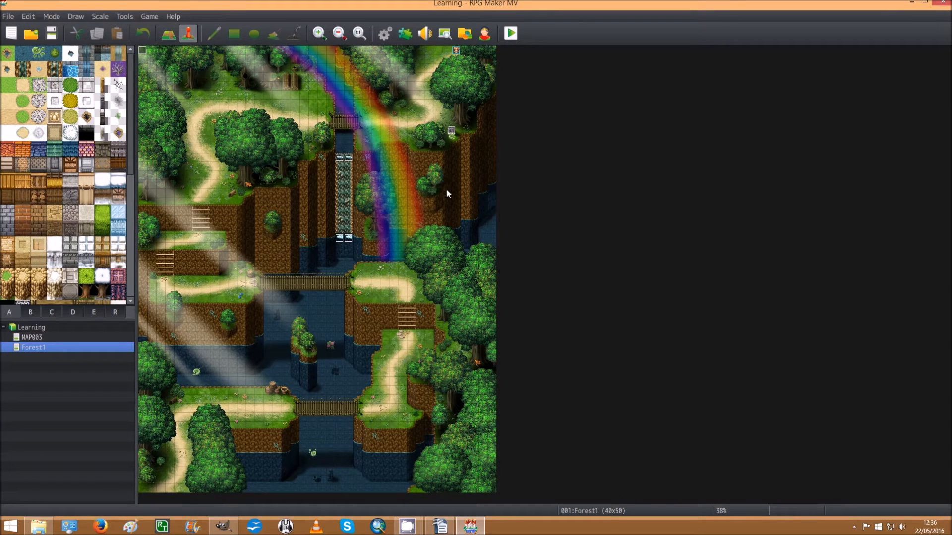
{"action": "mouse_move", "coordinate": [422, 187]}
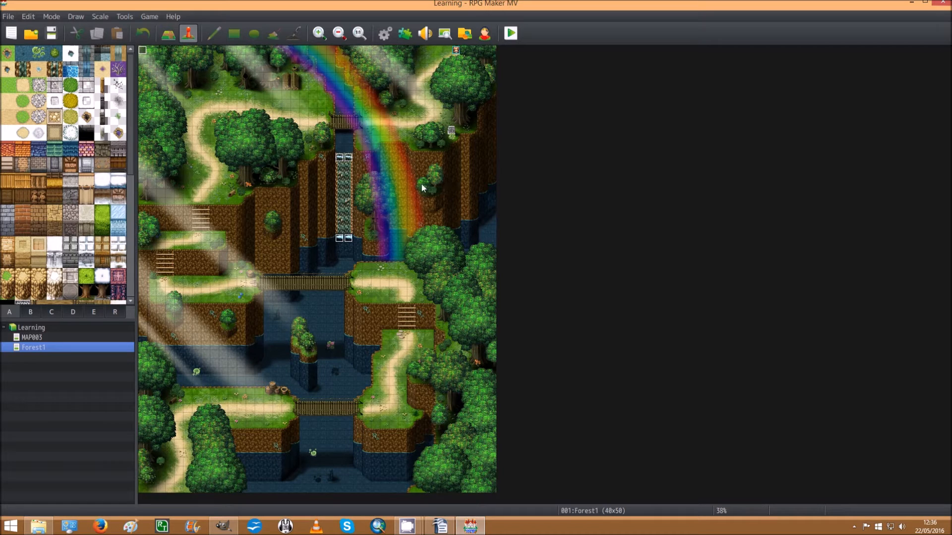
{"action": "mouse_move", "coordinate": [443, 206]}
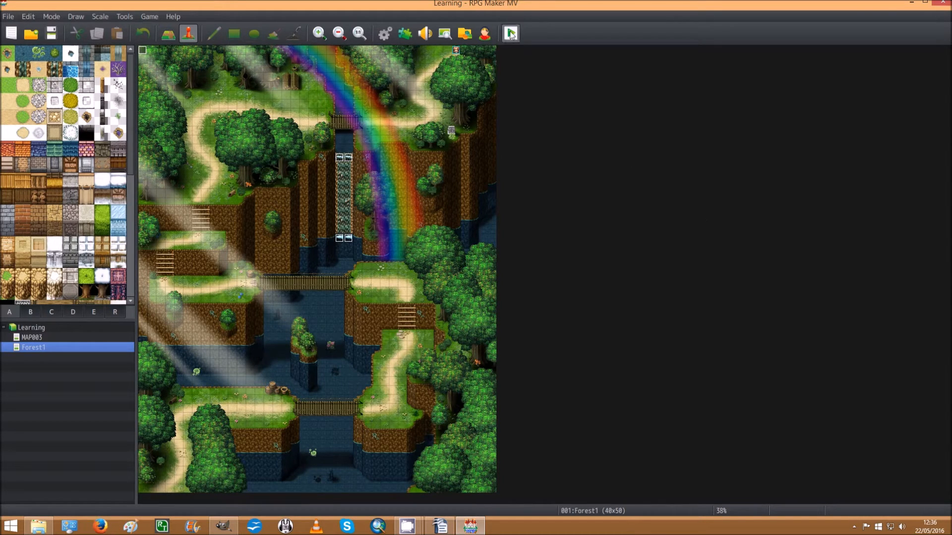
Launch a playtest of the Forest1 map to preview the rainbow overlay.
{"action": "left_click", "coordinate": [425, 33]}
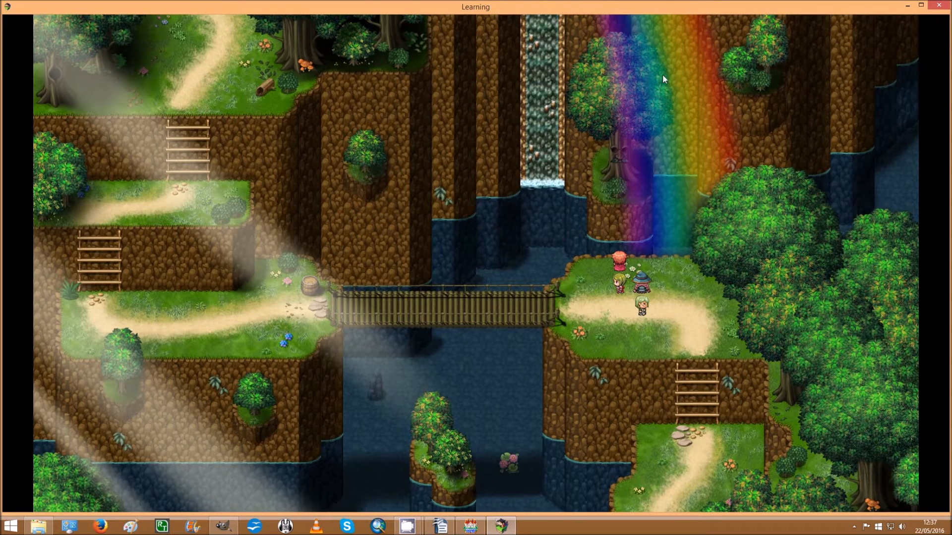
{"action": "mouse_move", "coordinate": [680, 270]}
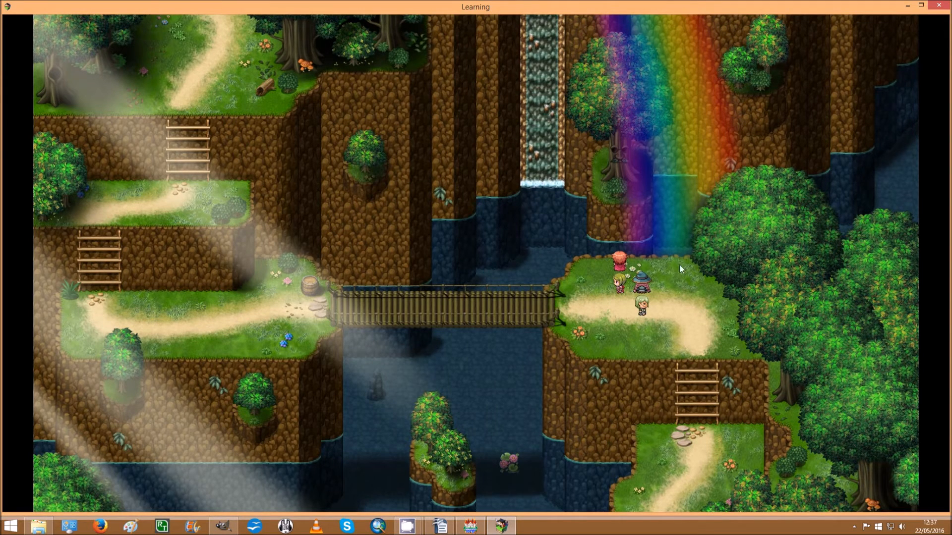
{"action": "mouse_move", "coordinate": [616, 358]}
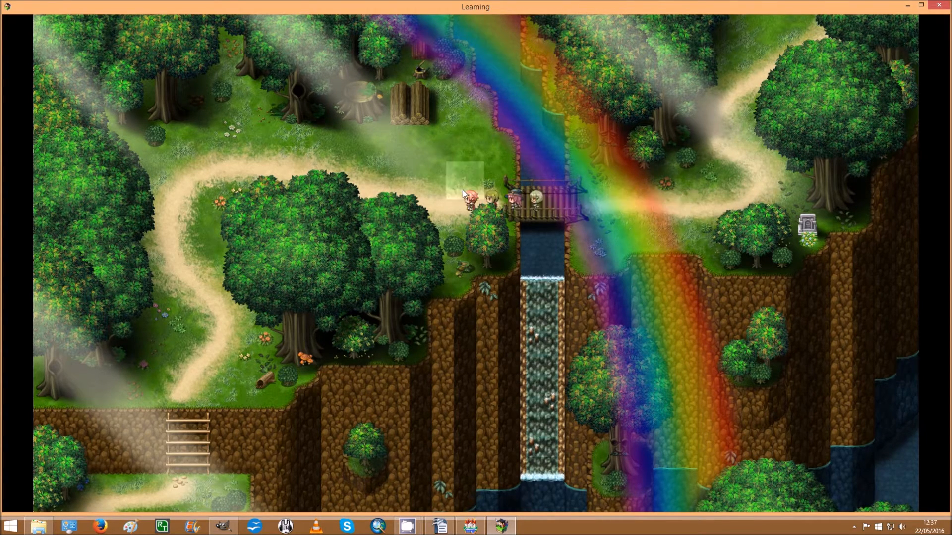
{"action": "mouse_move", "coordinate": [663, 205]}
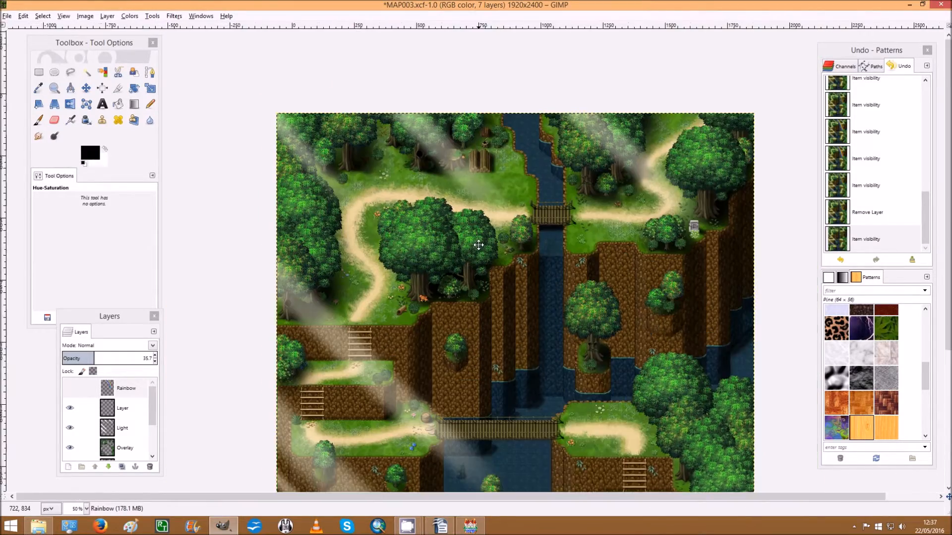
Add a transparent-fill layer named Rainbow above the hidden Rainbow layer.
{"action": "scroll", "scroll_direction": "down", "scroll_amount": 3}
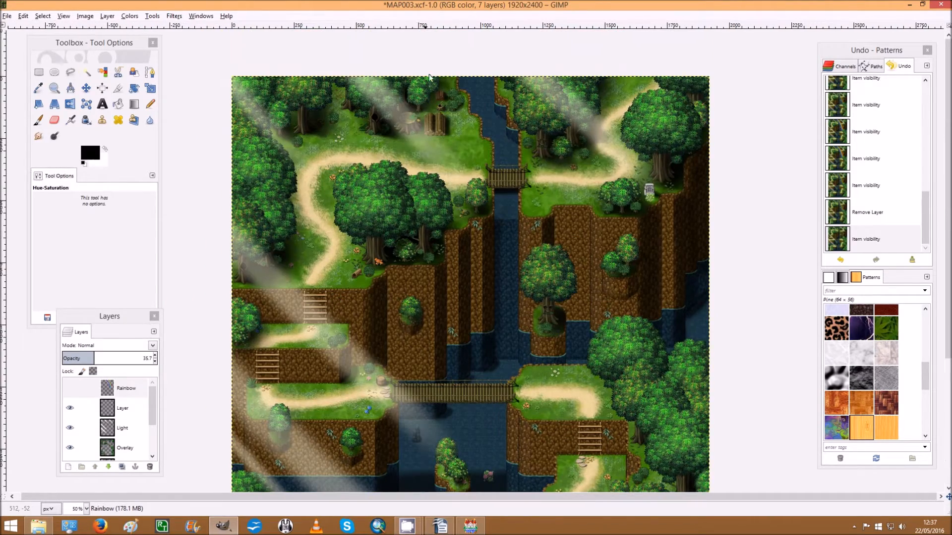
{"action": "left_click", "coordinate": [125, 387]}
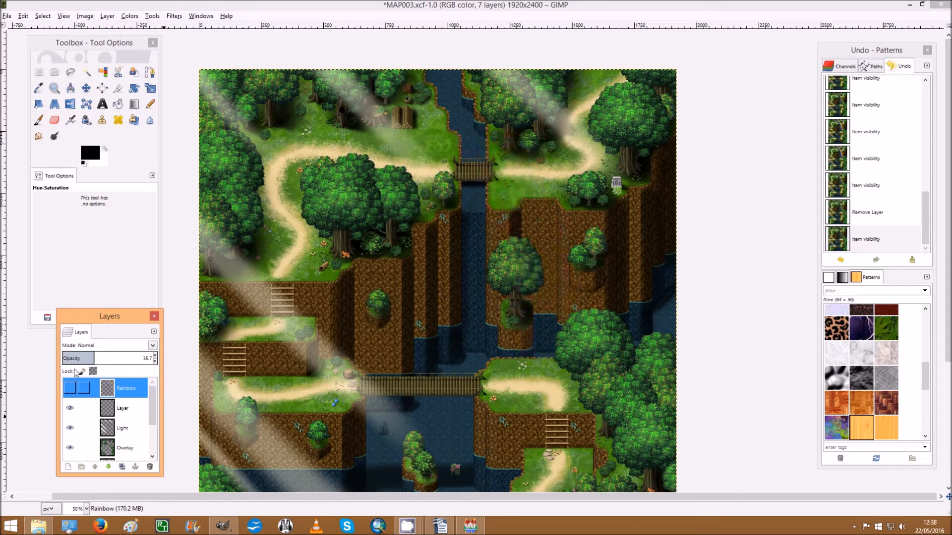
{"action": "left_click", "coordinate": [126, 387]}
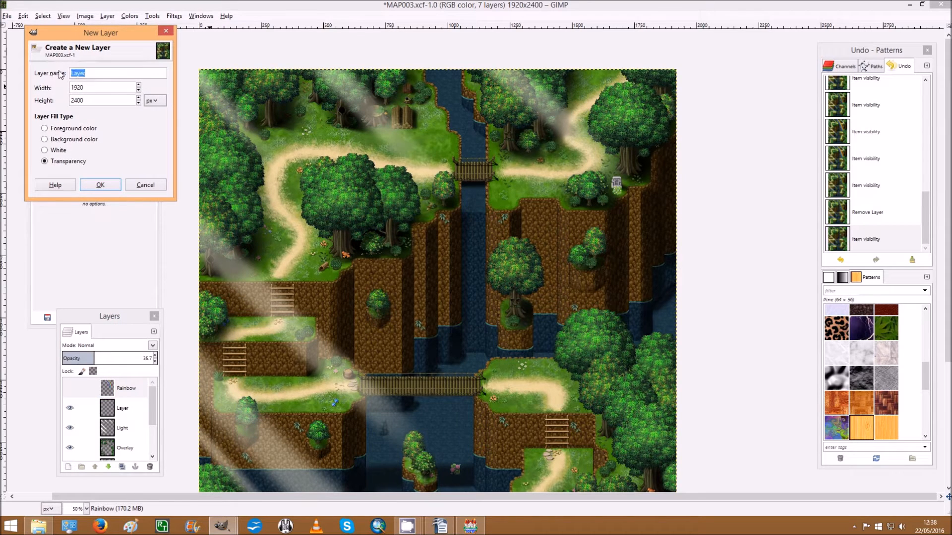
{"action": "type", "text": "Rainbow"}
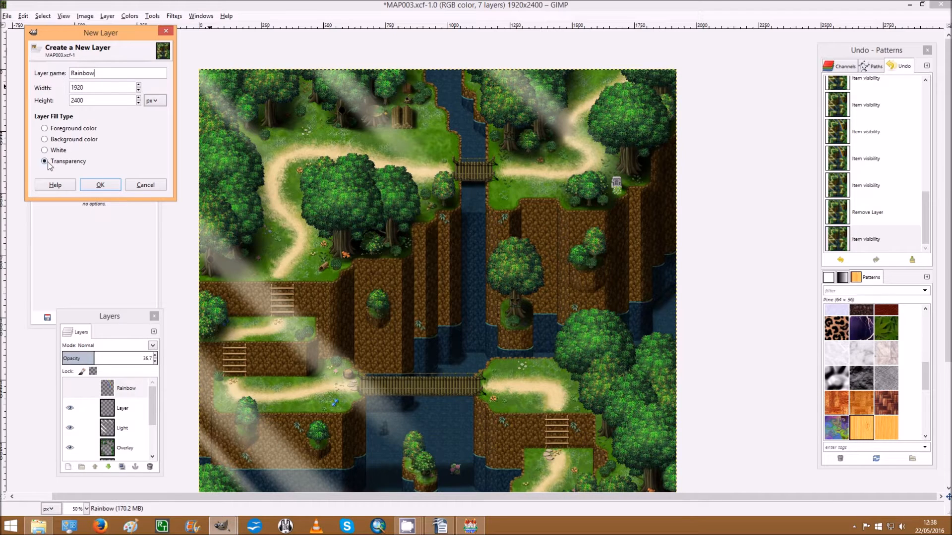
{"action": "left_click", "coordinate": [100, 185]}
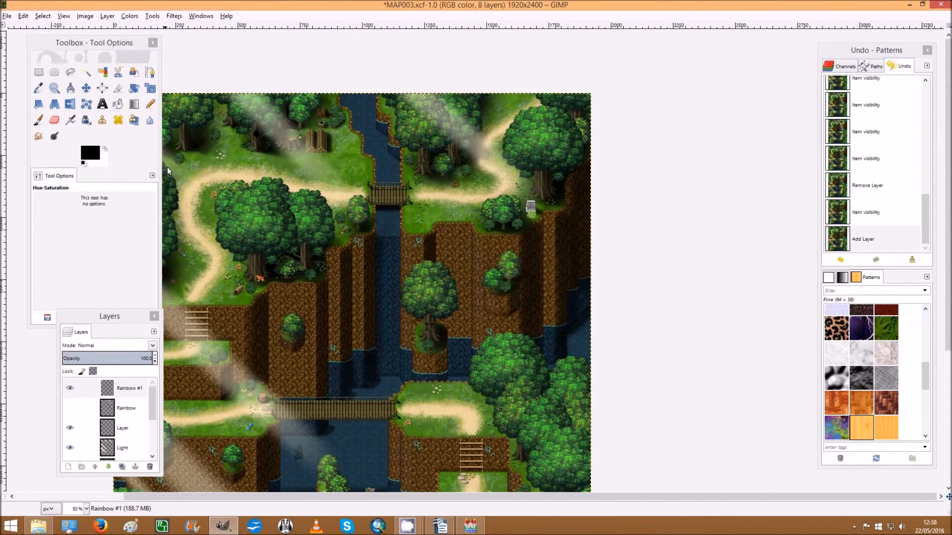
Select the Paintbrush and set the foreground colour to vivid purple 9c00ff.
{"action": "left_click", "coordinate": [37, 120]}
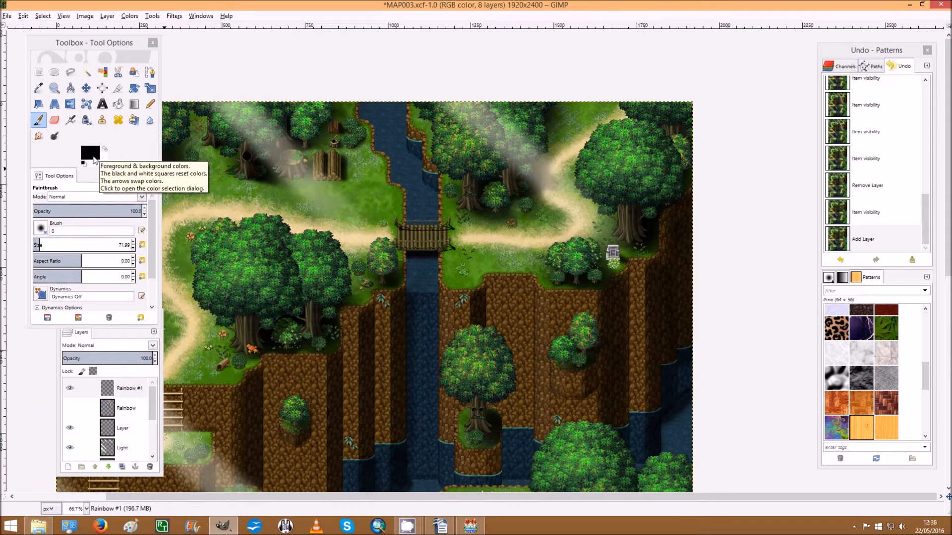
{"action": "left_click", "coordinate": [90, 150]}
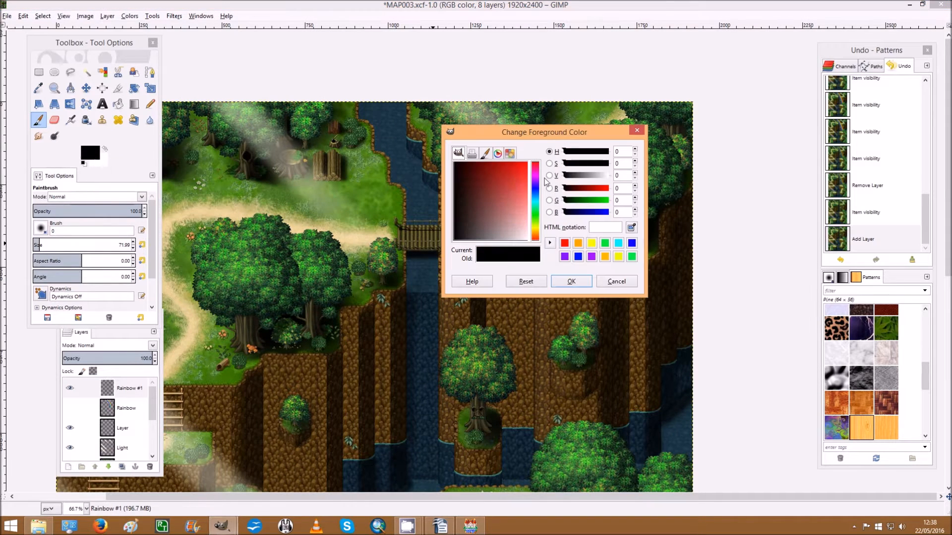
{"action": "left_click", "coordinate": [536, 179]}
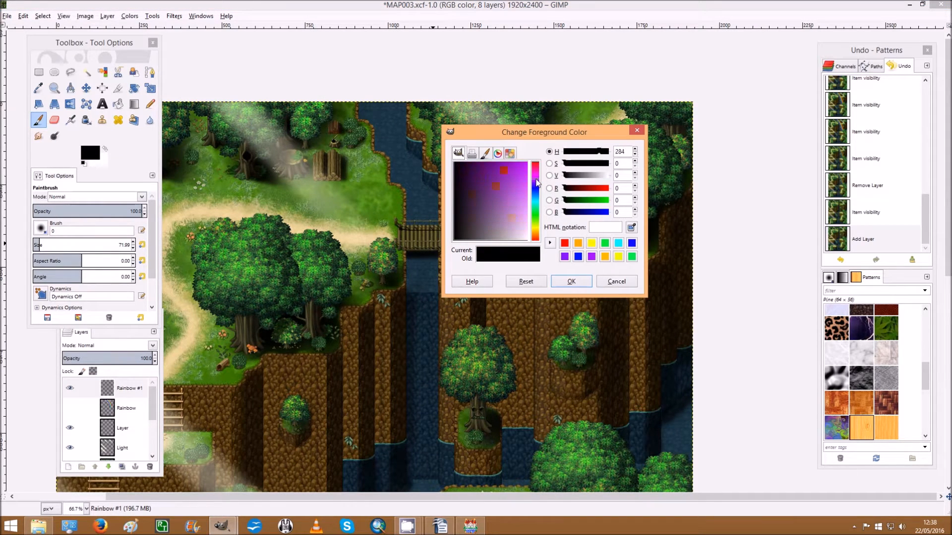
{"action": "left_click", "coordinate": [535, 164]}
{"action": "type", "text": "9c00ff"}
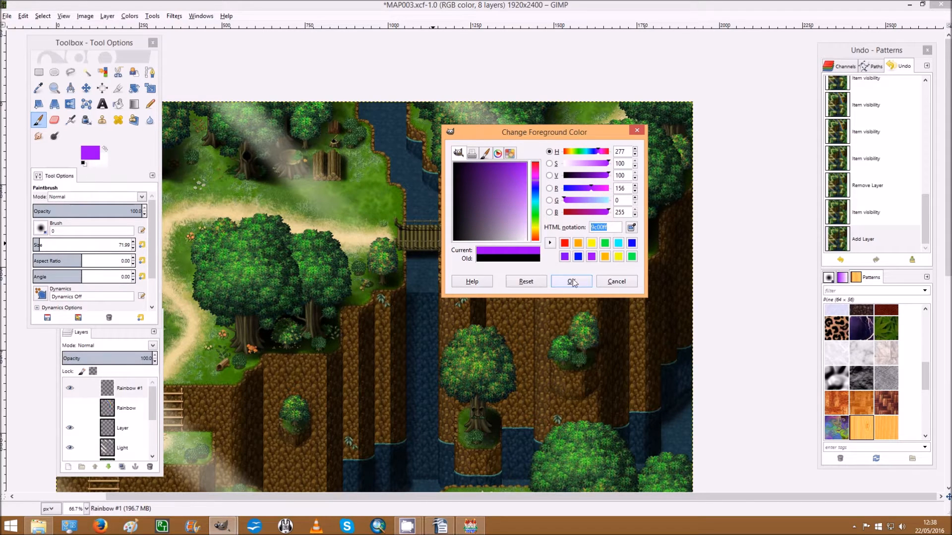
{"action": "left_click", "coordinate": [570, 281]}
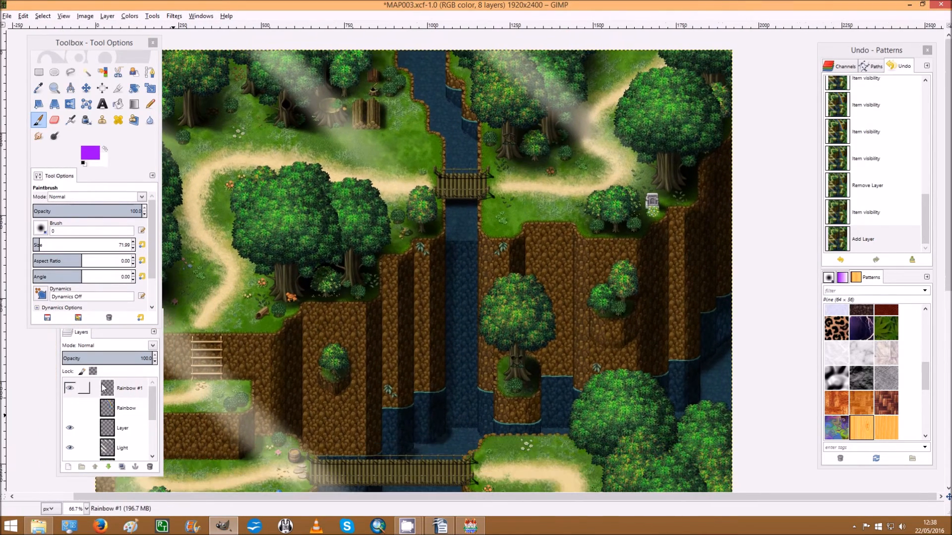
Briefly show the old Rainbow layer for reference, then hide it again.
{"action": "left_click", "coordinate": [69, 387]}
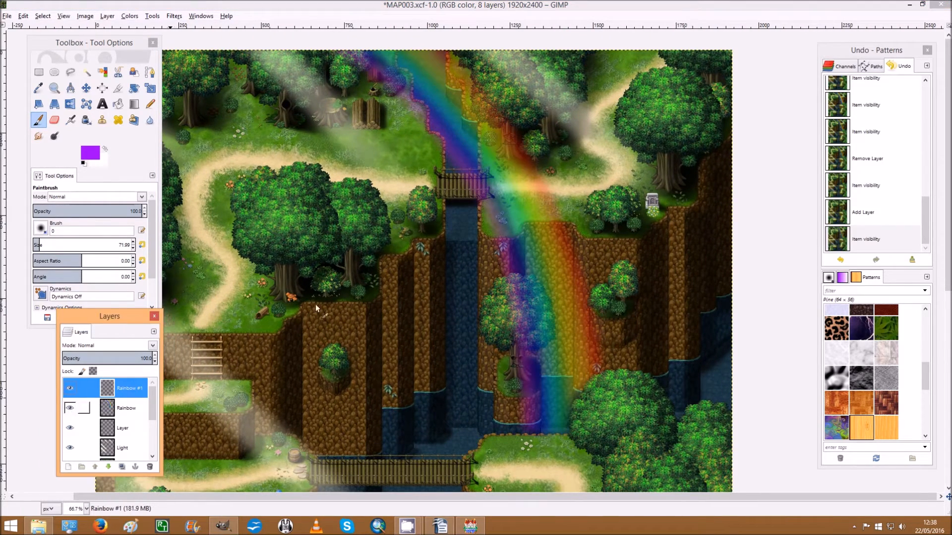
{"action": "mouse_move", "coordinate": [431, 143]}
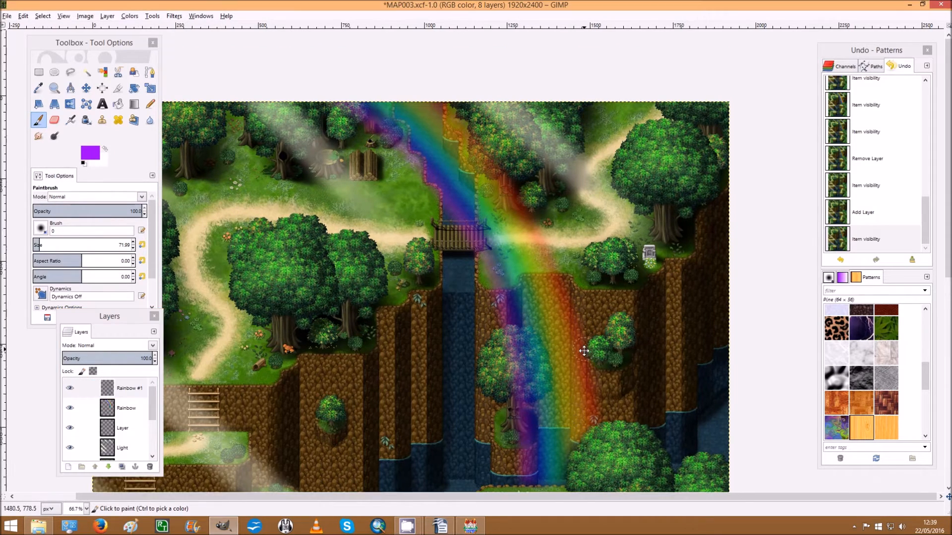
{"action": "scroll", "scroll_direction": "down", "scroll_amount": 3}
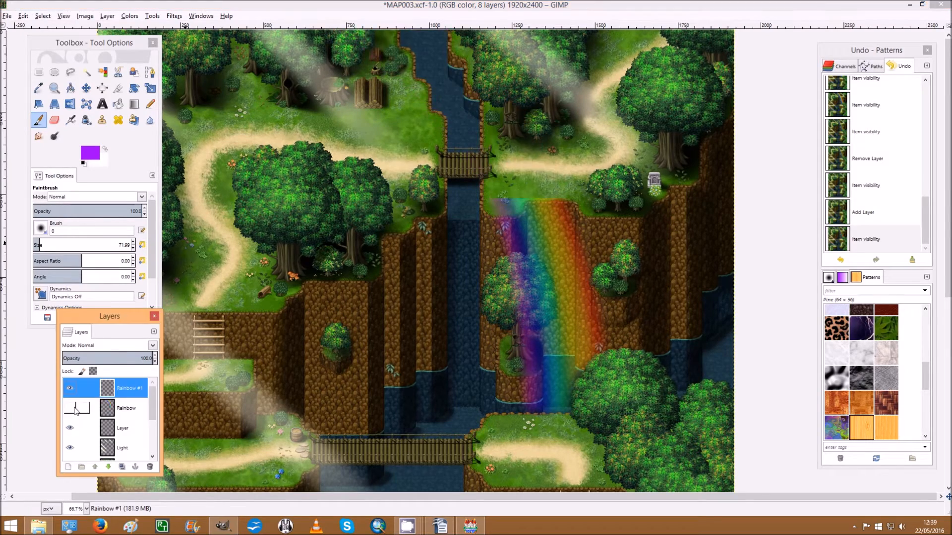
{"action": "left_click", "coordinate": [70, 387]}
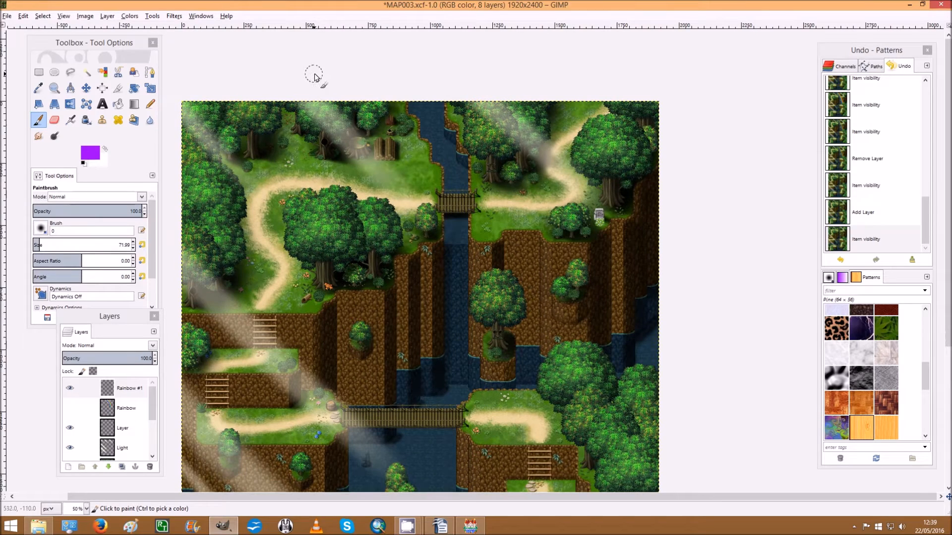
{"action": "mouse_move", "coordinate": [478, 248]}
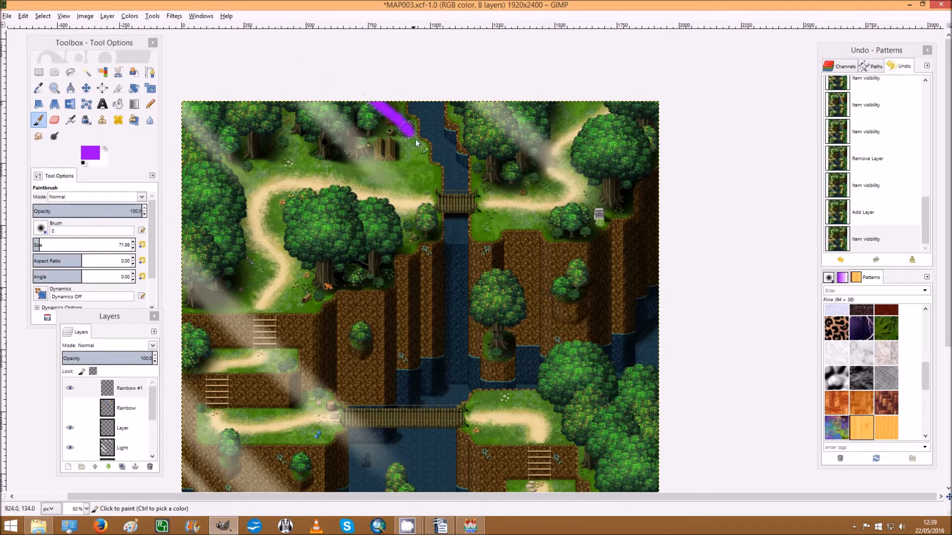
Paint a thick purple arc from the top edge past the bridge down to the river.
{"action": "left_click_drag", "start_coordinate": [401, 128], "coordinate": [504, 337]}
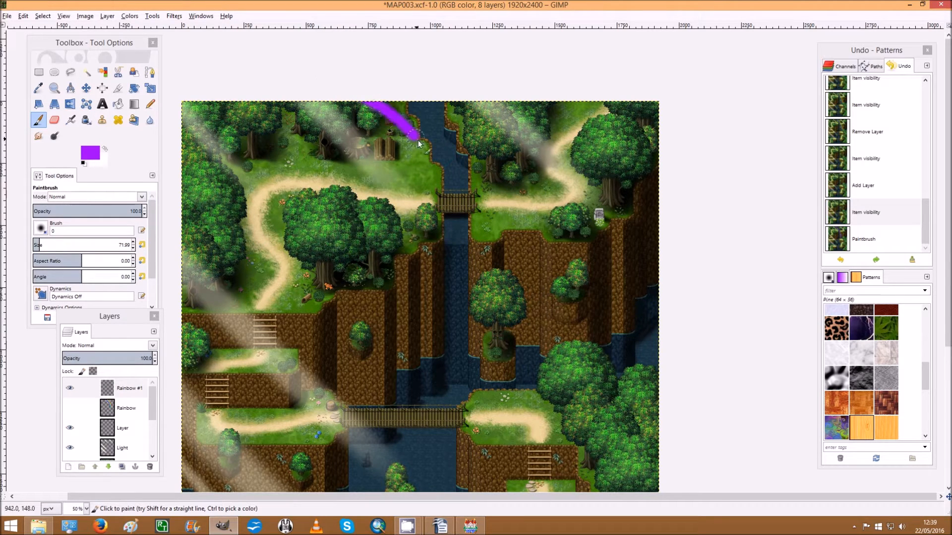
{"action": "left_click_drag", "start_coordinate": [413, 134], "coordinate": [480, 251]}
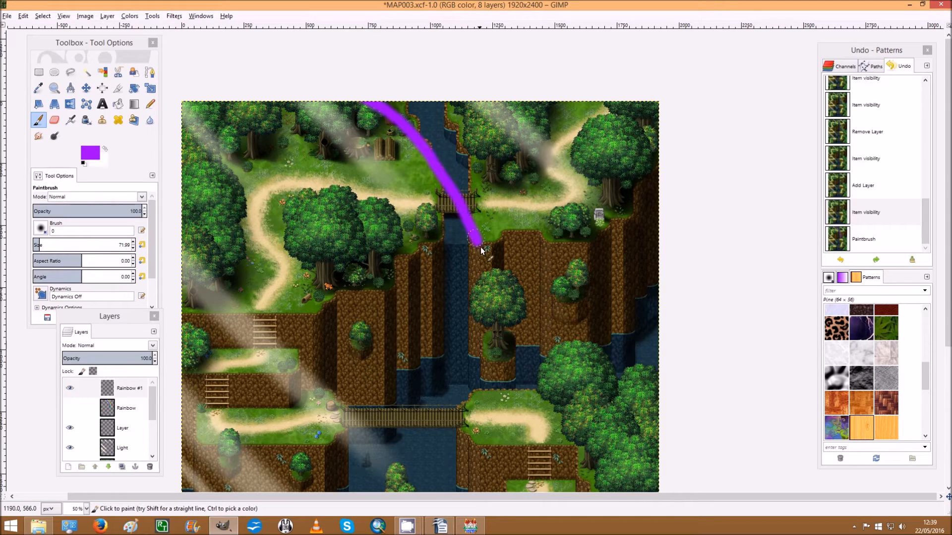
{"action": "left_click_drag", "start_coordinate": [476, 240], "coordinate": [516, 364]}
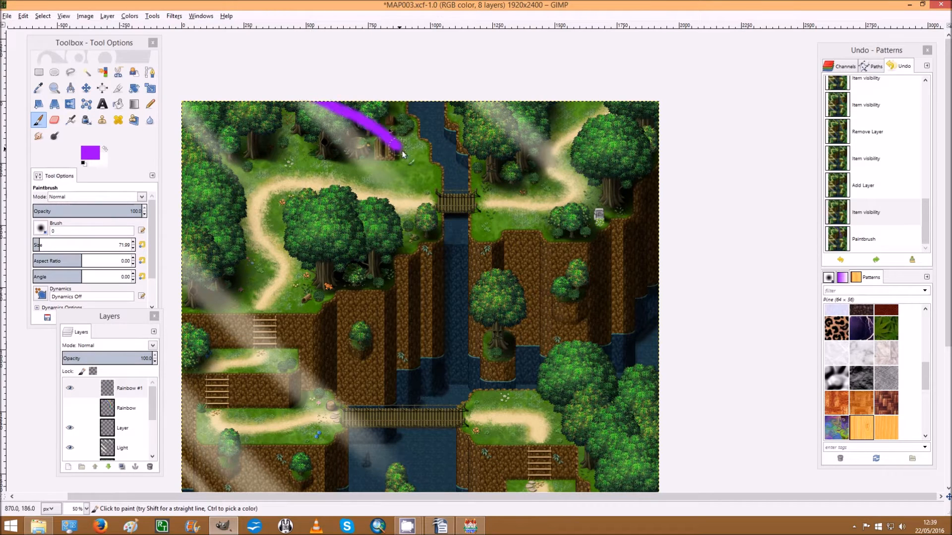
{"action": "left_click_drag", "start_coordinate": [395, 143], "coordinate": [455, 225]}
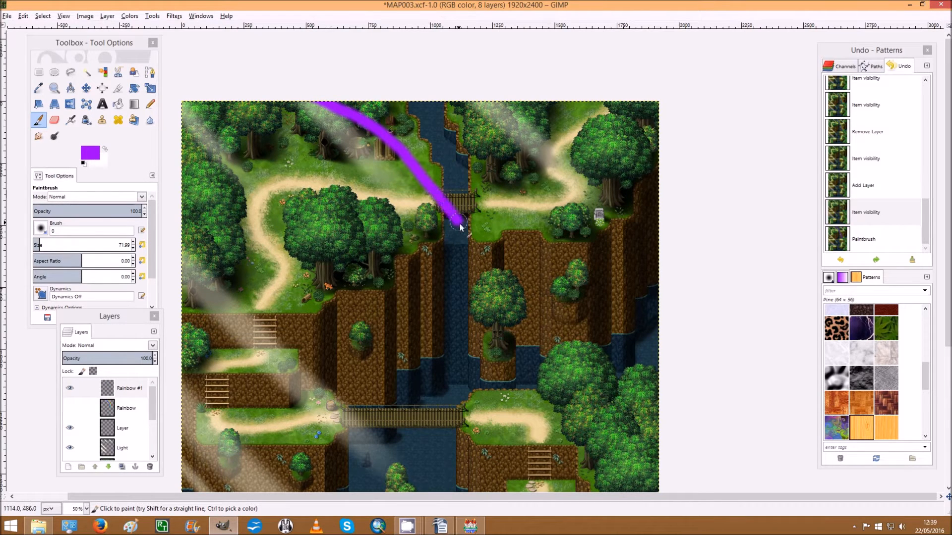
{"action": "left_click_drag", "start_coordinate": [453, 221], "coordinate": [516, 337]}
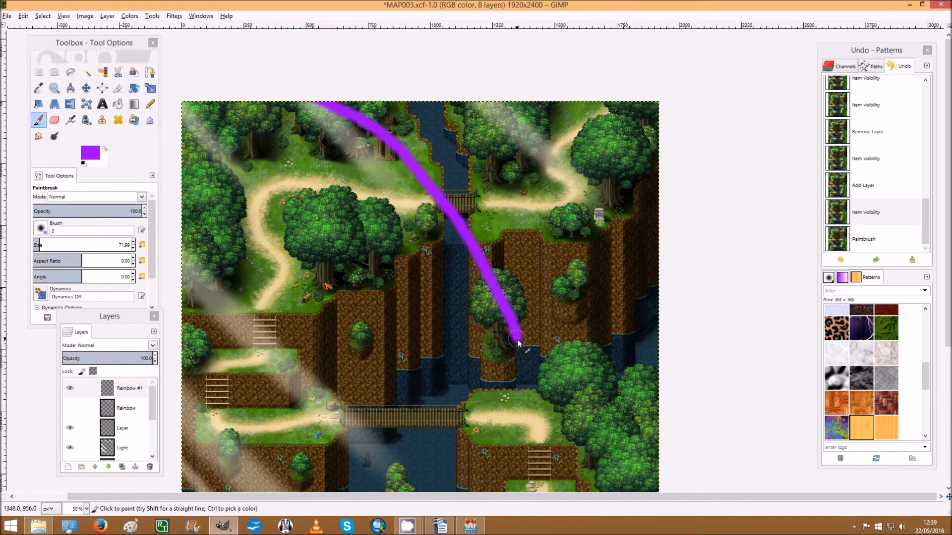
{"action": "left_click_drag", "start_coordinate": [516, 340], "coordinate": [529, 379]}
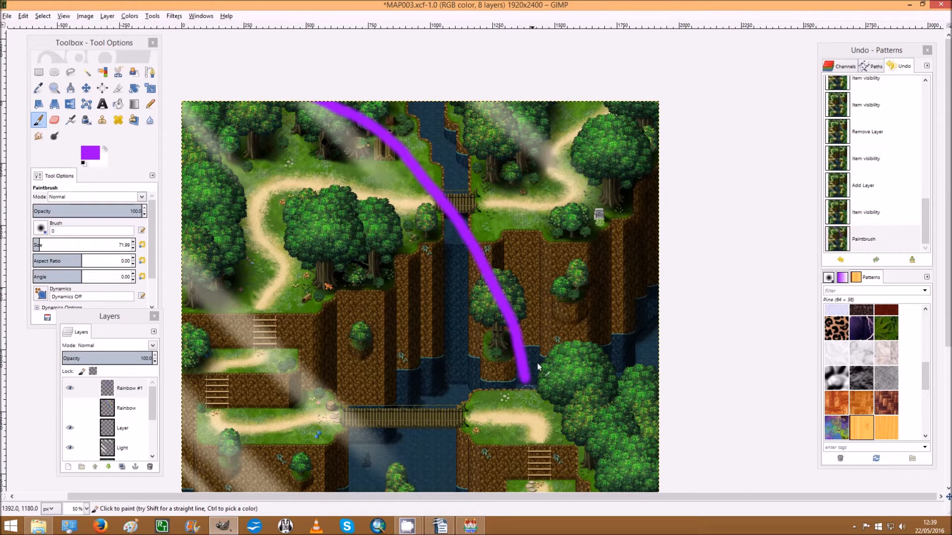
{"action": "mouse_move", "coordinate": [497, 354]}
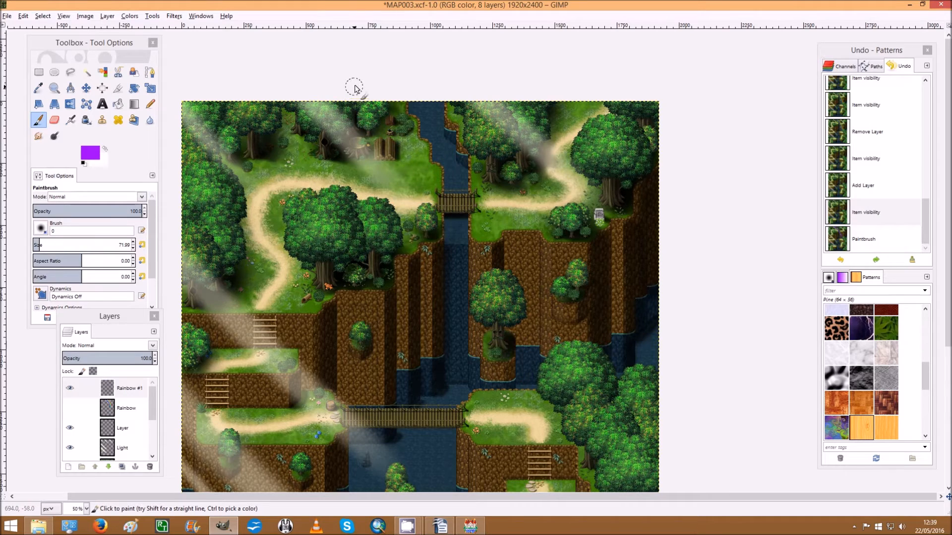
{"action": "left_click_drag", "start_coordinate": [354, 85], "coordinate": [428, 154]}
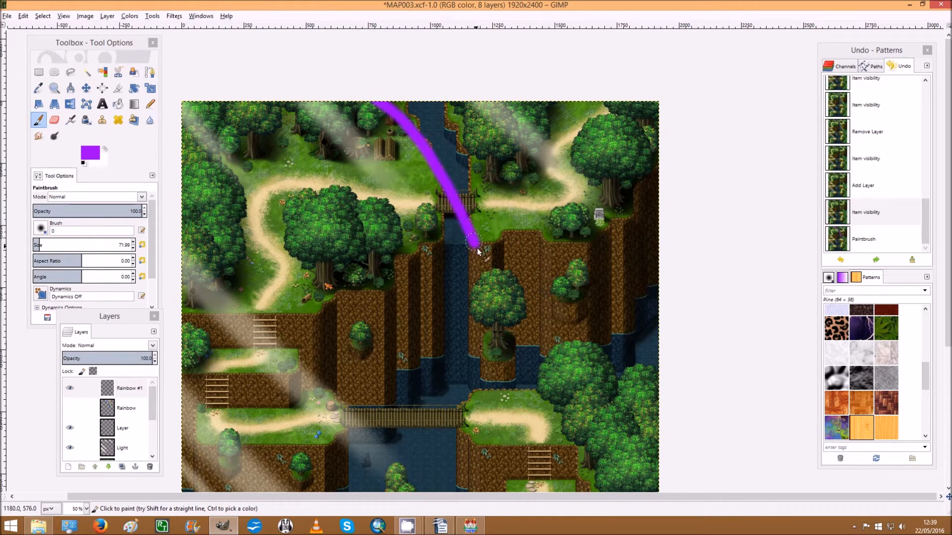
{"action": "left_click_drag", "start_coordinate": [476, 243], "coordinate": [509, 344]}
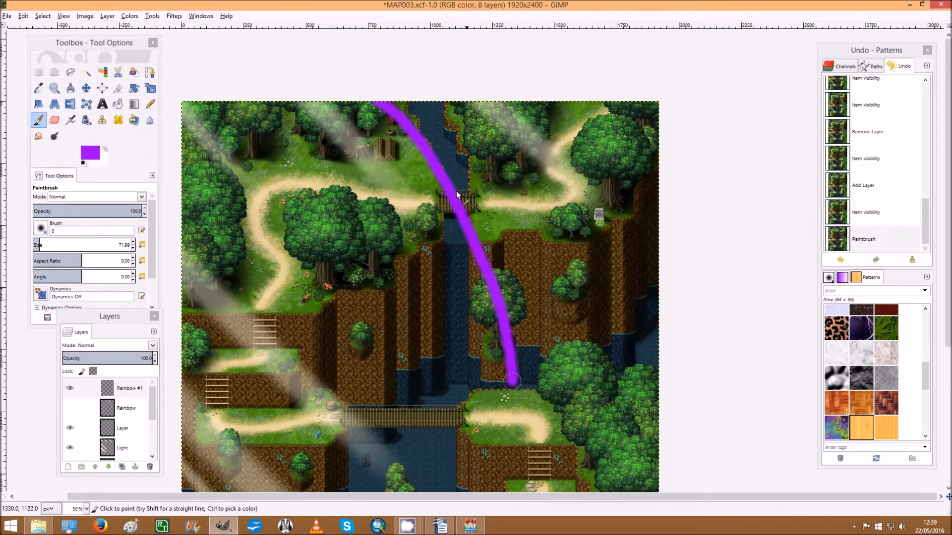
{"action": "left_click", "coordinate": [89, 154]}
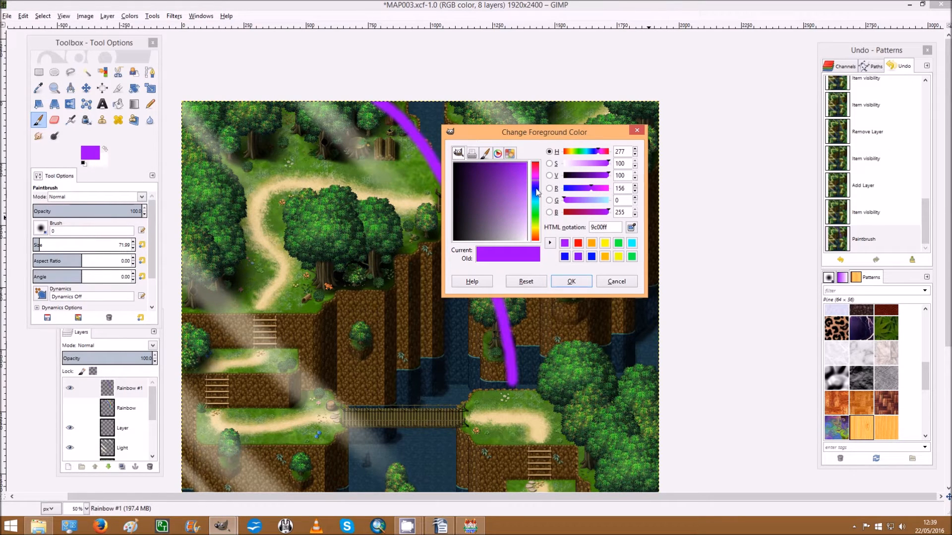
Set the foreground colour to bright blue 1200ff.
{"action": "left_click", "coordinate": [523, 176]}
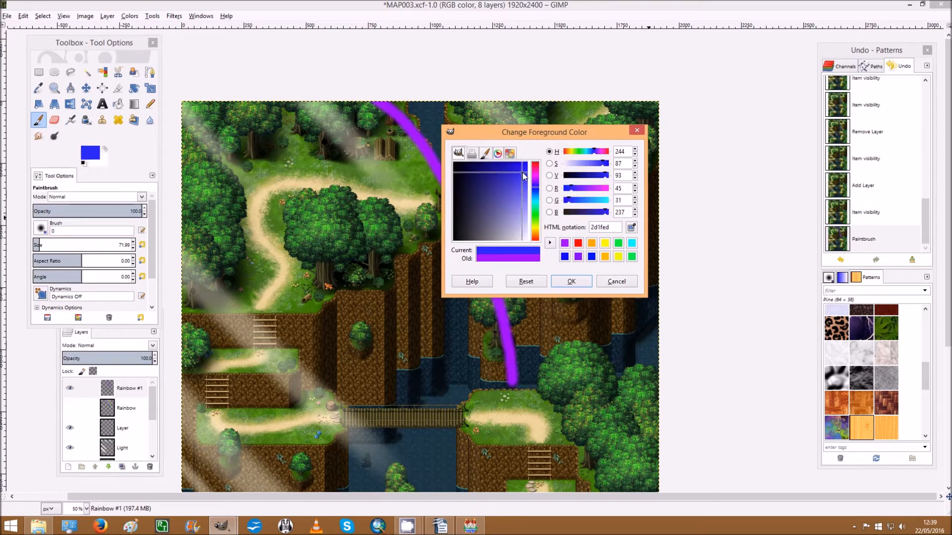
{"action": "left_click", "coordinate": [522, 176]}
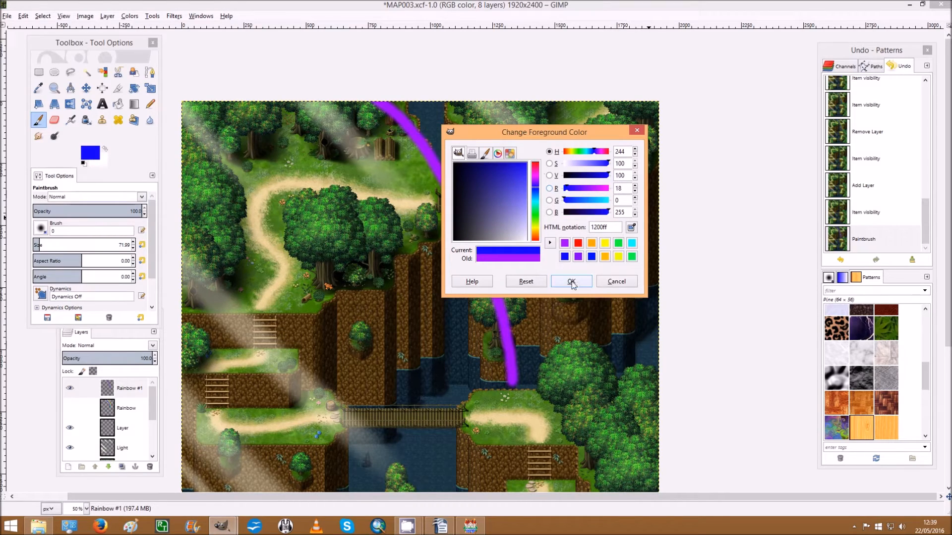
{"action": "left_click", "coordinate": [570, 281]}
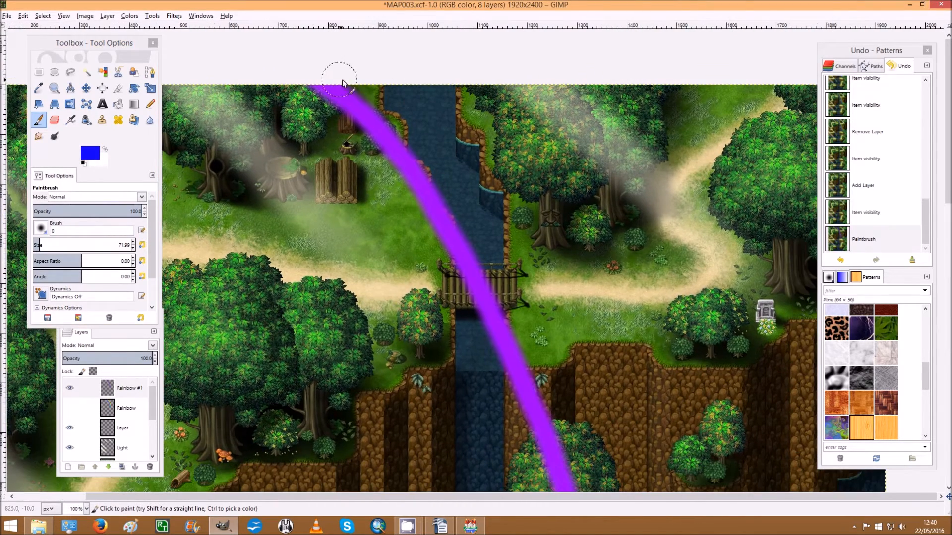
{"action": "mouse_move", "coordinate": [333, 67]}
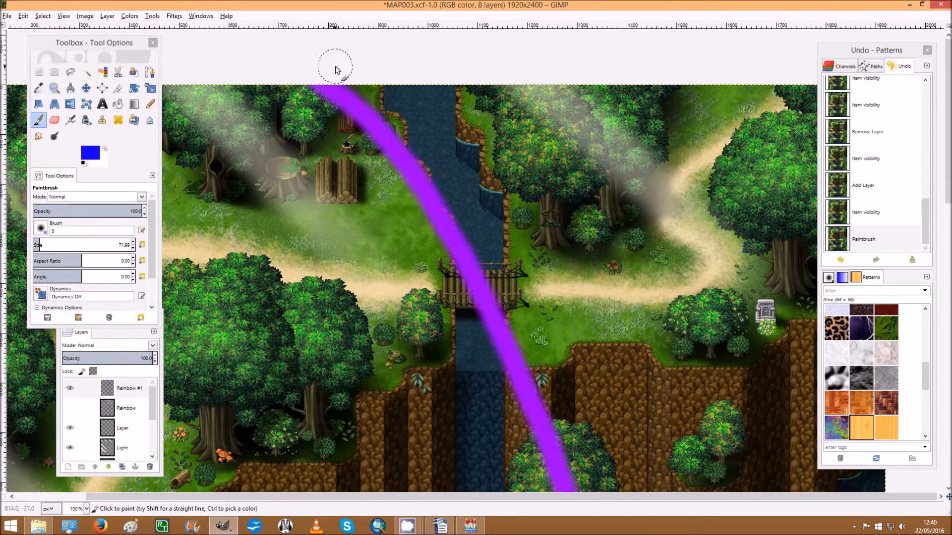
{"action": "mouse_move", "coordinate": [332, 69]}
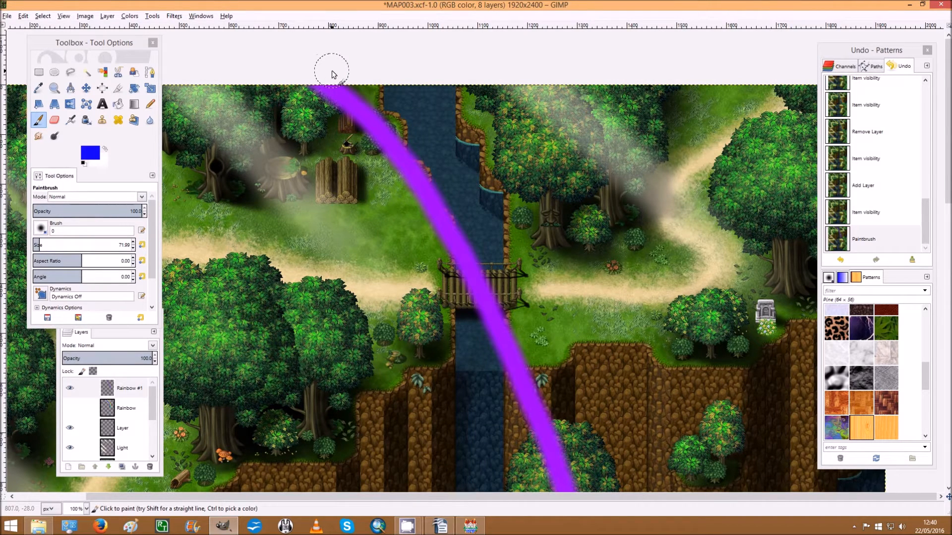
{"action": "mouse_move", "coordinate": [348, 82]}
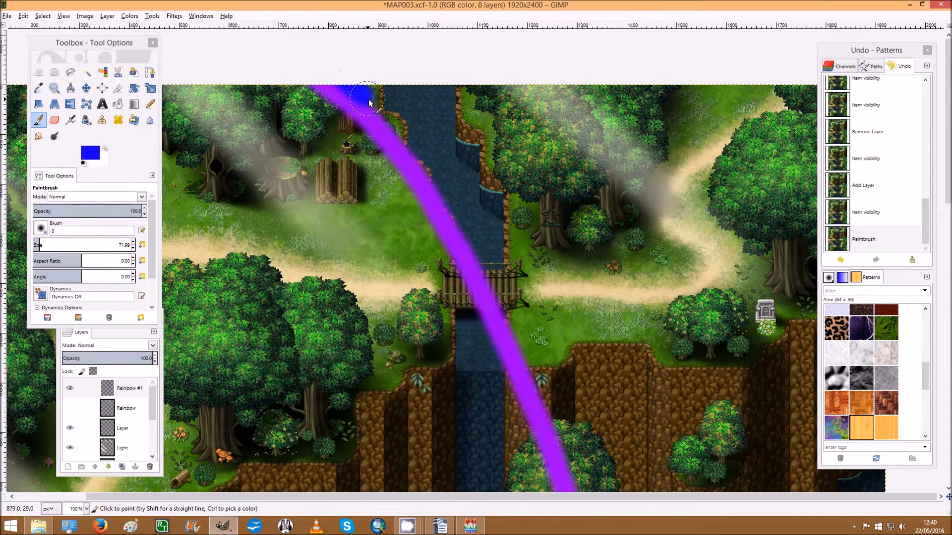
Paint a blue band beside the purple arc from the map top down to the grass.
{"action": "left_click_drag", "start_coordinate": [367, 103], "coordinate": [396, 132]}
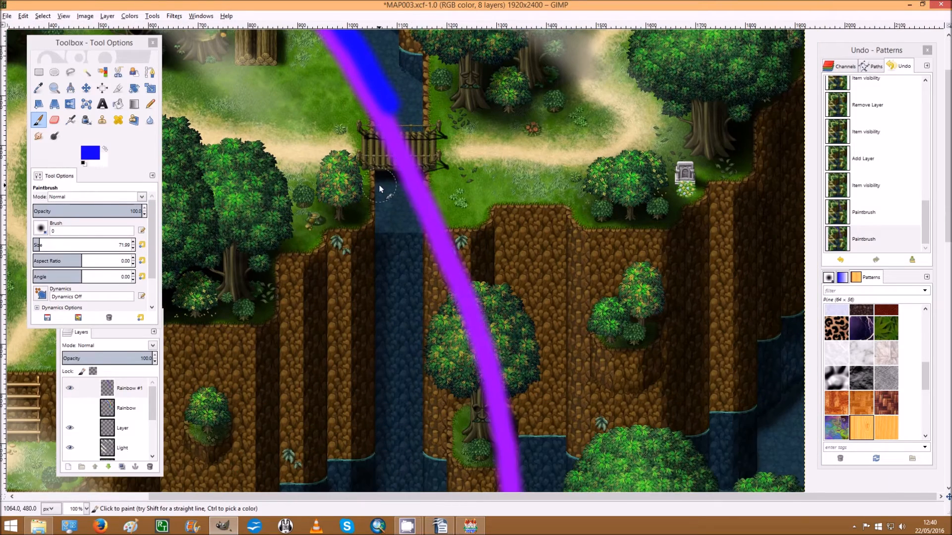
{"action": "mouse_move", "coordinate": [383, 103]}
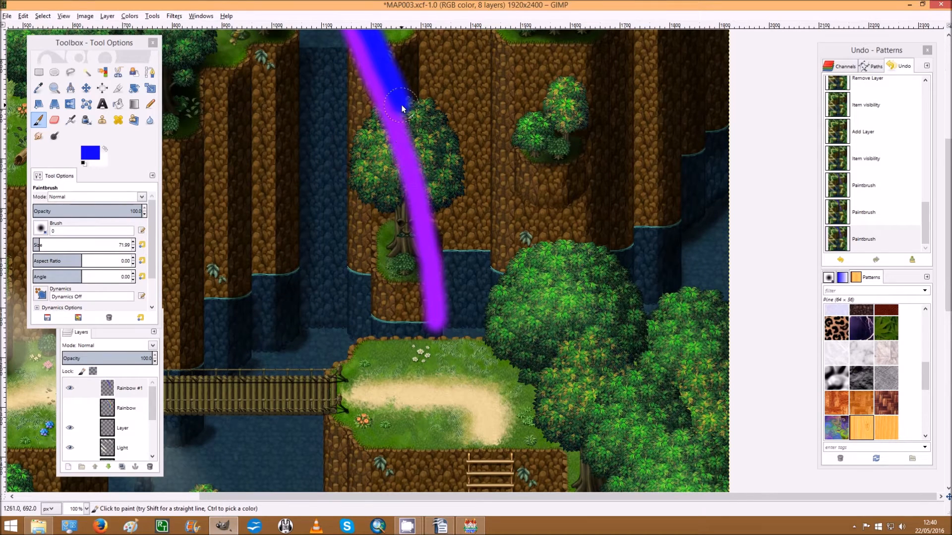
{"action": "mouse_move", "coordinate": [413, 134]}
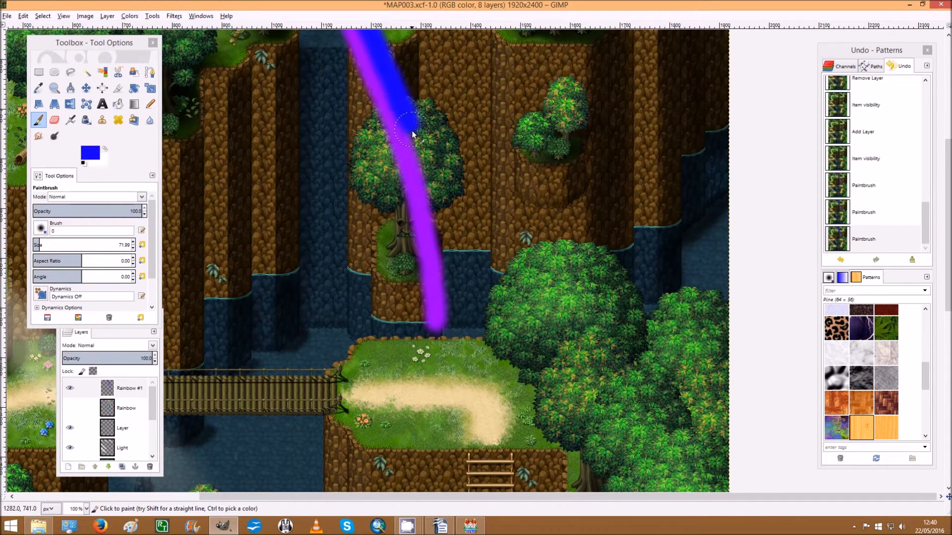
{"action": "left_click_drag", "start_coordinate": [413, 134], "coordinate": [434, 209]}
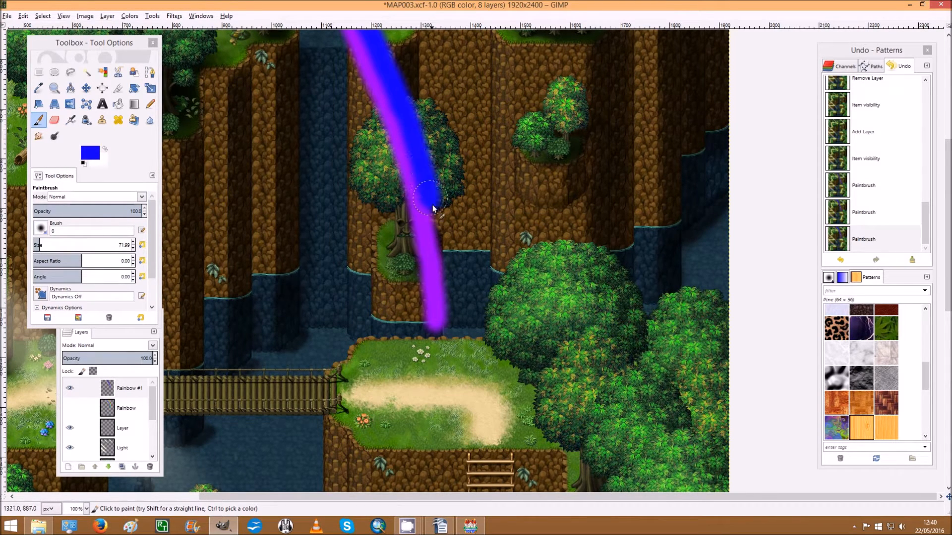
{"action": "left_click_drag", "start_coordinate": [435, 209], "coordinate": [452, 310]}
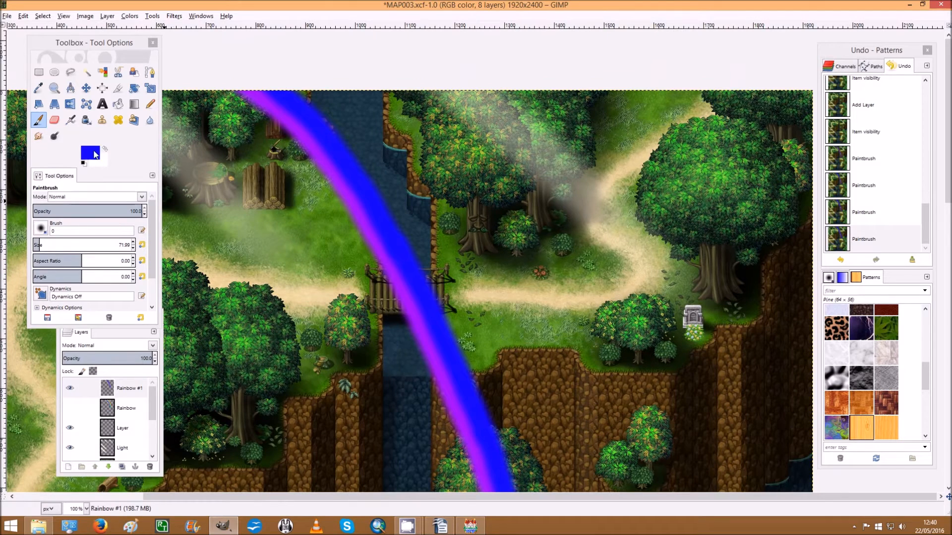
Switch the paint colour to cyan and start a cyan band beside the blue near the top.
{"action": "left_click", "coordinate": [90, 152]}
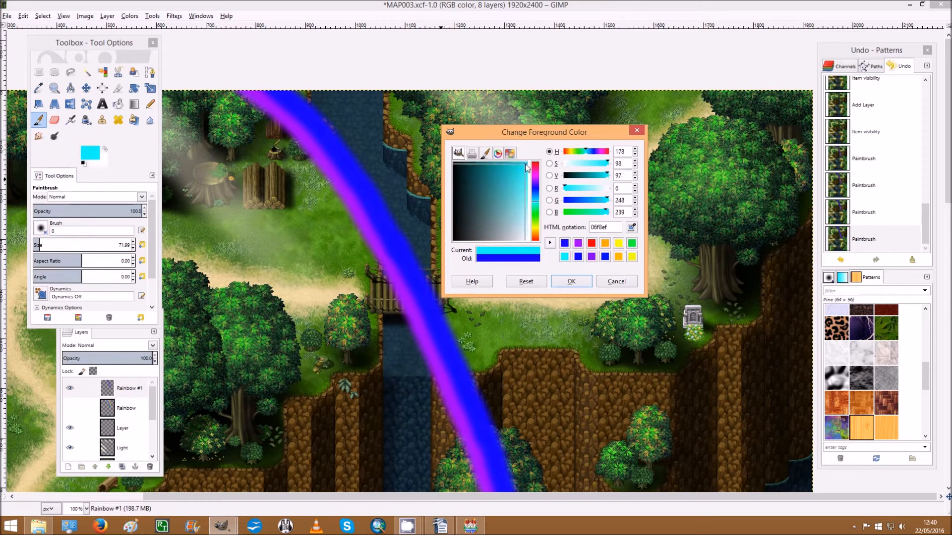
{"action": "left_click", "coordinate": [571, 281]}
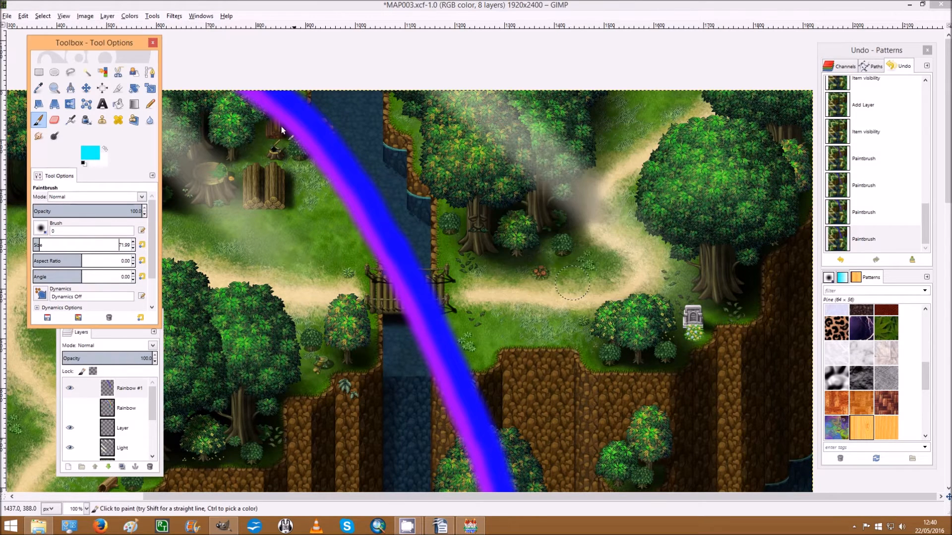
{"action": "mouse_move", "coordinate": [294, 94]}
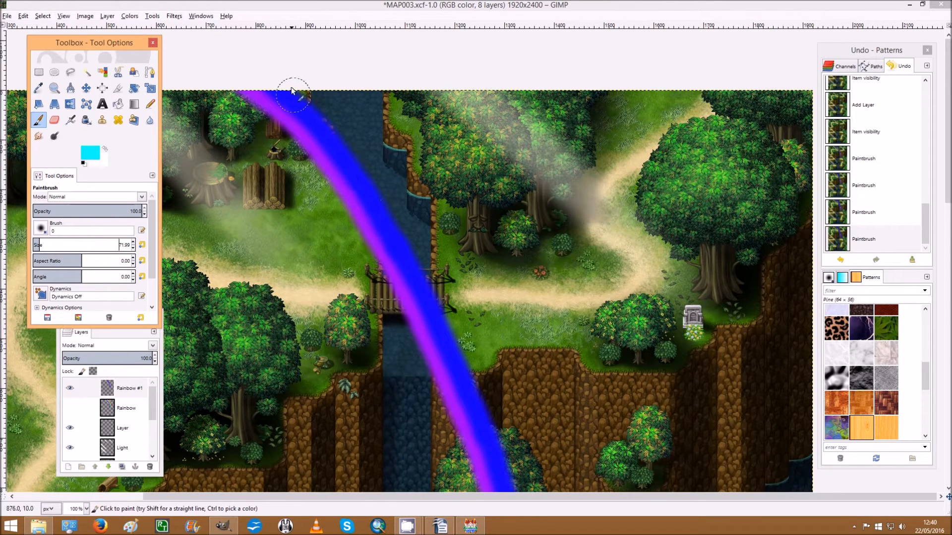
{"action": "mouse_move", "coordinate": [310, 114]}
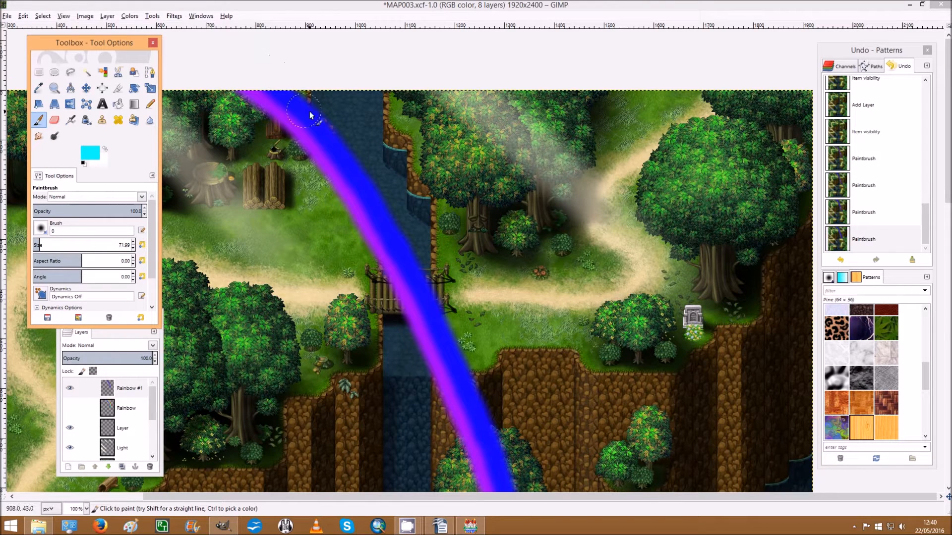
{"action": "mouse_move", "coordinate": [279, 101]}
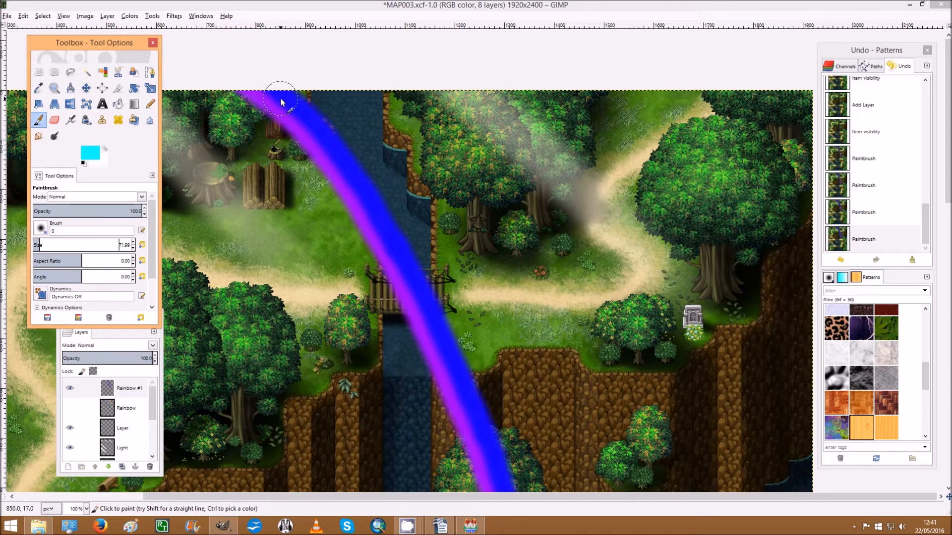
{"action": "mouse_move", "coordinate": [300, 118]}
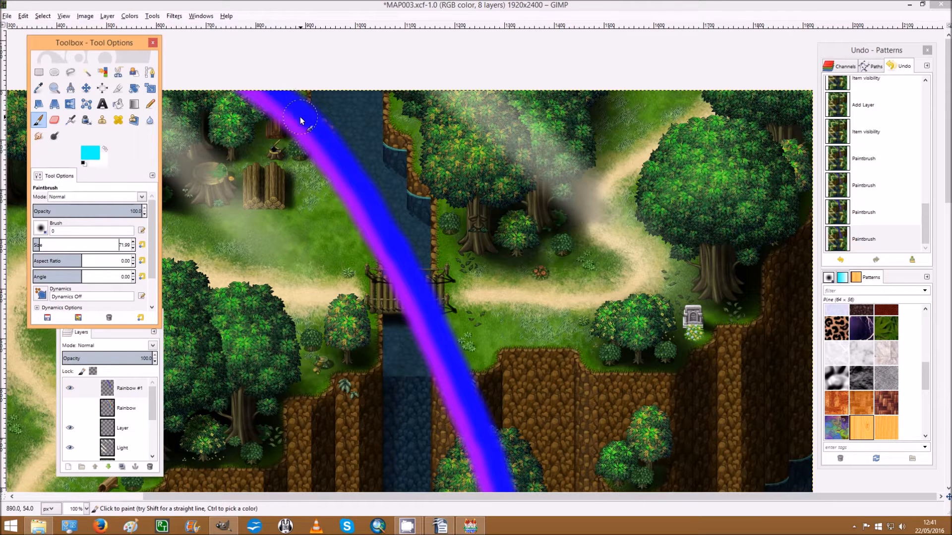
{"action": "mouse_move", "coordinate": [297, 130]}
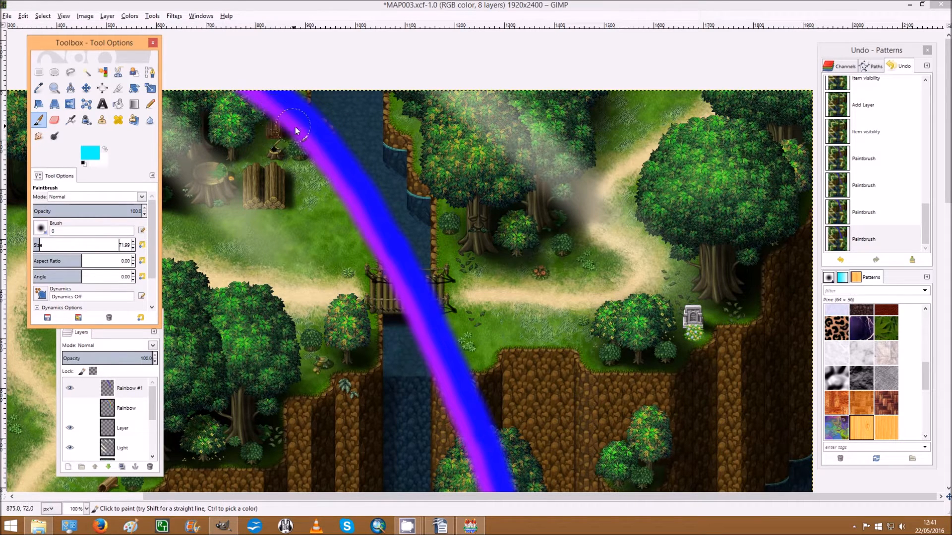
{"action": "mouse_move", "coordinate": [286, 85]}
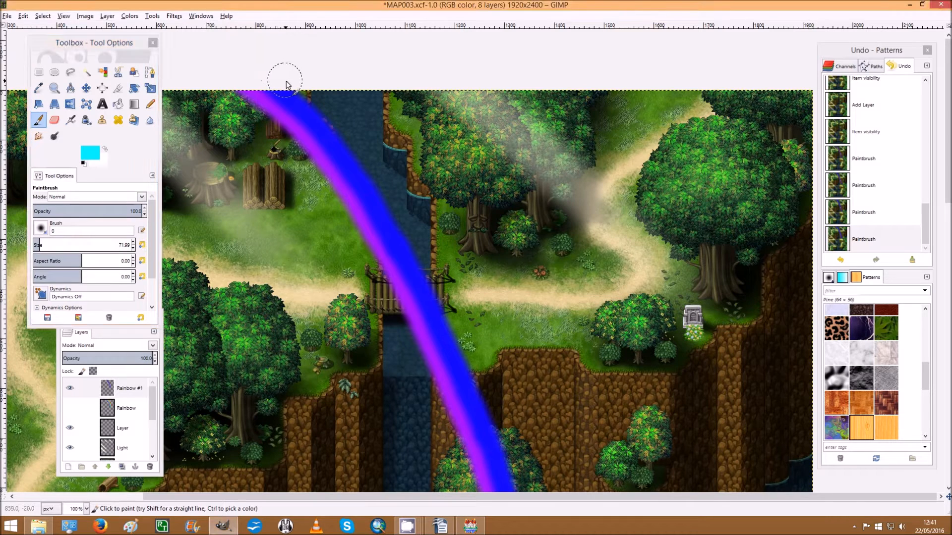
{"action": "left_click_drag", "start_coordinate": [285, 79], "coordinate": [309, 104]}
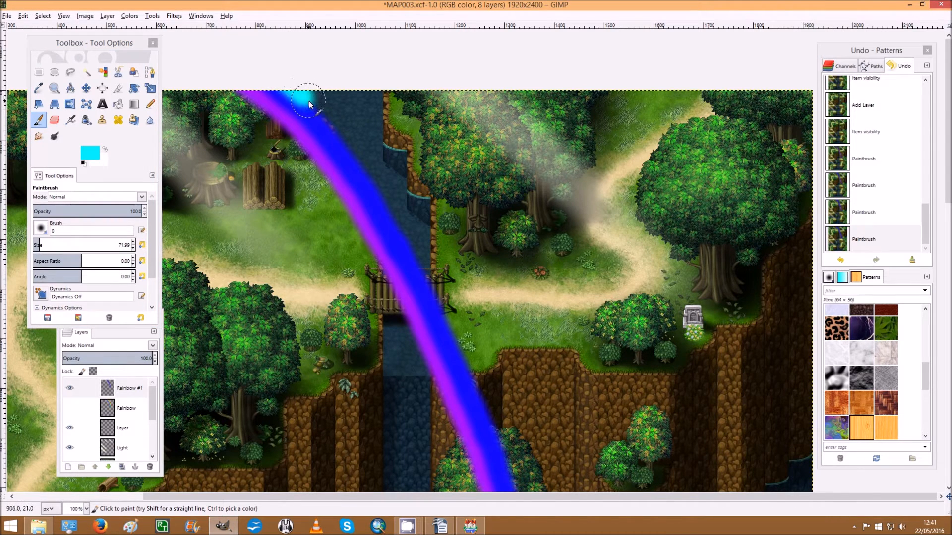
{"action": "left_click_drag", "start_coordinate": [309, 105], "coordinate": [337, 140]}
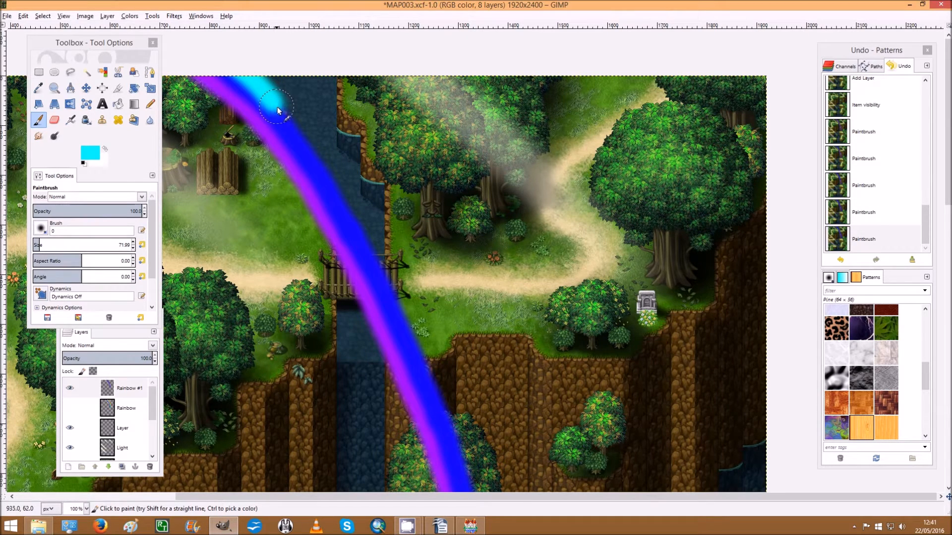
Extend the cyan band along the arc past the bridge down to the grassy ledge.
{"action": "left_click_drag", "start_coordinate": [276, 109], "coordinate": [307, 155]}
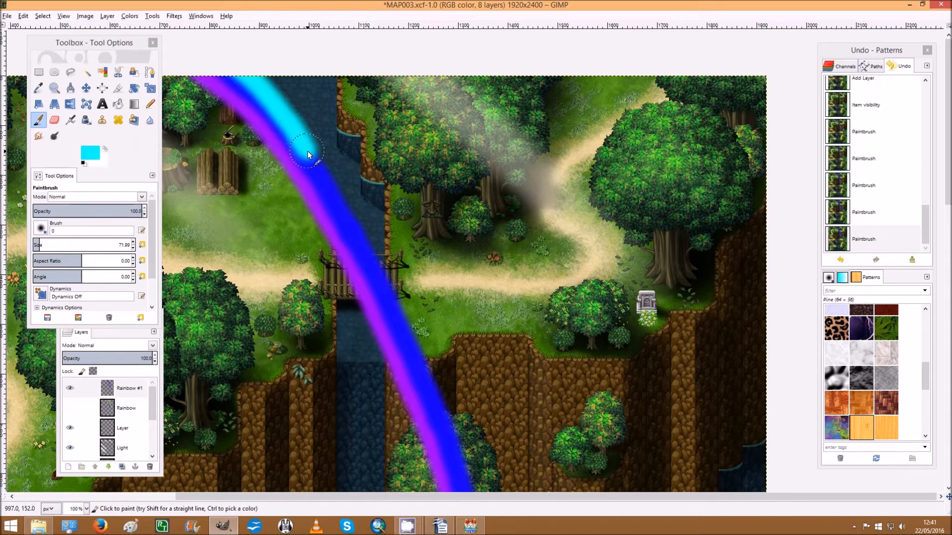
{"action": "left_click_drag", "start_coordinate": [306, 155], "coordinate": [238, 68]}
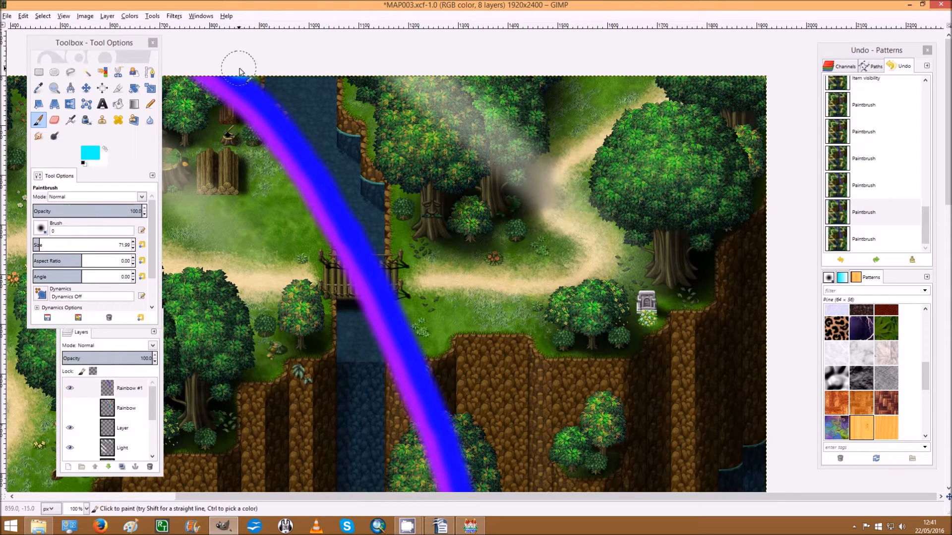
{"action": "left_click_drag", "start_coordinate": [238, 66], "coordinate": [292, 119]}
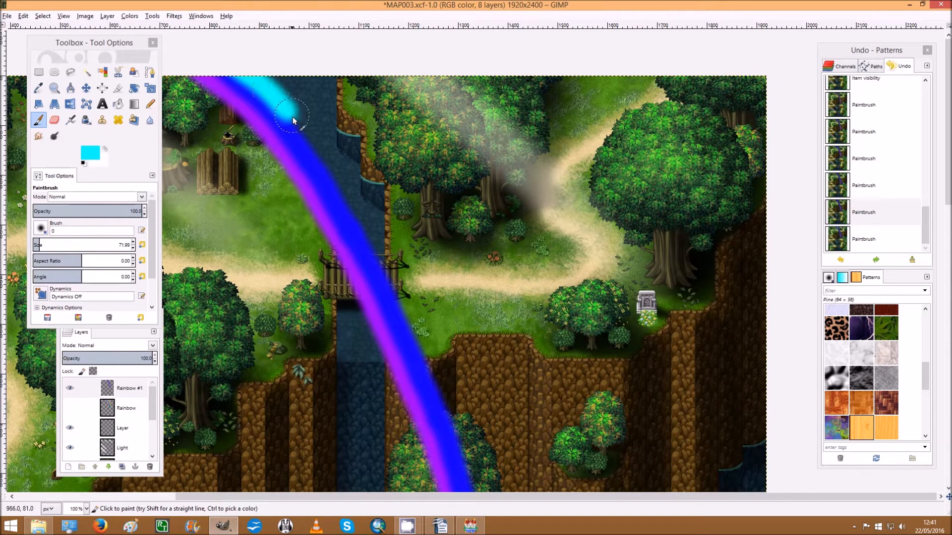
{"action": "left_click_drag", "start_coordinate": [293, 120], "coordinate": [325, 170]}
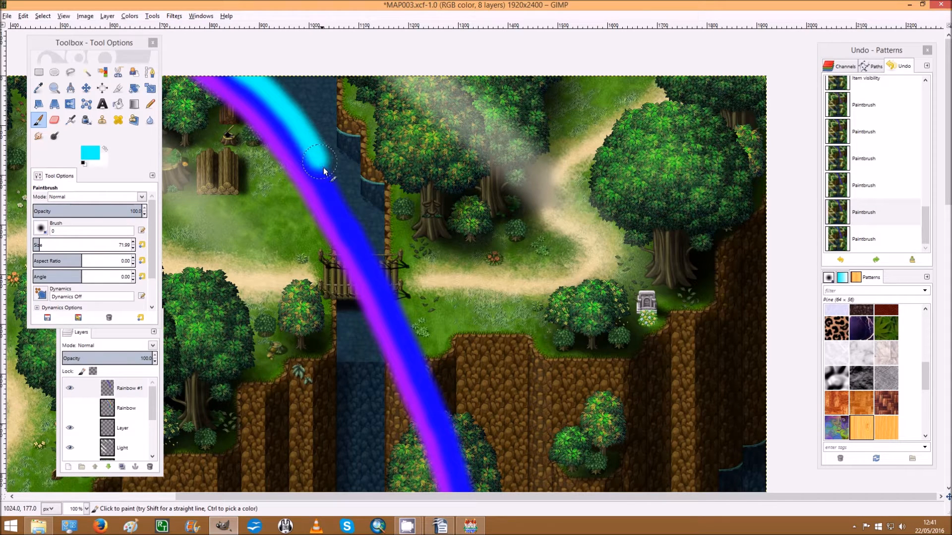
{"action": "left_click_drag", "start_coordinate": [321, 170], "coordinate": [362, 235]}
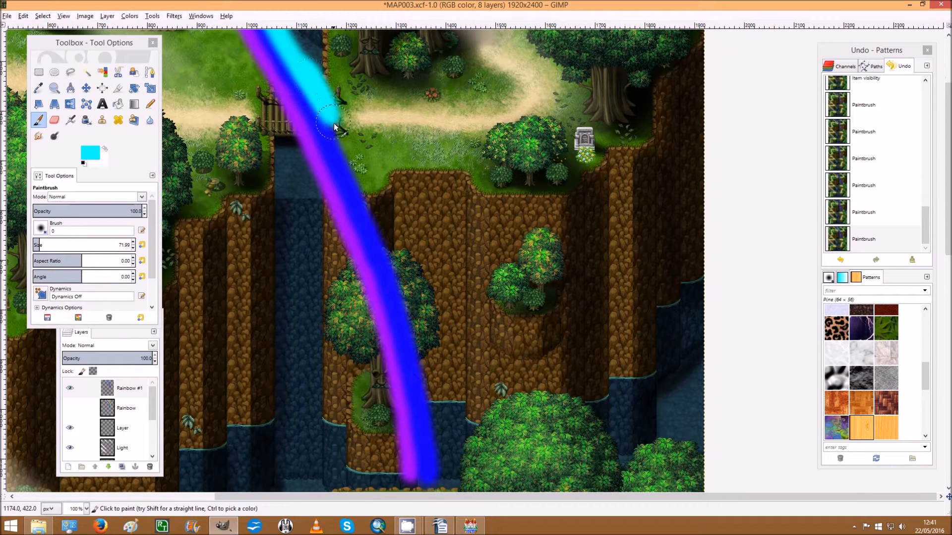
{"action": "left_click_drag", "start_coordinate": [334, 127], "coordinate": [377, 230]}
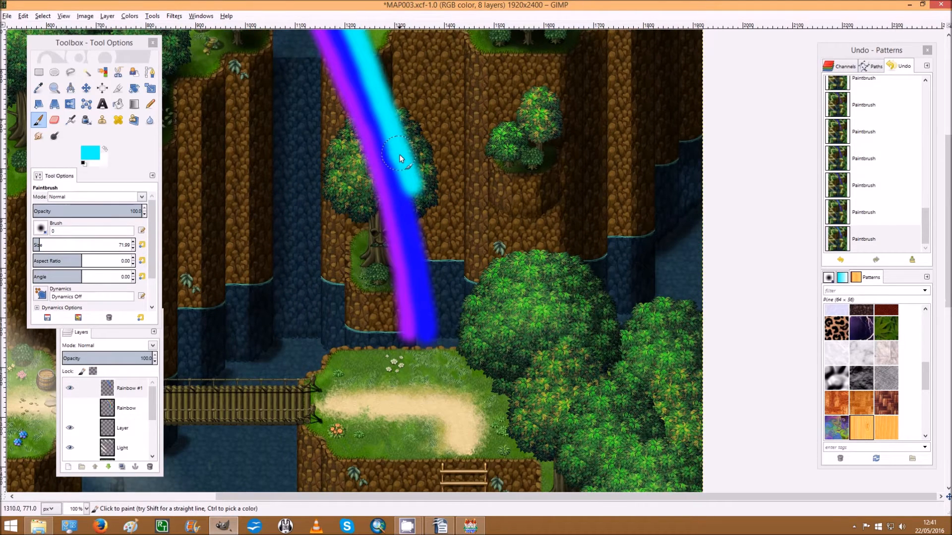
{"action": "left_click_drag", "start_coordinate": [401, 161], "coordinate": [419, 222]}
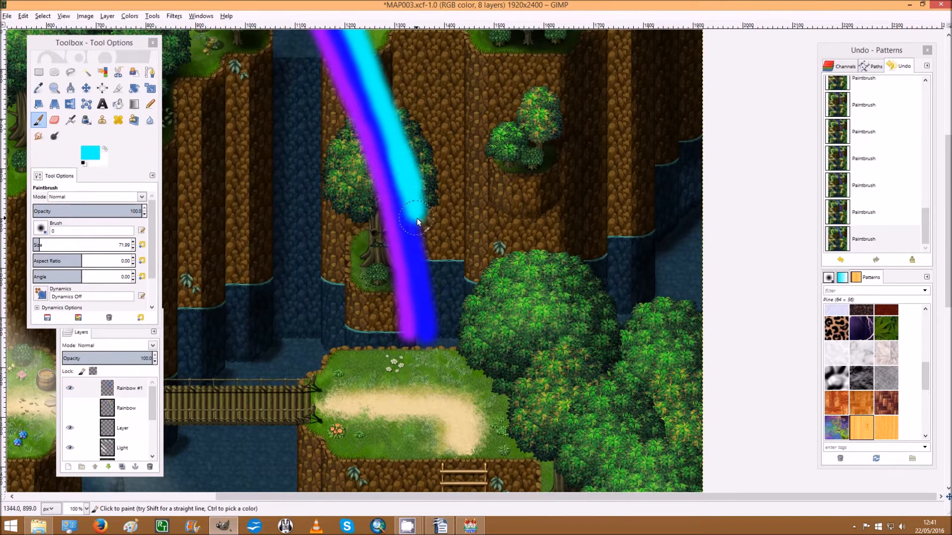
{"action": "left_click_drag", "start_coordinate": [416, 222], "coordinate": [431, 282]}
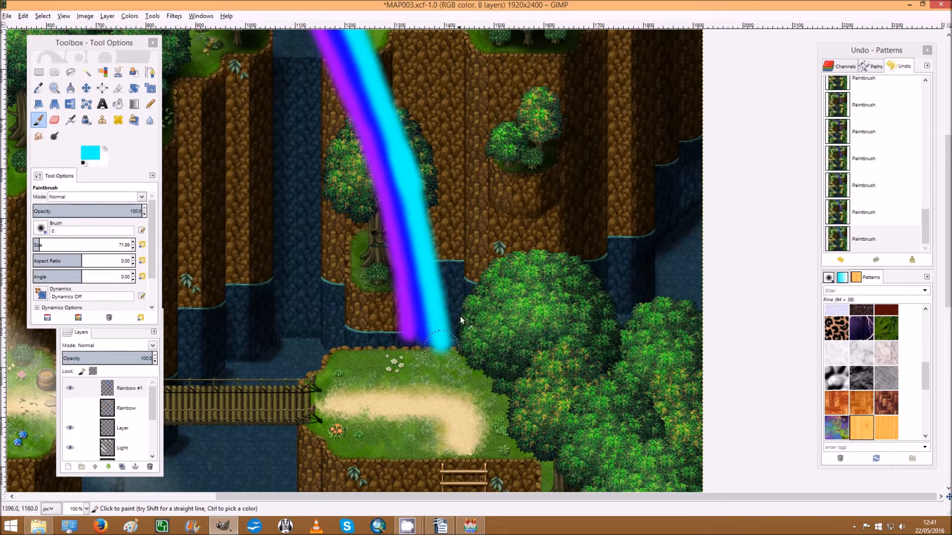
{"action": "mouse_move", "coordinate": [434, 174]}
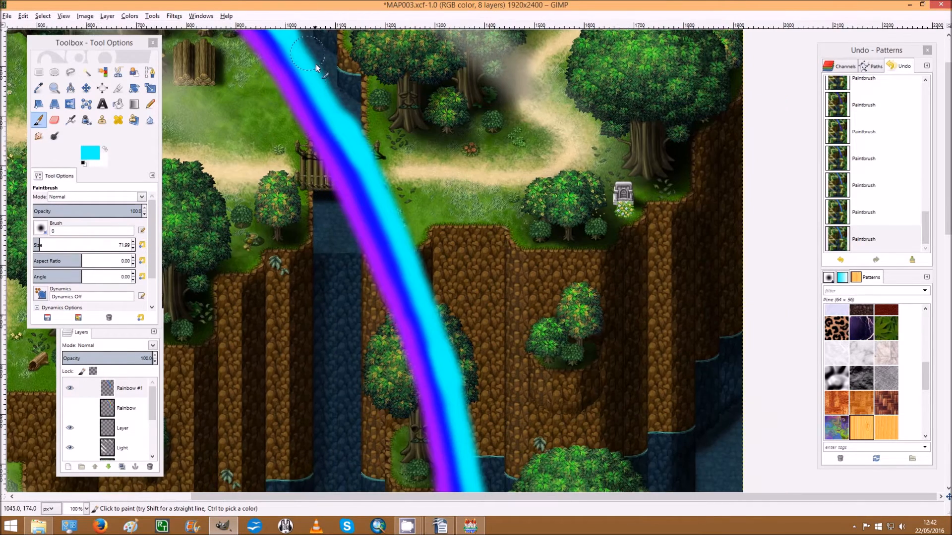
{"action": "mouse_move", "coordinate": [340, 121]}
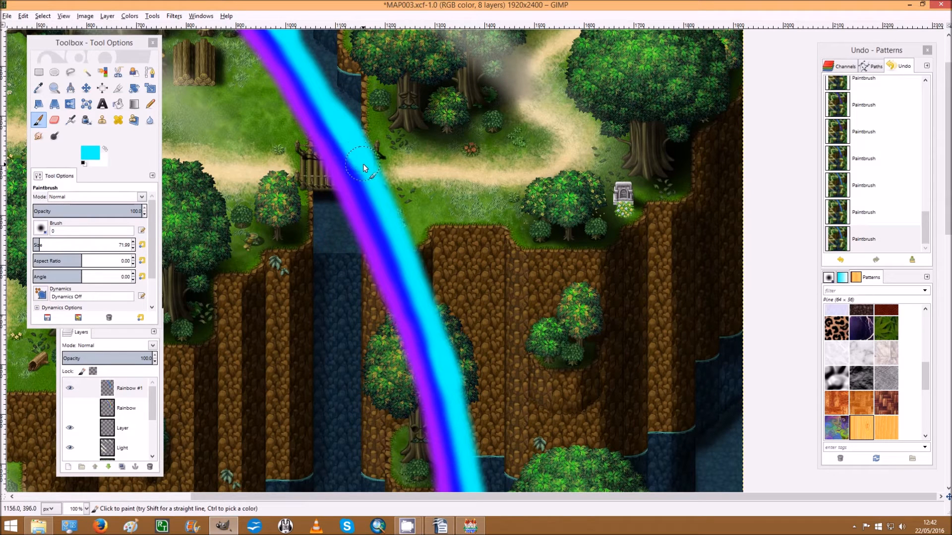
{"action": "mouse_move", "coordinate": [392, 220]}
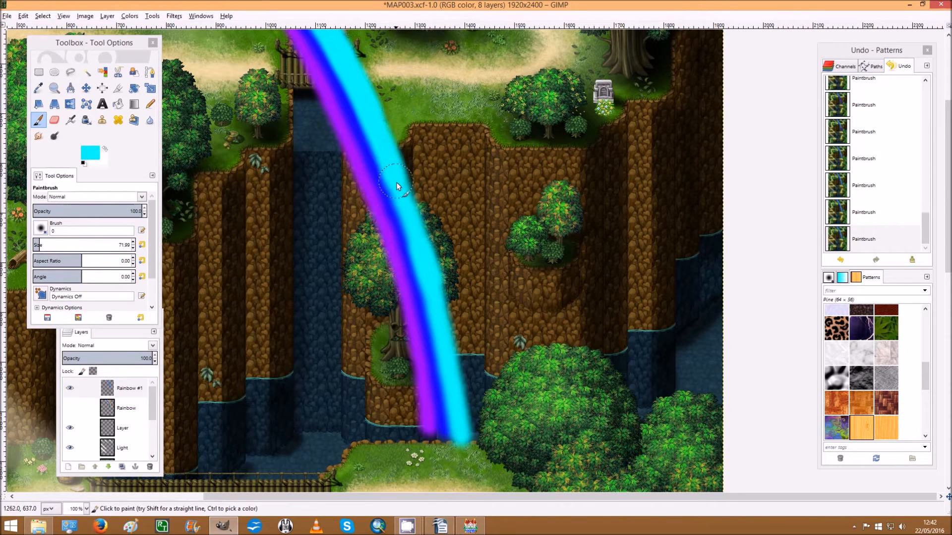
{"action": "left_click_drag", "start_coordinate": [395, 184], "coordinate": [428, 266]}
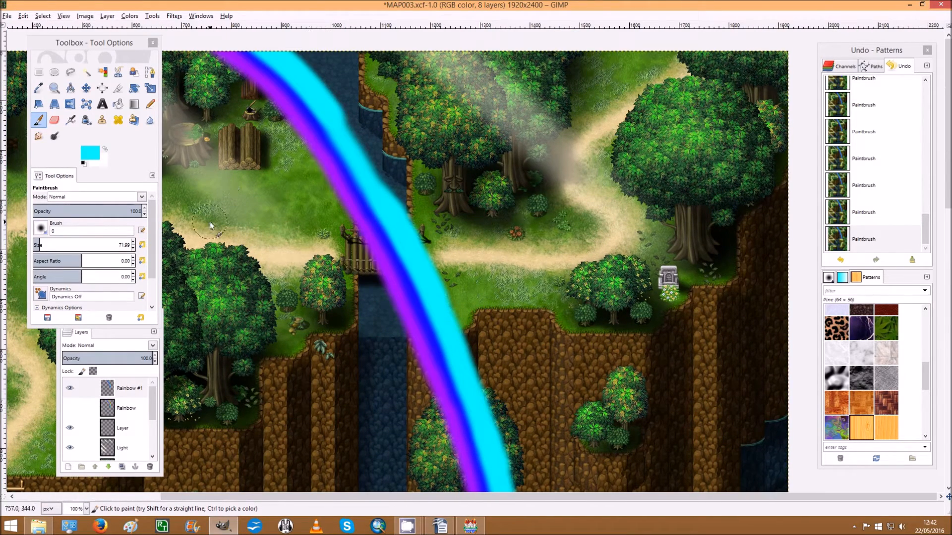
Change the foreground colour from cyan to bright green 00ff24.
{"action": "left_click", "coordinate": [89, 151]}
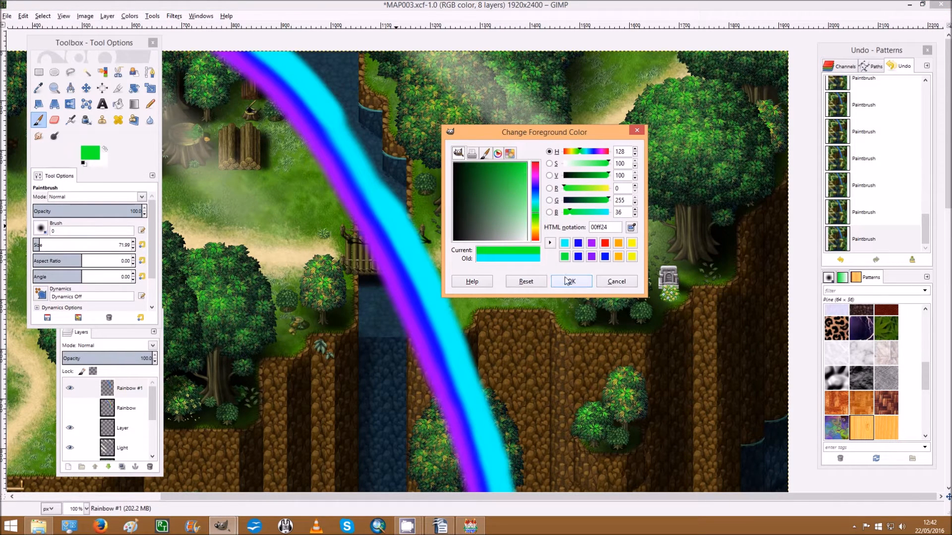
{"action": "left_click", "coordinate": [570, 281]}
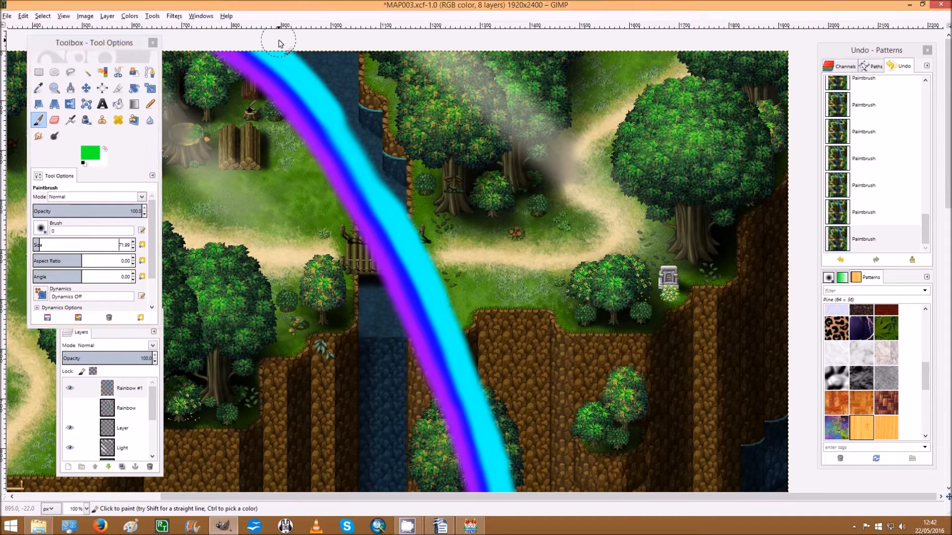
Paint a green band beside the cyan along the upper arc toward the cliff edge.
{"action": "left_click", "coordinate": [303, 73]}
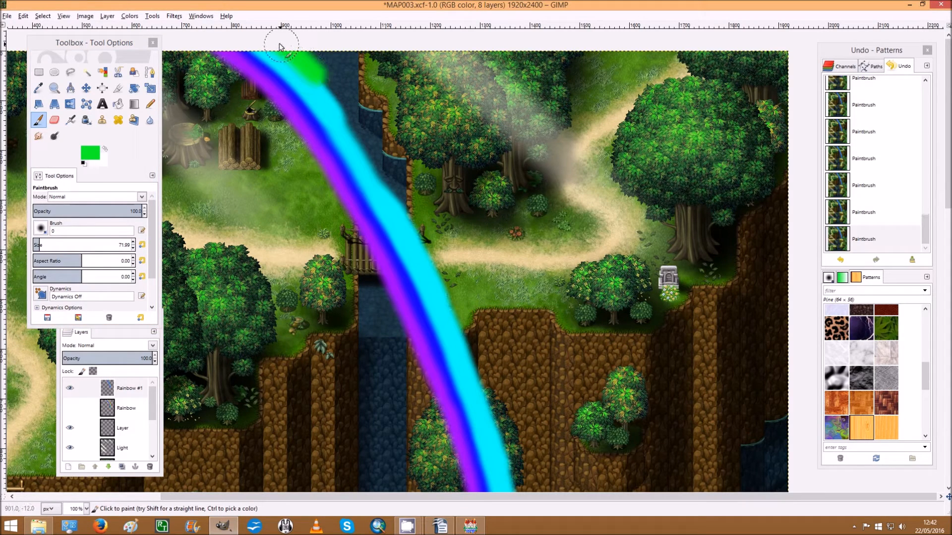
{"action": "mouse_move", "coordinate": [307, 75]}
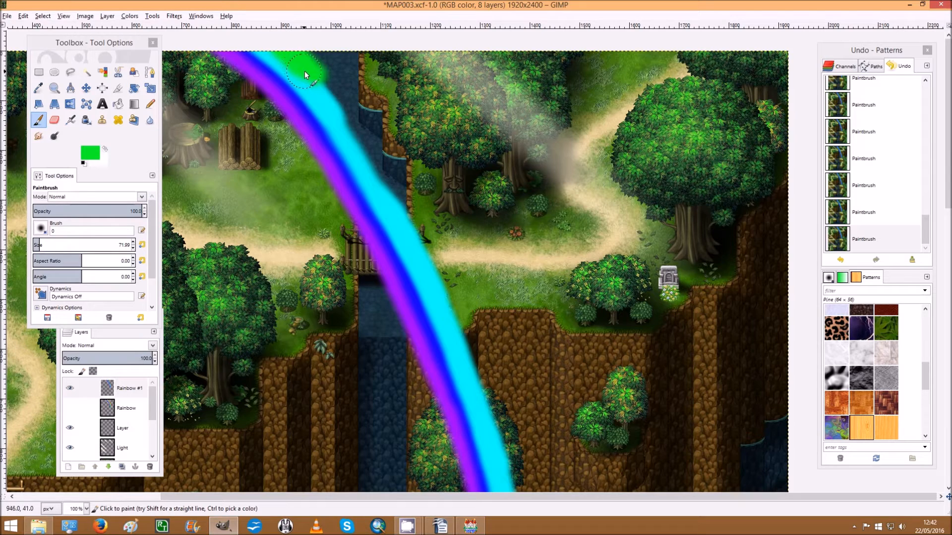
{"action": "left_click_drag", "start_coordinate": [304, 75], "coordinate": [339, 113]}
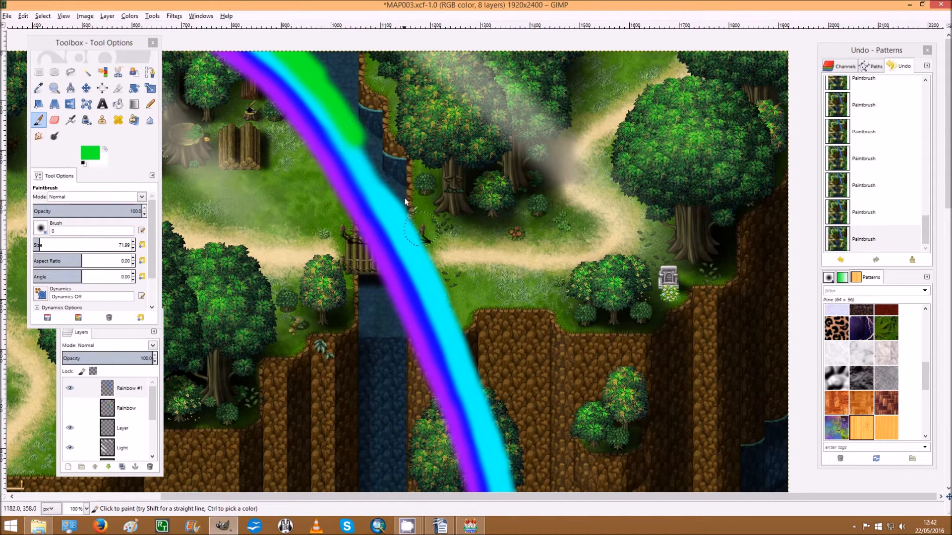
{"action": "left_click_drag", "start_coordinate": [413, 228], "coordinate": [287, 49]}
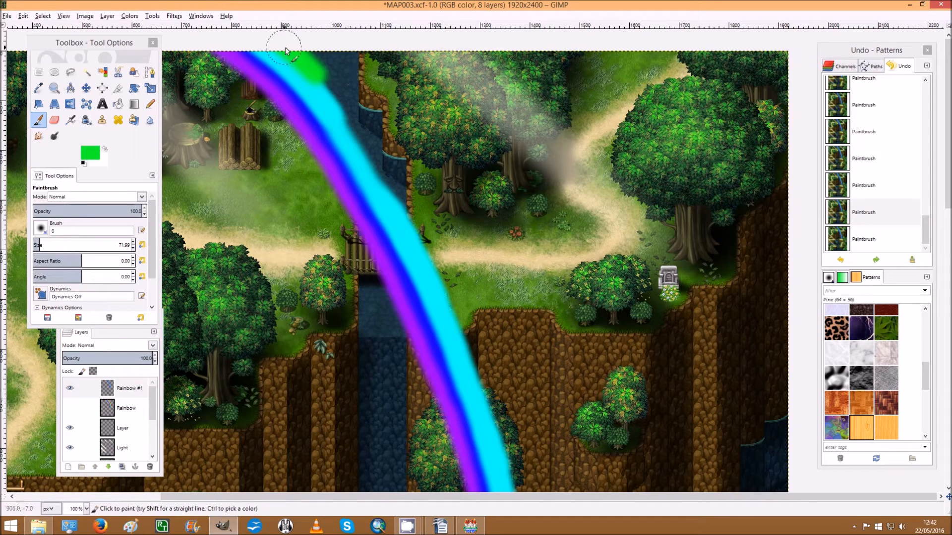
{"action": "left_click_drag", "start_coordinate": [285, 49], "coordinate": [352, 122]}
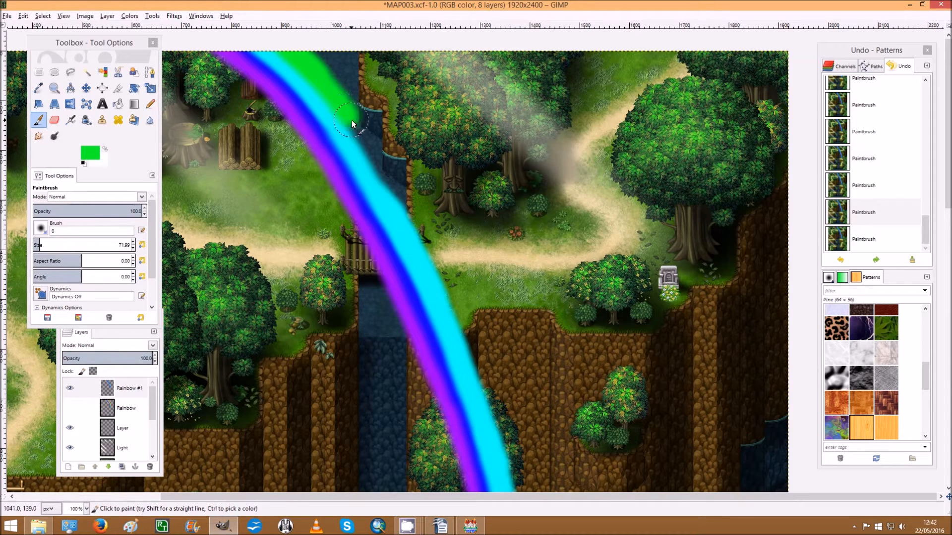
{"action": "left_click_drag", "start_coordinate": [352, 121], "coordinate": [382, 176]}
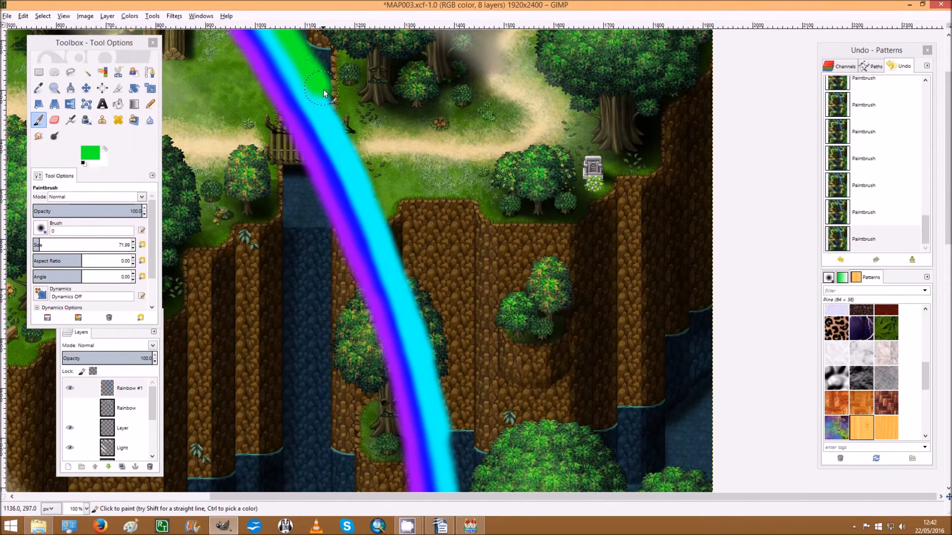
{"action": "left_click_drag", "start_coordinate": [321, 91], "coordinate": [365, 173]}
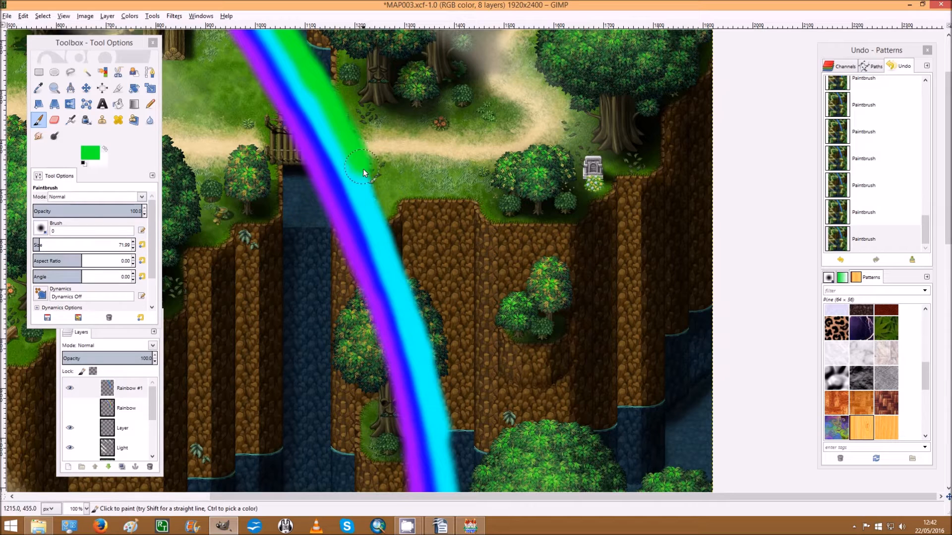
{"action": "left_click_drag", "start_coordinate": [364, 170], "coordinate": [401, 255]}
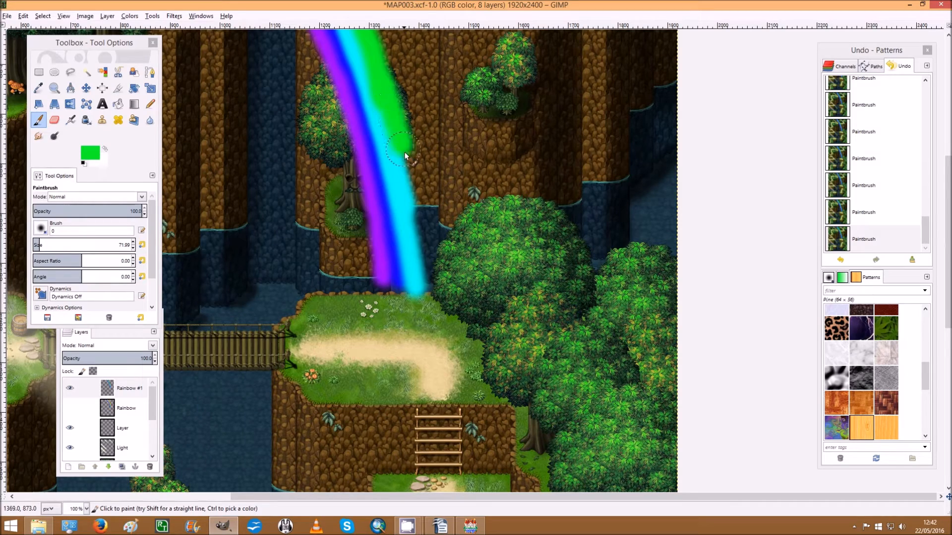
Finish the green band to the rainbow's end and set the colour to yellow ffea00.
{"action": "left_click_drag", "start_coordinate": [404, 155], "coordinate": [427, 264]}
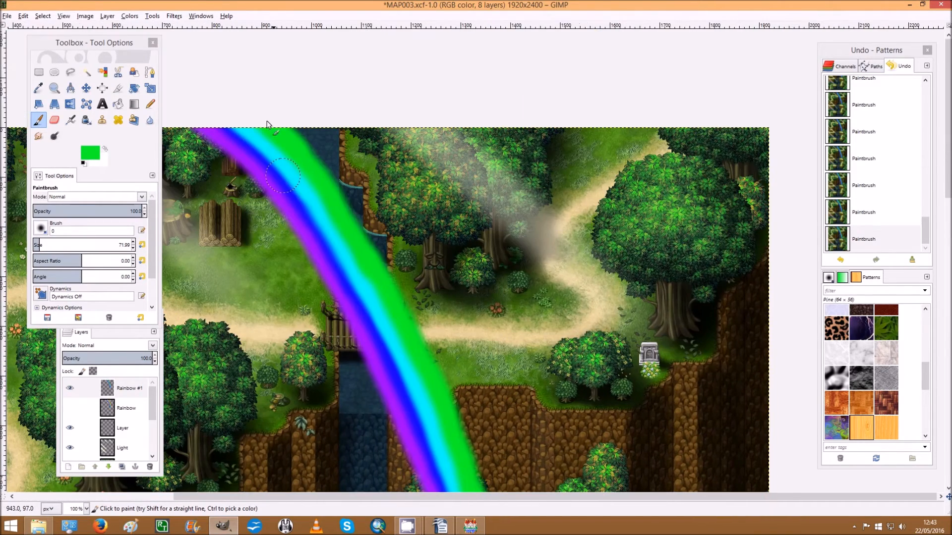
{"action": "mouse_move", "coordinate": [262, 118]}
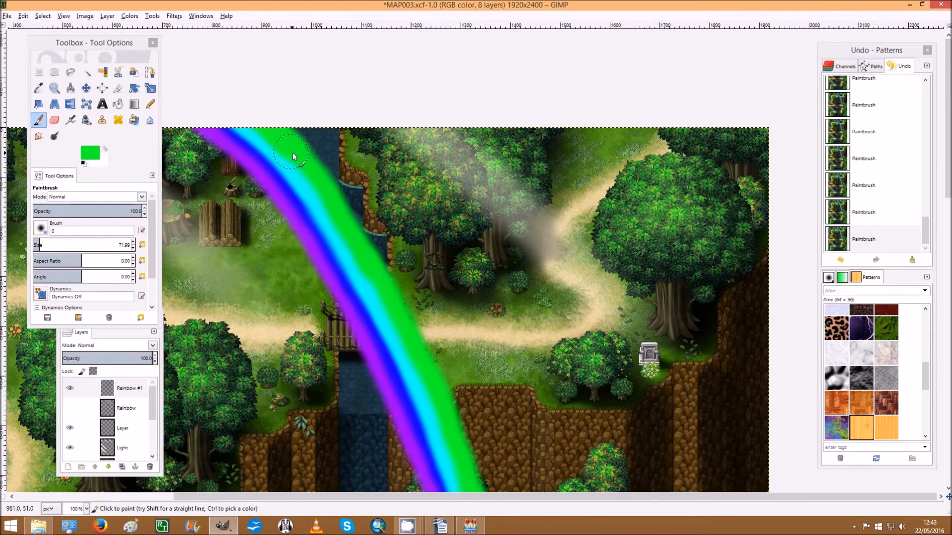
{"action": "left_click_drag", "start_coordinate": [292, 156], "coordinate": [325, 198]}
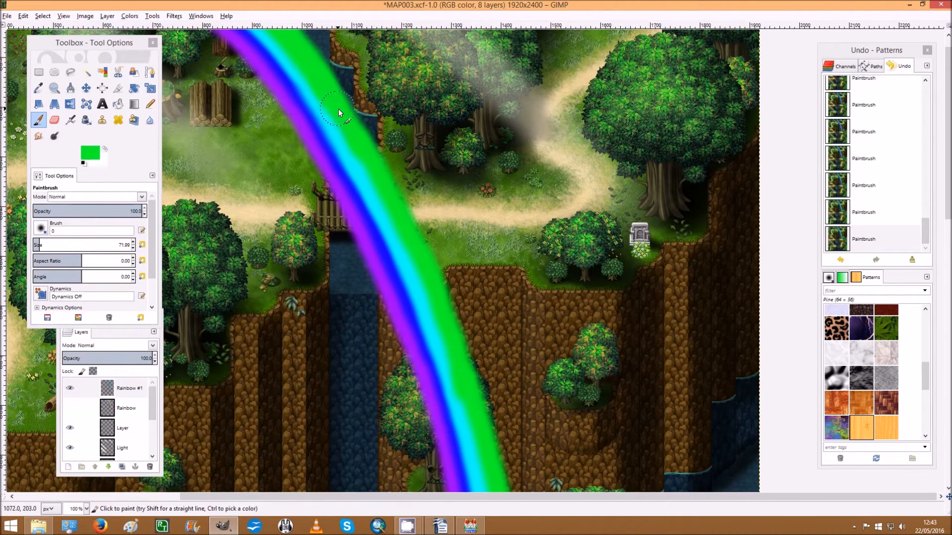
{"action": "left_click_drag", "start_coordinate": [340, 112], "coordinate": [377, 180]}
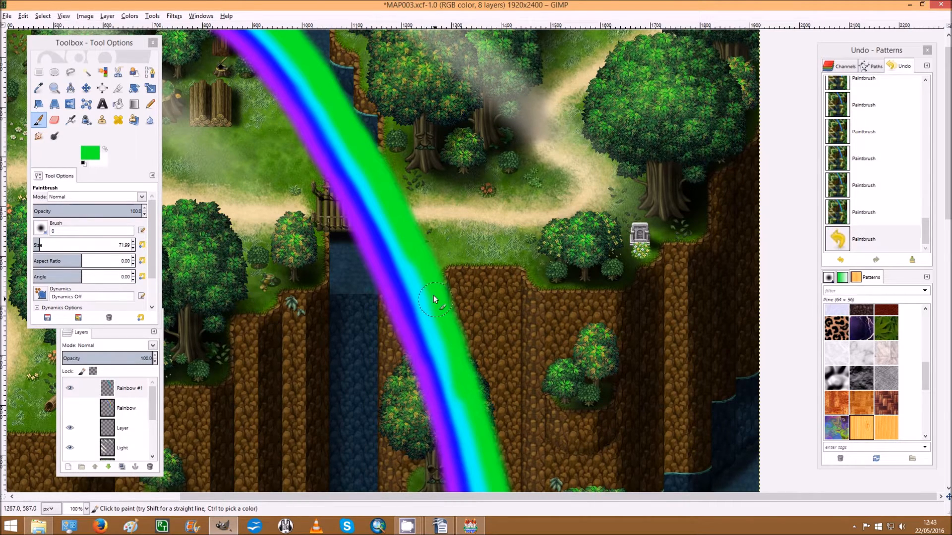
{"action": "scroll", "scroll_direction": "down", "scroll_amount": 3}
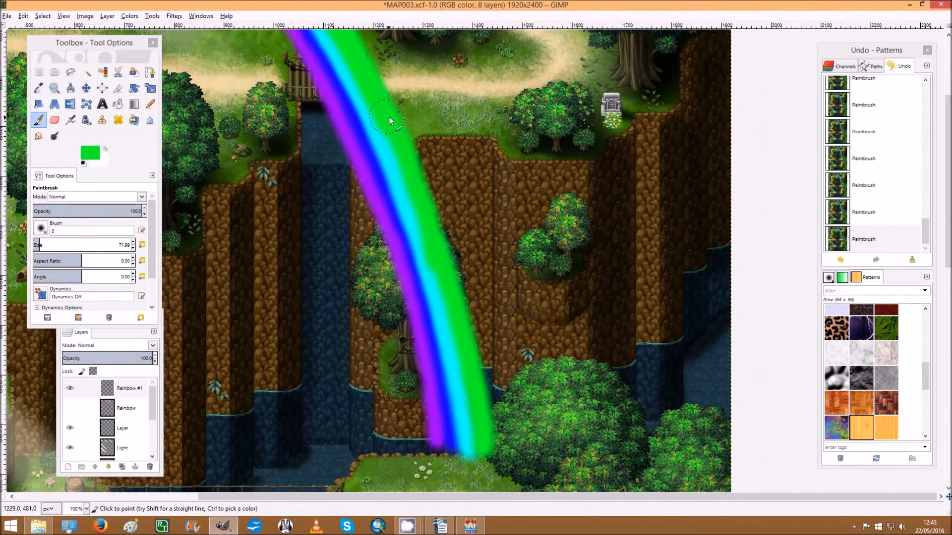
{"action": "mouse_move", "coordinate": [412, 176]}
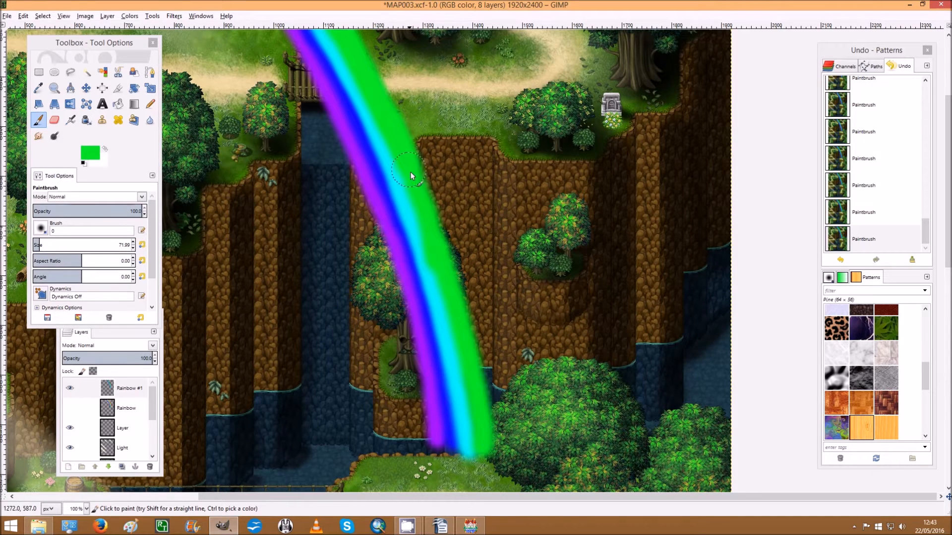
{"action": "scroll", "scroll_direction": "down", "scroll_amount": 3}
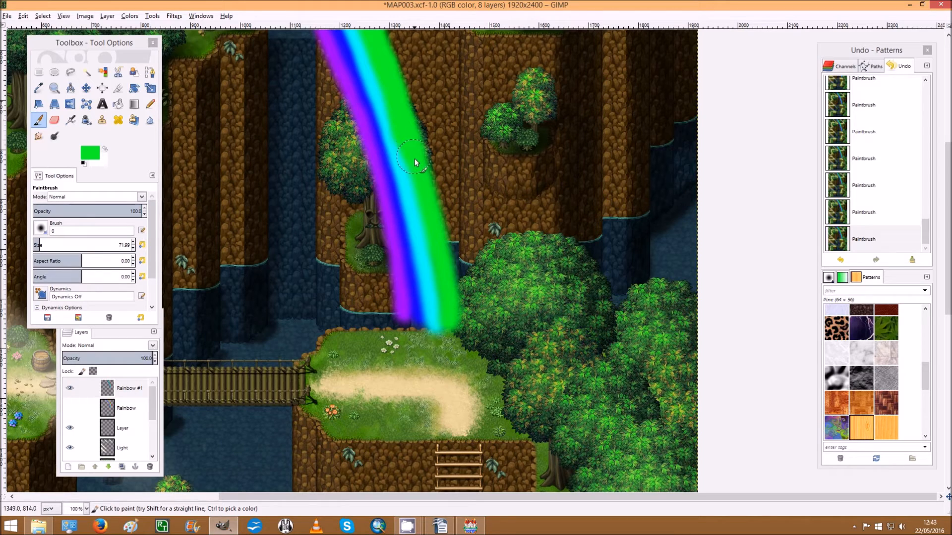
{"action": "left_click_drag", "start_coordinate": [416, 162], "coordinate": [436, 241]}
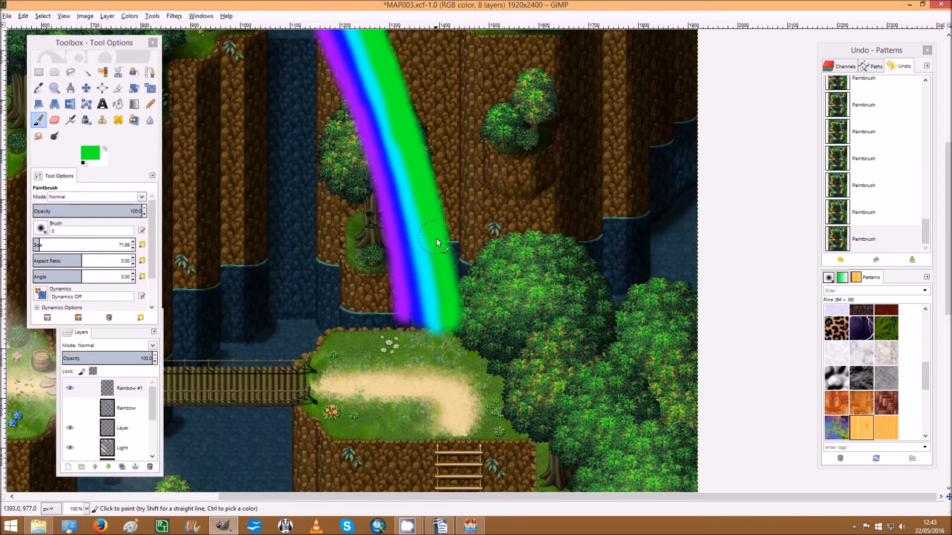
{"action": "left_click_drag", "start_coordinate": [435, 240], "coordinate": [451, 328]}
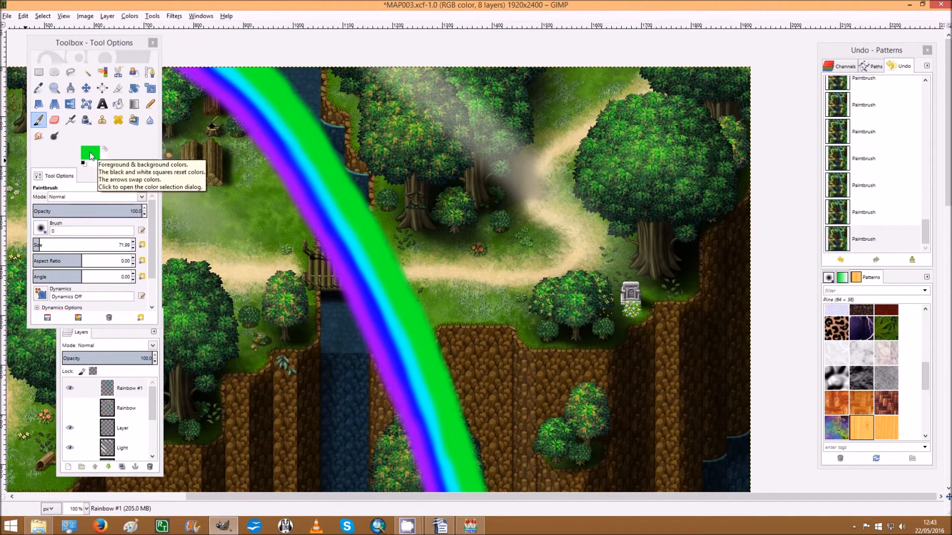
{"action": "left_click", "coordinate": [90, 153]}
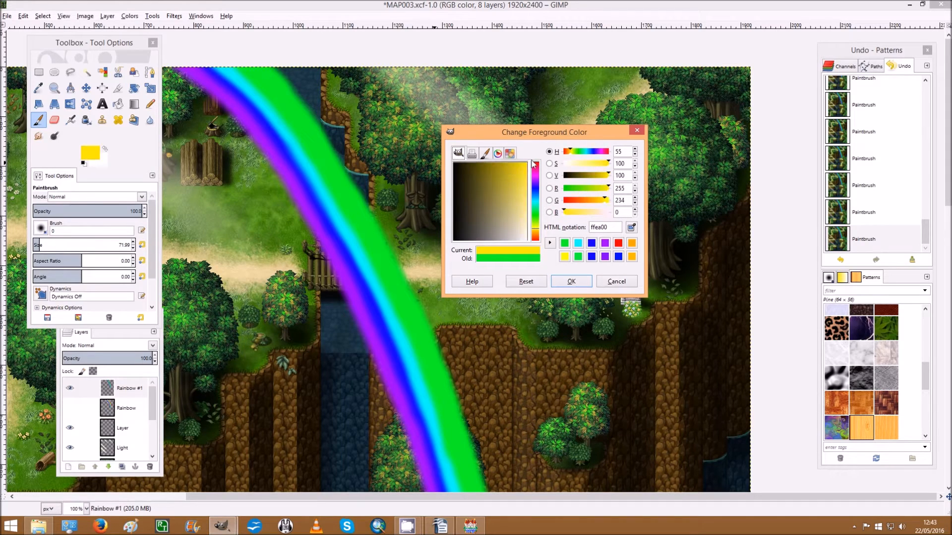
{"action": "left_click", "coordinate": [570, 282]}
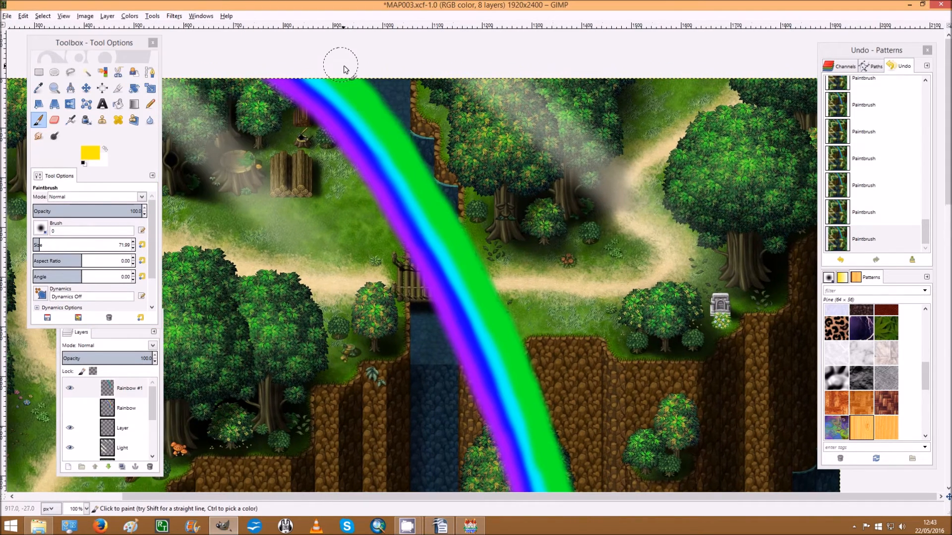
Paint a yellow band beside the green along the upper arc toward the cliff.
{"action": "left_click", "coordinate": [372, 90]}
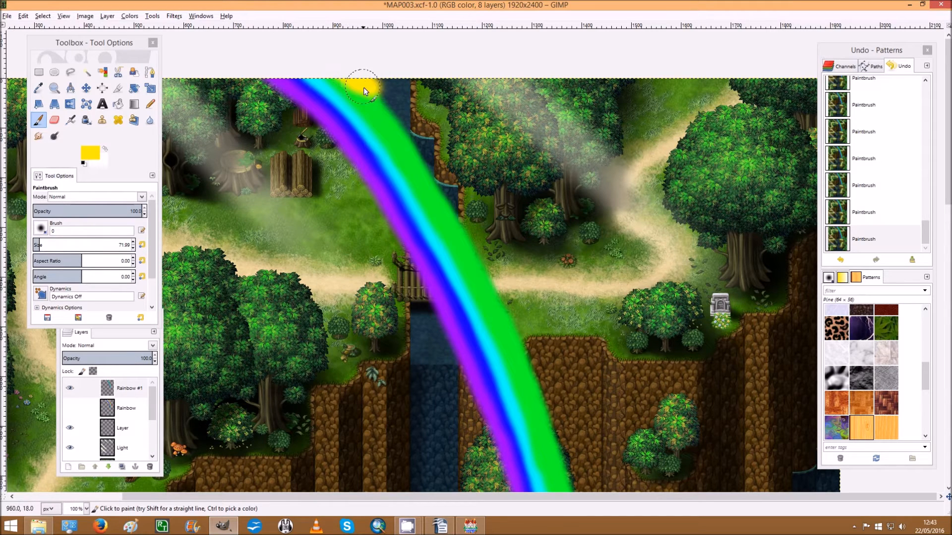
{"action": "left_click_drag", "start_coordinate": [364, 91], "coordinate": [416, 164]}
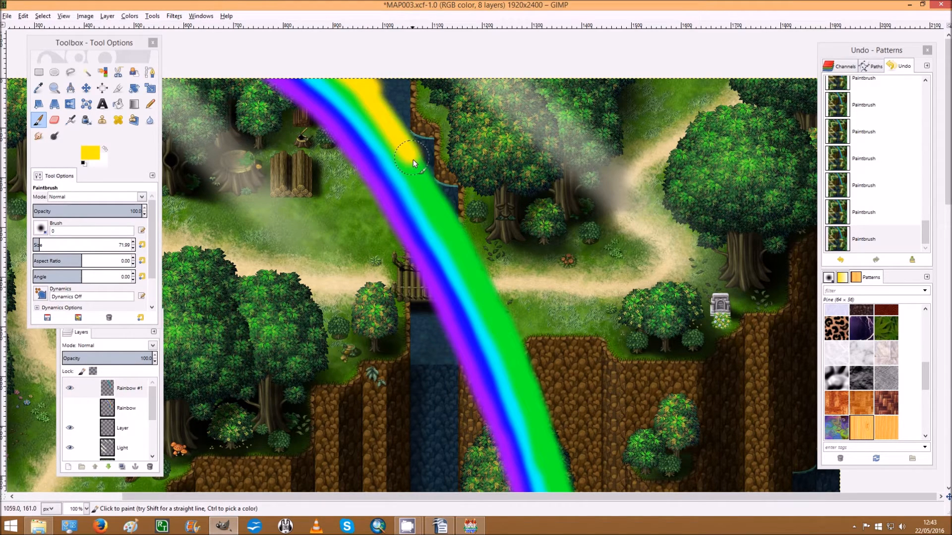
{"action": "left_click_drag", "start_coordinate": [413, 163], "coordinate": [455, 239]}
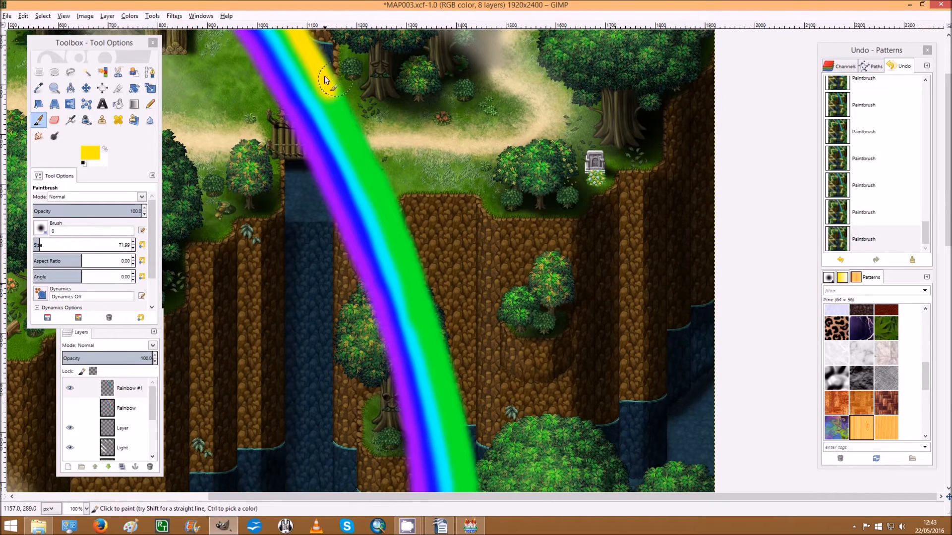
{"action": "mouse_move", "coordinate": [338, 100]}
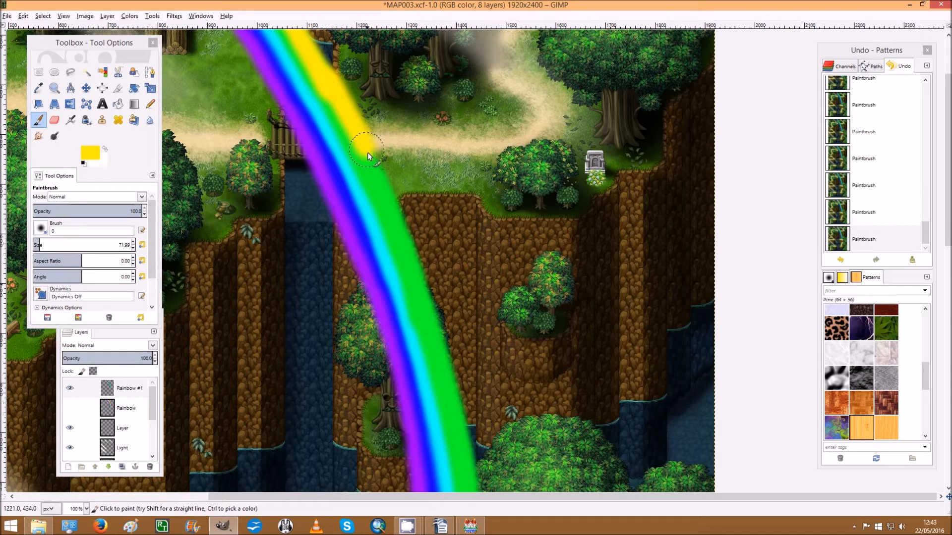
{"action": "left_click_drag", "start_coordinate": [368, 154], "coordinate": [328, 78]}
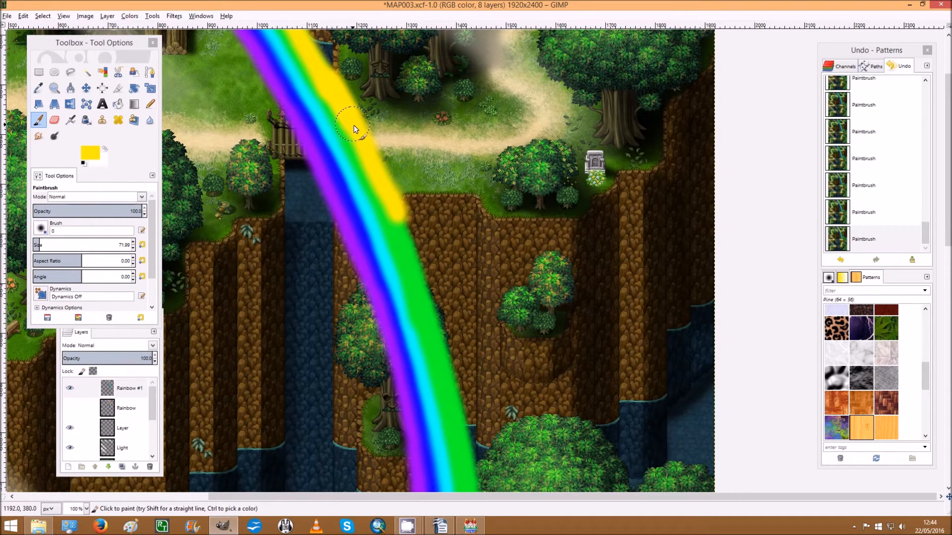
{"action": "left_click_drag", "start_coordinate": [354, 130], "coordinate": [379, 179]}
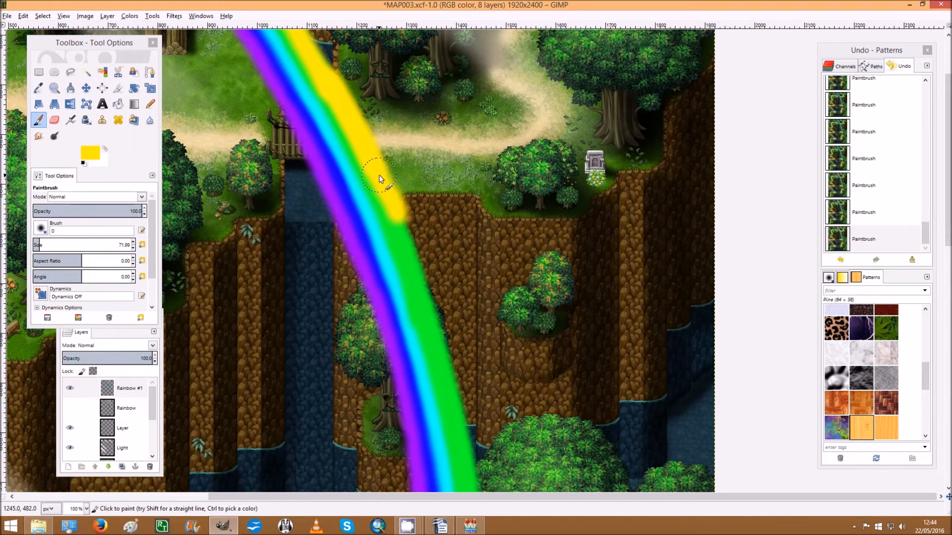
{"action": "left_click_drag", "start_coordinate": [380, 179], "coordinate": [413, 249]}
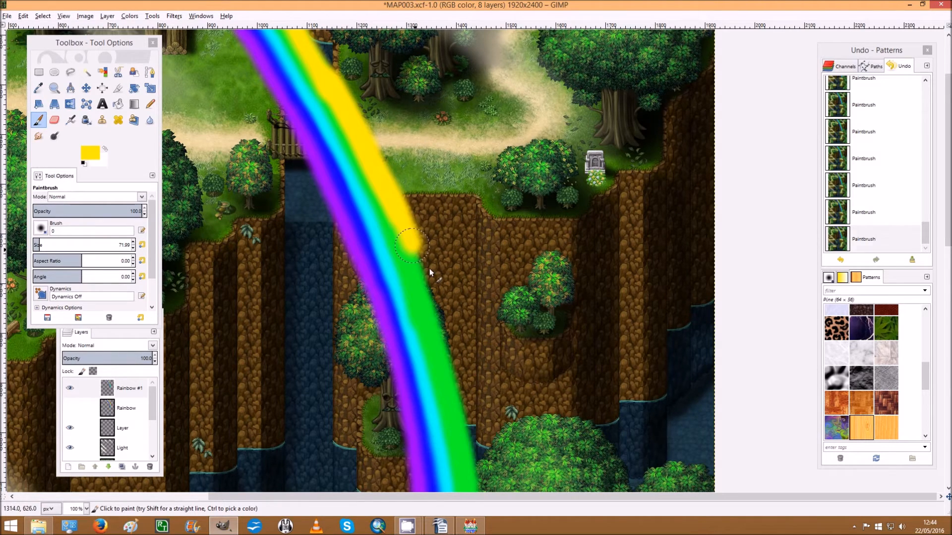
Continue the yellow band along the lower arc down to the rainbow's foot.
{"action": "scroll", "scroll_direction": "down", "scroll_amount": 3}
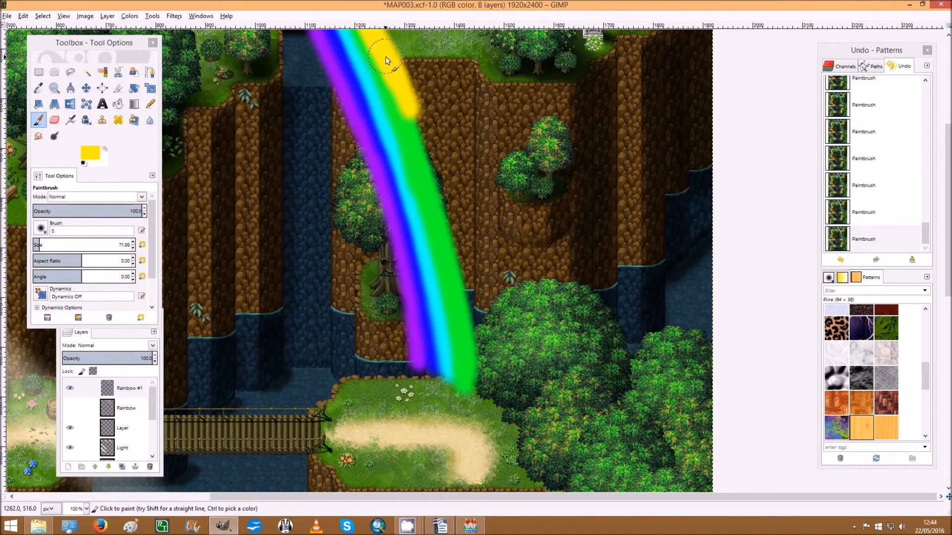
{"action": "left_click_drag", "start_coordinate": [389, 61], "coordinate": [413, 115]}
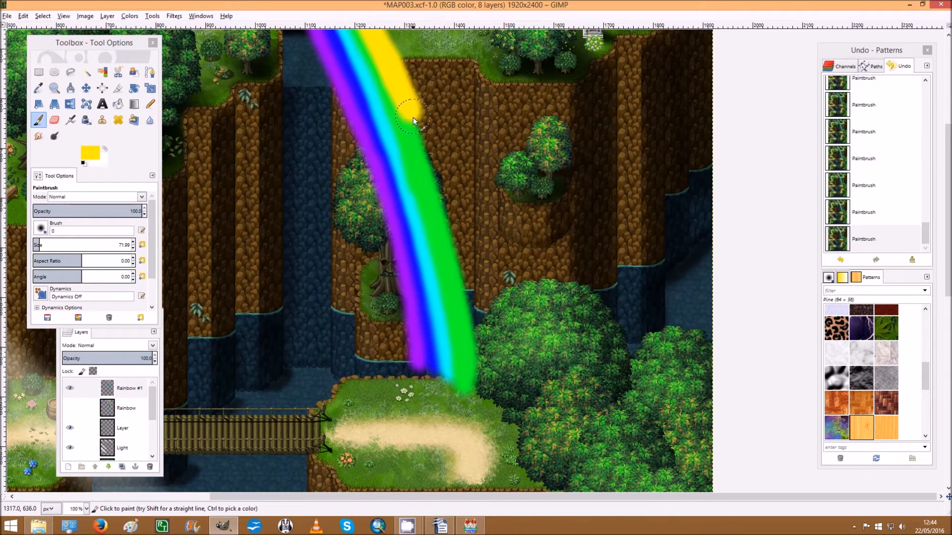
{"action": "left_click_drag", "start_coordinate": [413, 118], "coordinate": [443, 218]}
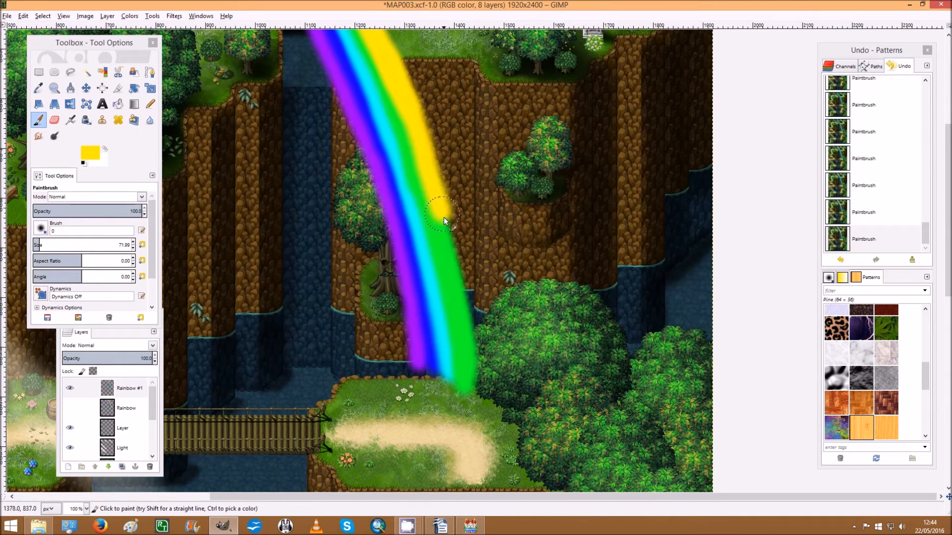
{"action": "left_click_drag", "start_coordinate": [443, 218], "coordinate": [470, 337]}
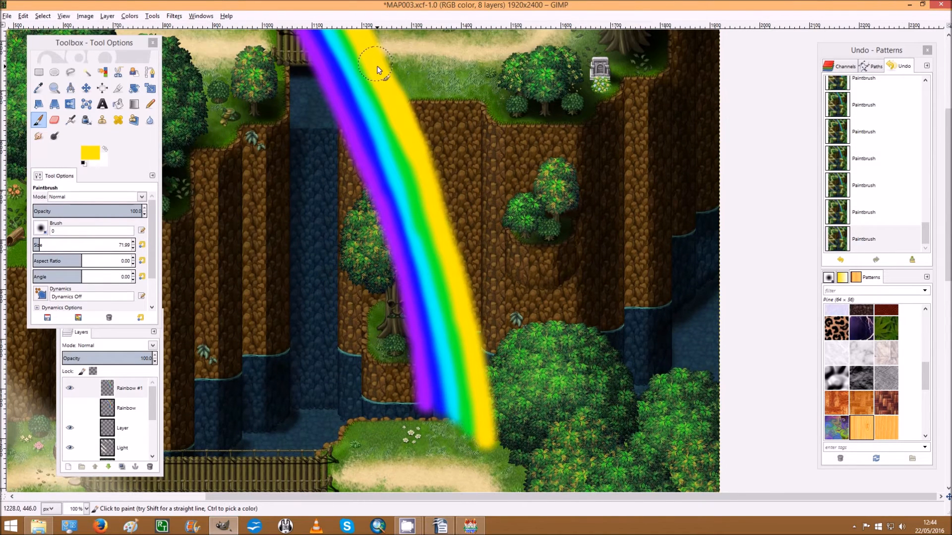
{"action": "mouse_move", "coordinate": [410, 140]}
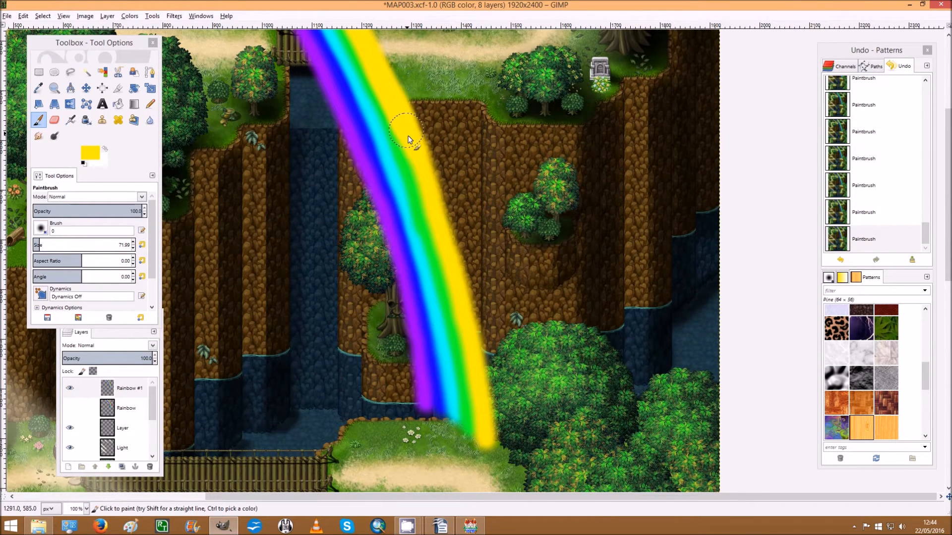
{"action": "mouse_move", "coordinate": [433, 201]}
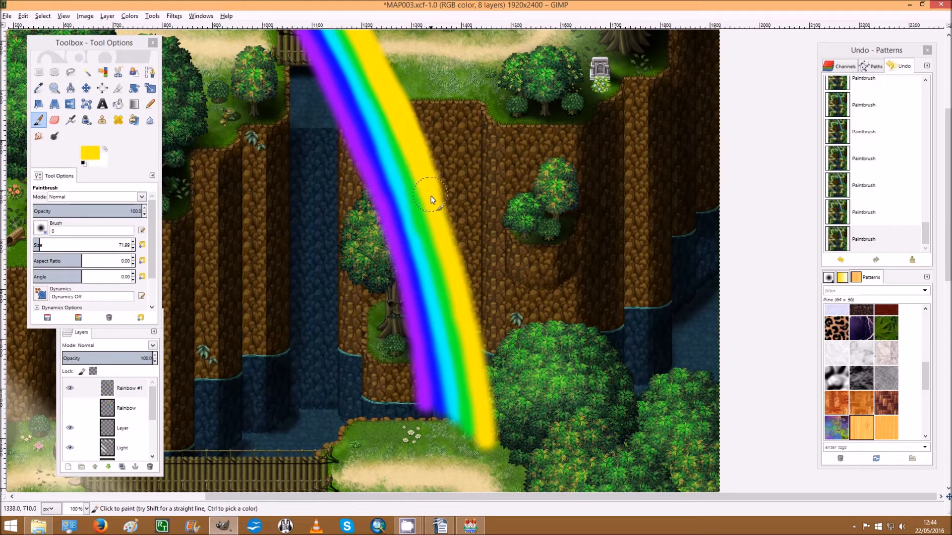
{"action": "left_click_drag", "start_coordinate": [431, 201], "coordinate": [452, 282]}
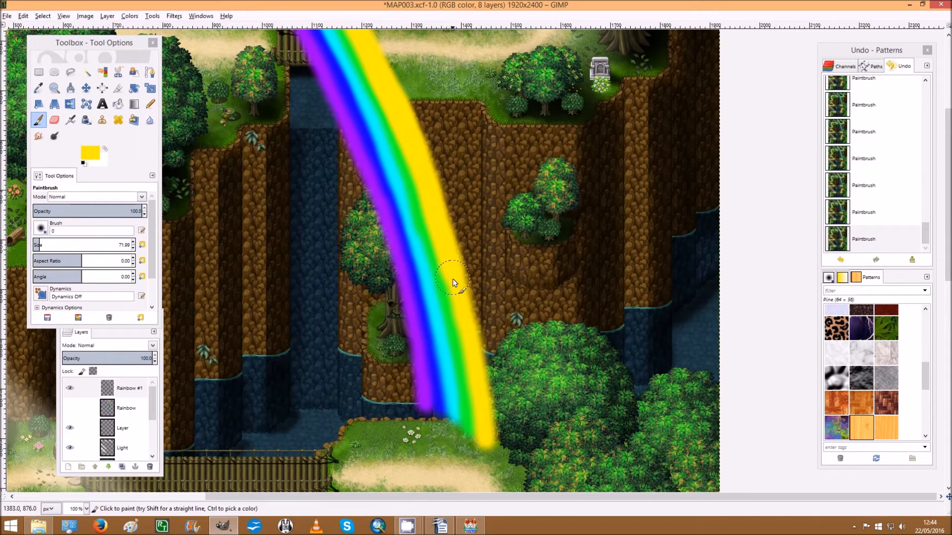
{"action": "left_click_drag", "start_coordinate": [453, 284], "coordinate": [480, 376]}
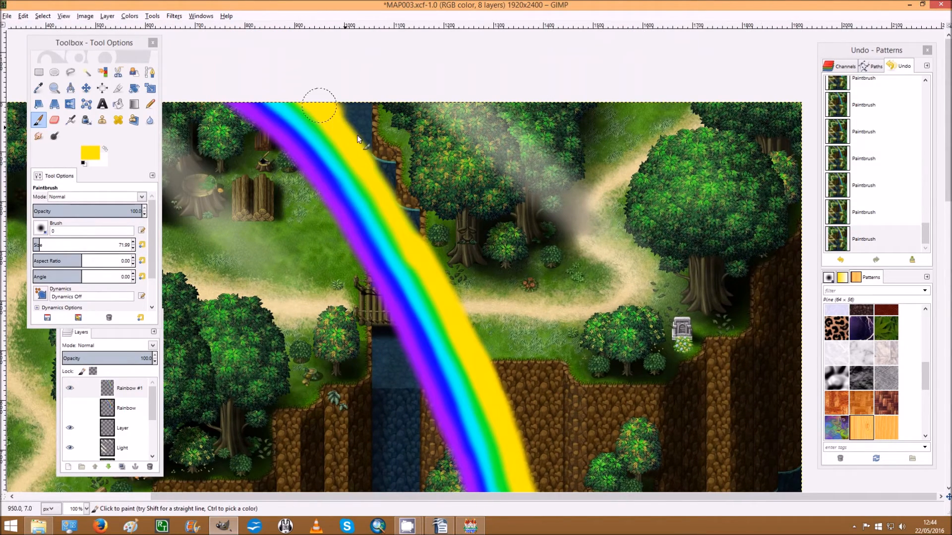
Set the colour to orange ffa800 and start an orange band beside yellow at the top.
{"action": "left_click", "coordinate": [89, 155]}
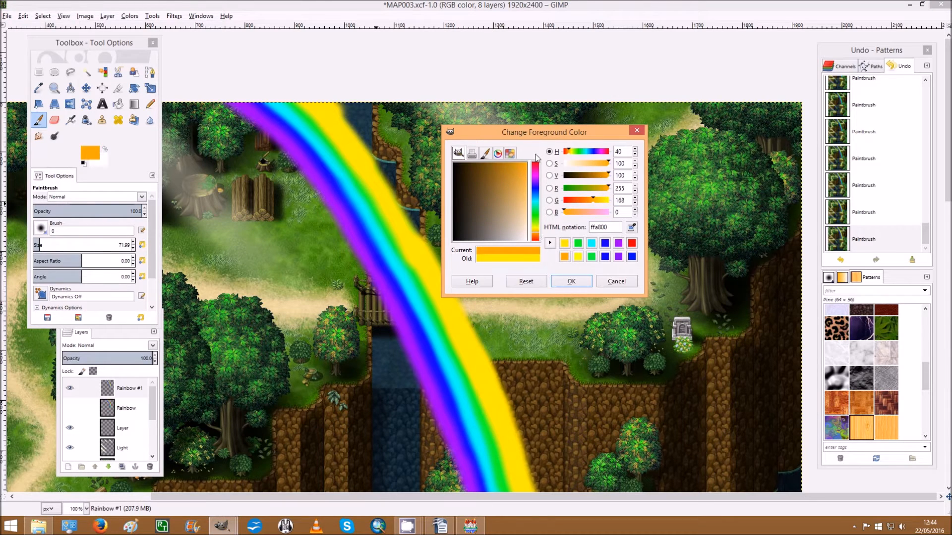
{"action": "left_click", "coordinate": [570, 281]}
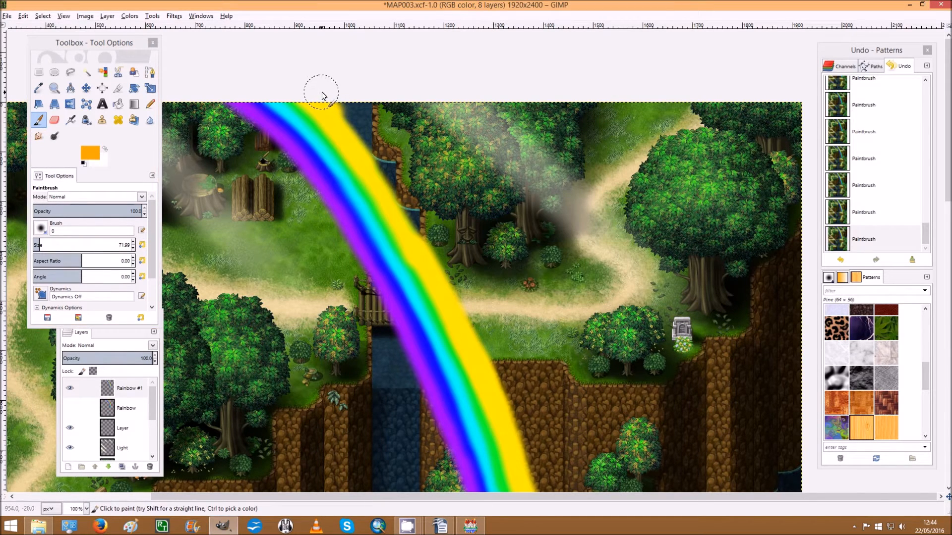
{"action": "scroll", "scroll_direction": "down", "scroll_amount": 3}
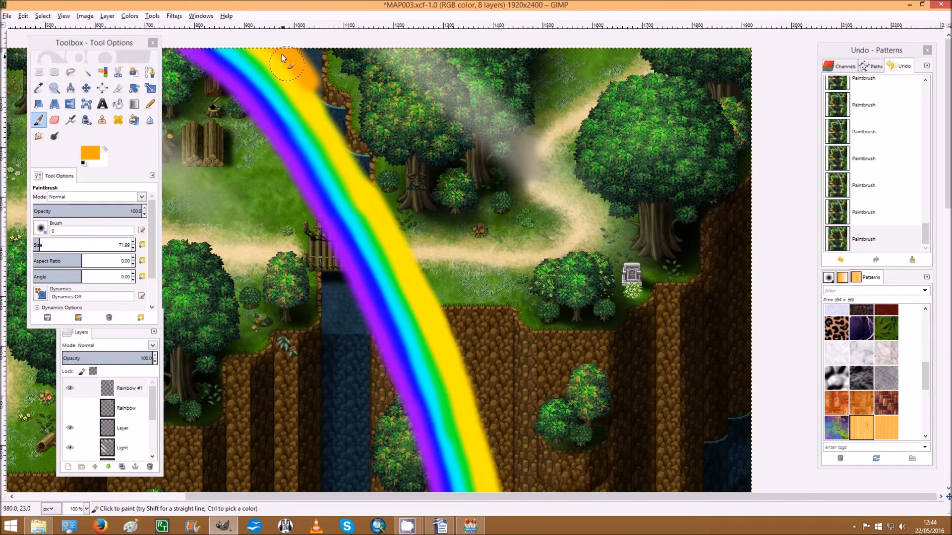
{"action": "mouse_move", "coordinate": [291, 64]}
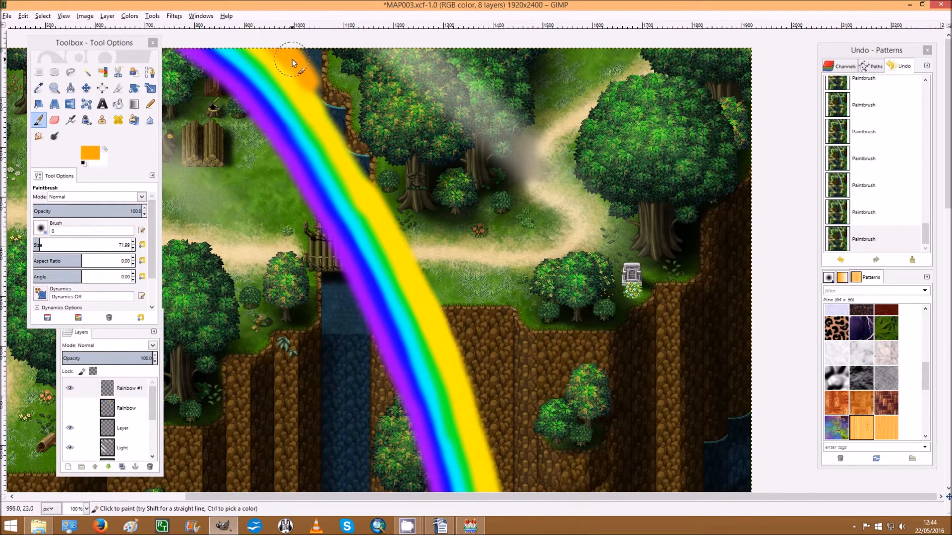
{"action": "left_click_drag", "start_coordinate": [293, 63], "coordinate": [328, 114]}
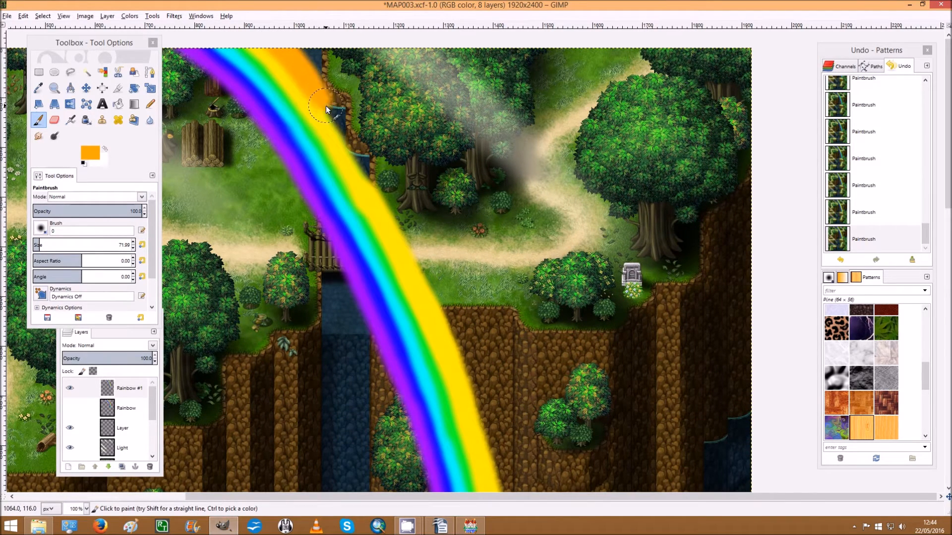
{"action": "left_click_drag", "start_coordinate": [326, 110], "coordinate": [357, 160]}
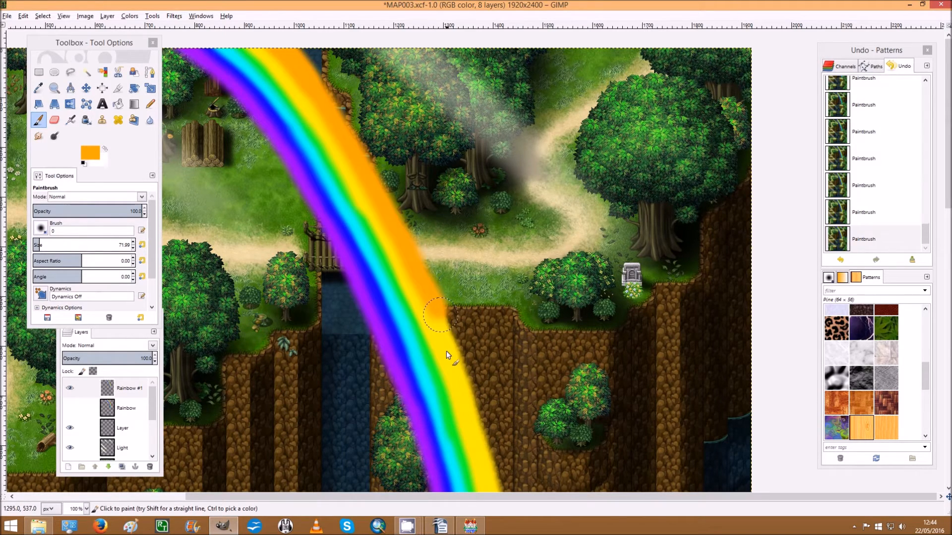
Carry the orange band down the arc over the cliffs to the rainbow's foot.
{"action": "scroll", "scroll_direction": "down", "scroll_amount": 3}
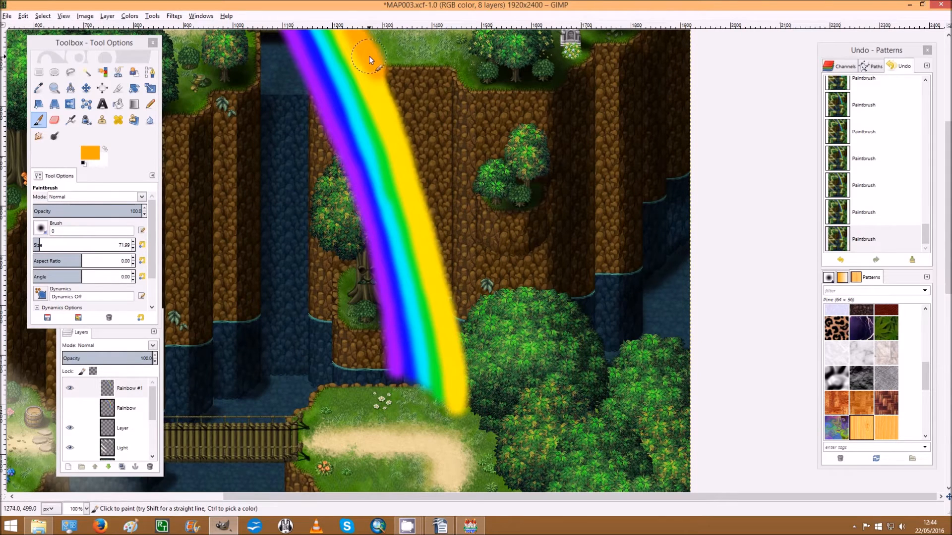
{"action": "left_click_drag", "start_coordinate": [370, 60], "coordinate": [390, 108]}
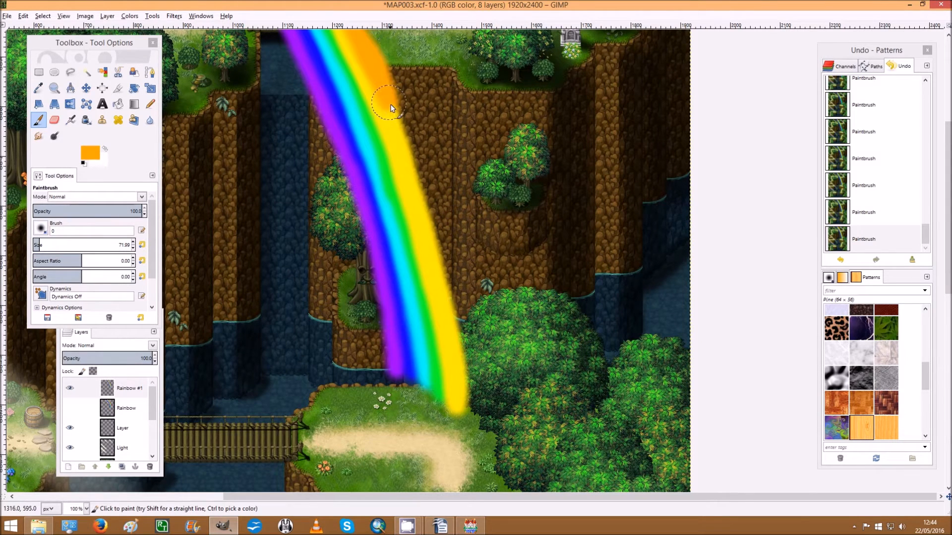
{"action": "left_click_drag", "start_coordinate": [388, 103], "coordinate": [416, 169]}
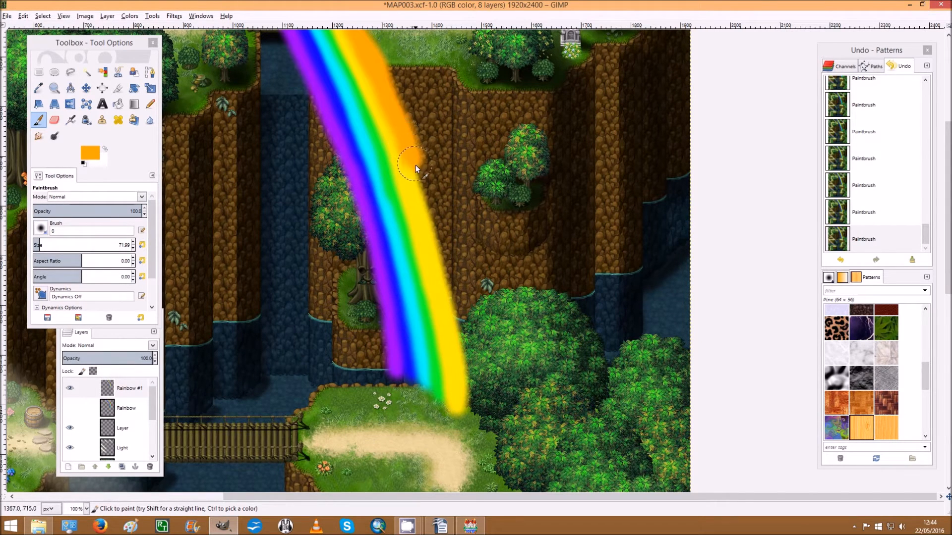
{"action": "left_click_drag", "start_coordinate": [416, 169], "coordinate": [439, 252]}
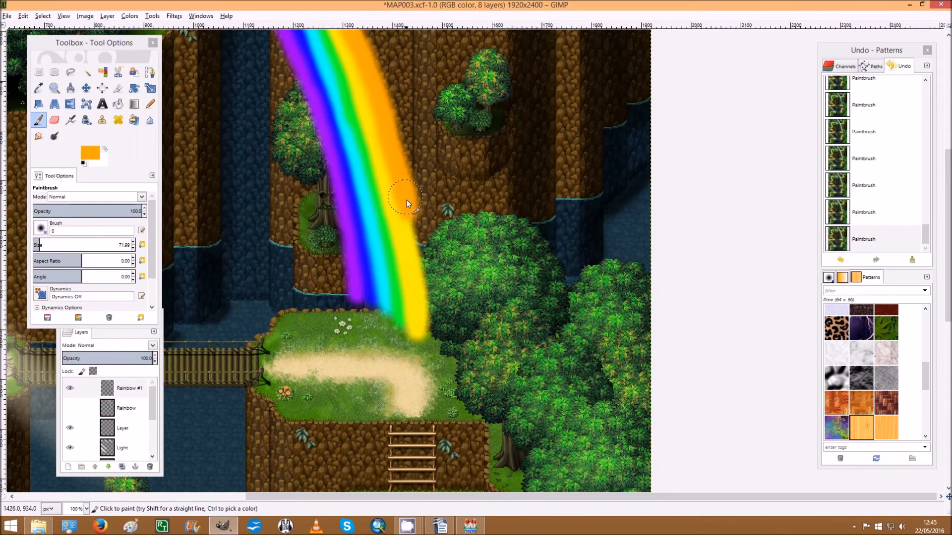
{"action": "left_click_drag", "start_coordinate": [407, 203], "coordinate": [424, 281]}
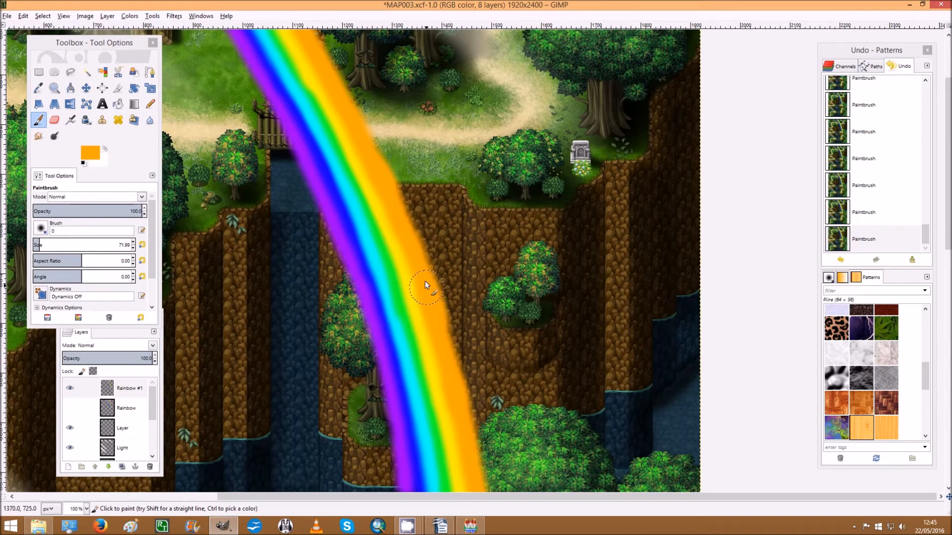
{"action": "mouse_move", "coordinate": [386, 192]}
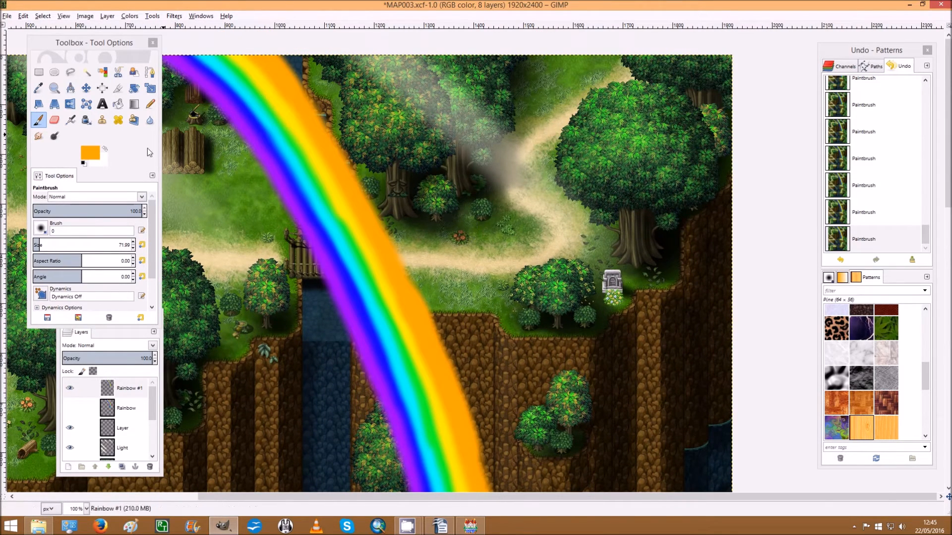
{"action": "mouse_move", "coordinate": [309, 130]}
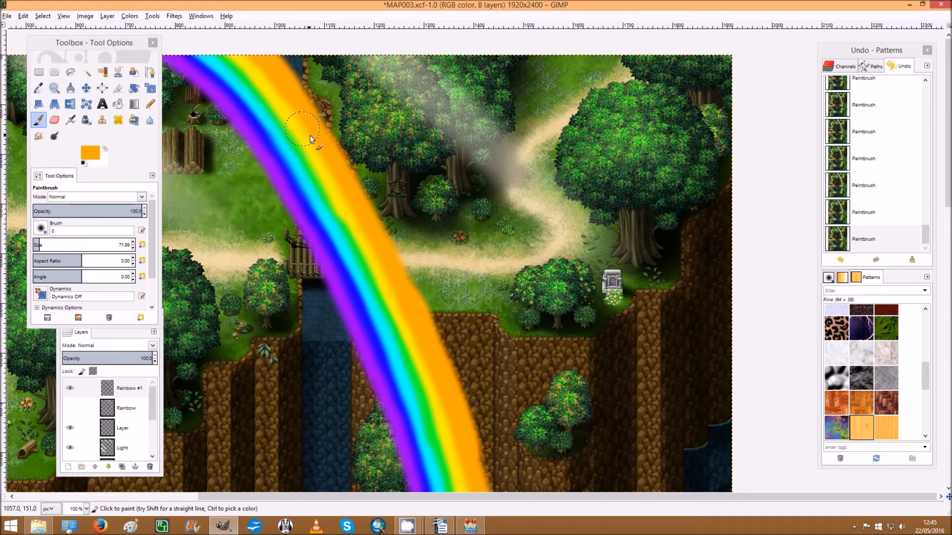
Set the foreground colour to red (ff0000).
{"action": "left_click", "coordinate": [89, 153]}
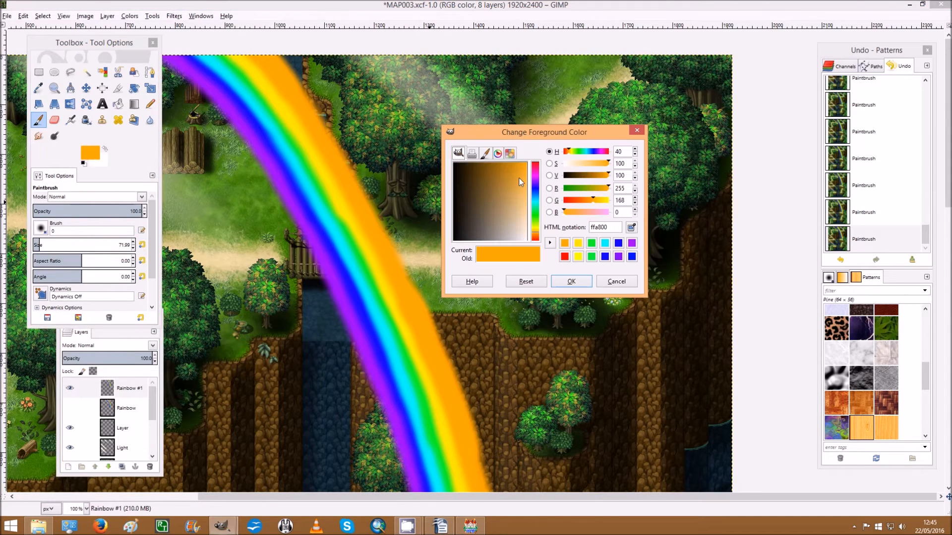
{"action": "left_click", "coordinate": [535, 152]}
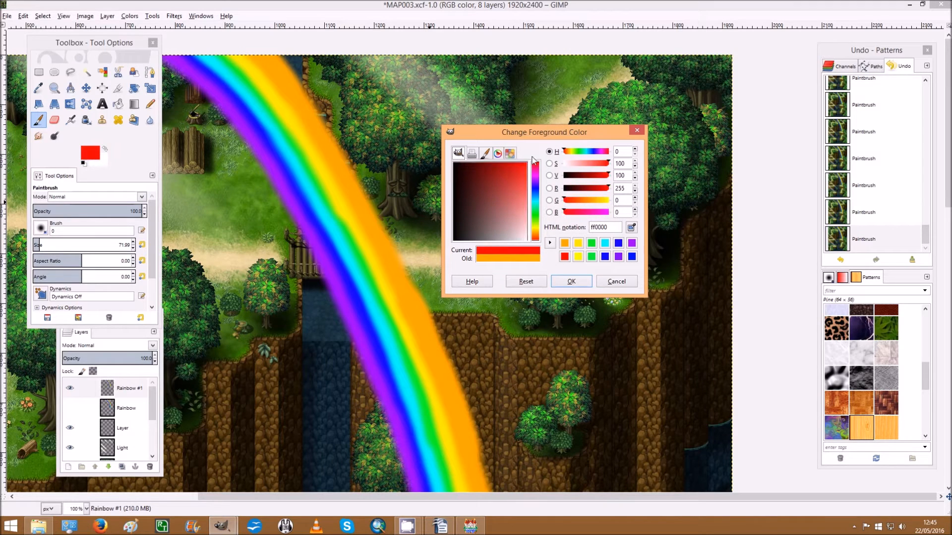
{"action": "left_click", "coordinate": [569, 281]}
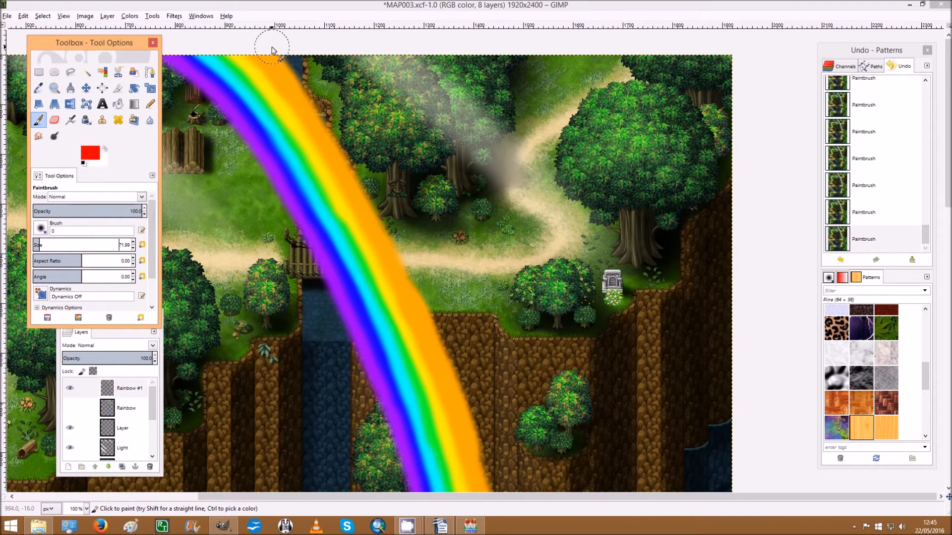
Paint the red band outside the orange stripe from the arc's top to its foot.
{"action": "left_click", "coordinate": [272, 51]}
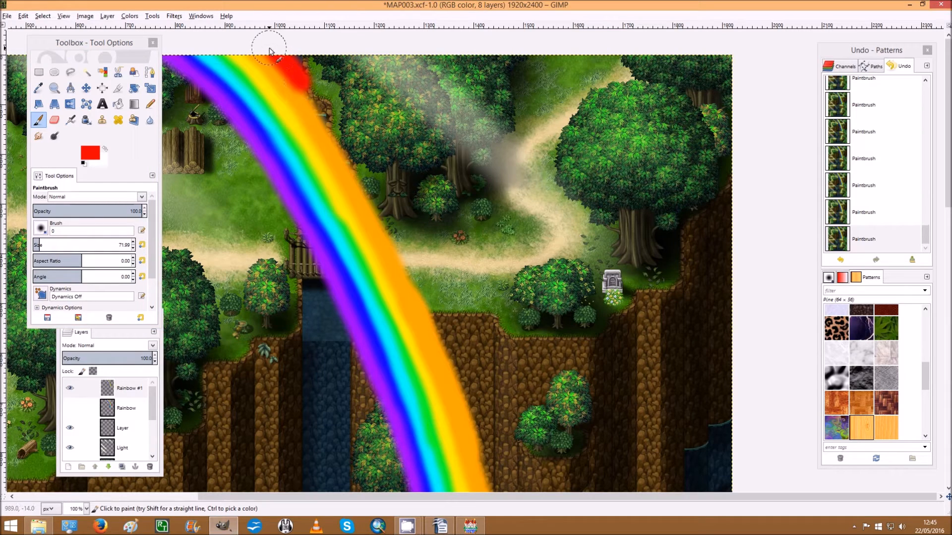
{"action": "left_click_drag", "start_coordinate": [271, 52], "coordinate": [304, 88]}
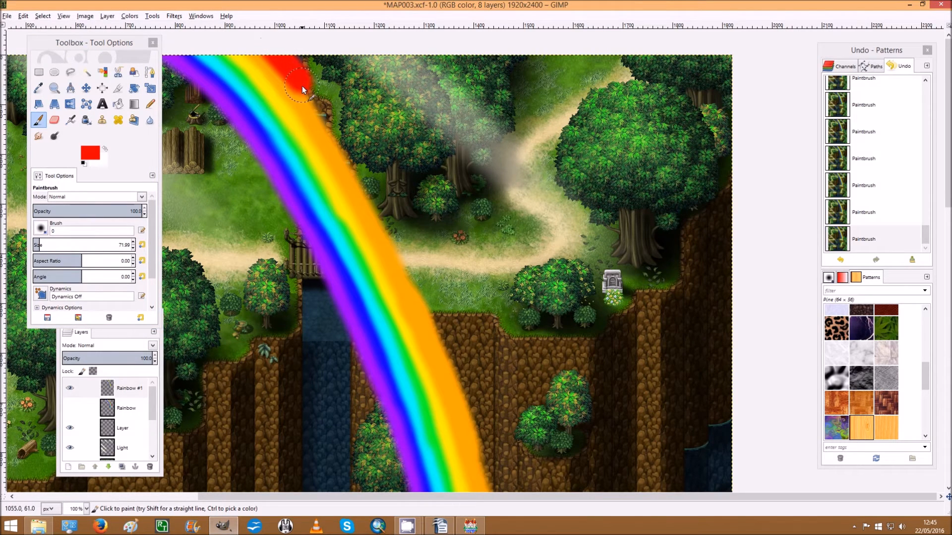
{"action": "left_click_drag", "start_coordinate": [302, 85], "coordinate": [336, 144]}
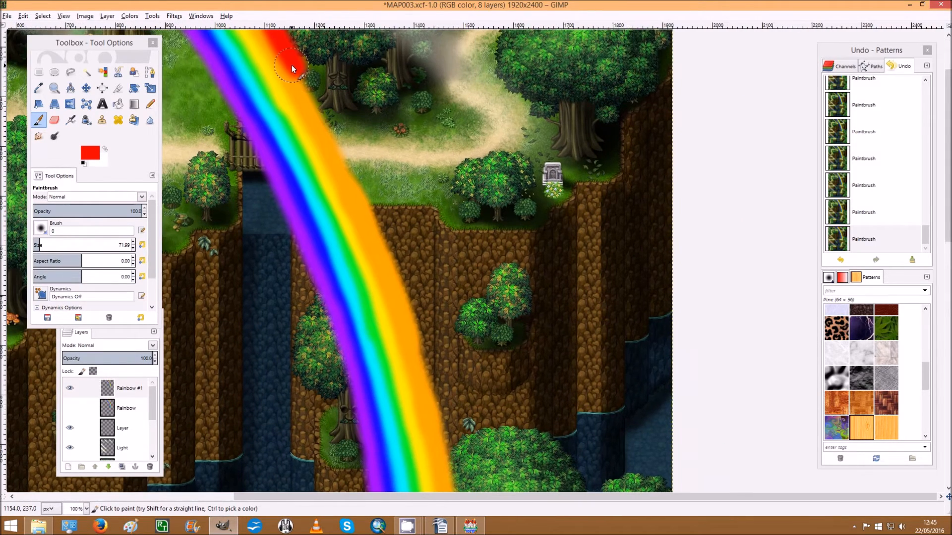
{"action": "left_click_drag", "start_coordinate": [292, 67], "coordinate": [313, 100]}
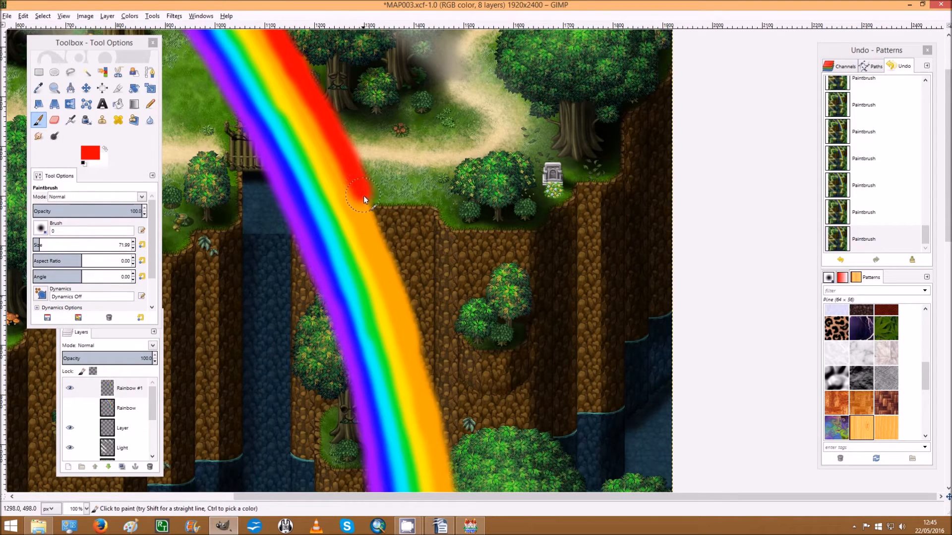
{"action": "scroll", "scroll_direction": "down", "scroll_amount": 3}
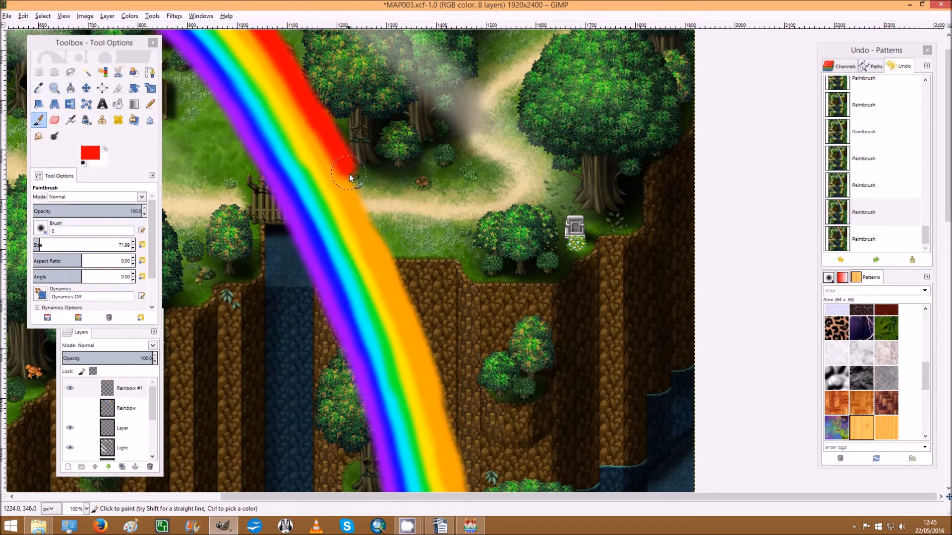
{"action": "left_click_drag", "start_coordinate": [349, 176], "coordinate": [395, 271]}
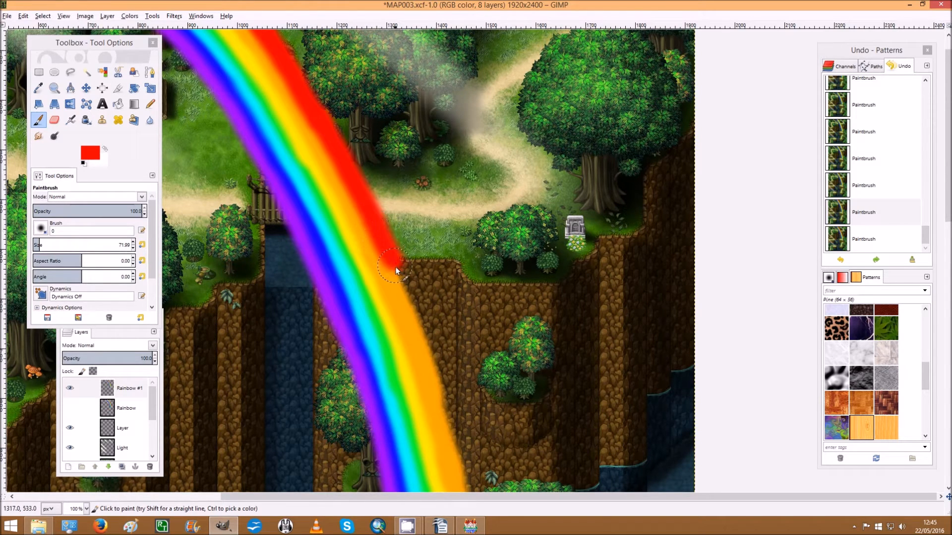
{"action": "scroll", "scroll_direction": "down", "scroll_amount": 3}
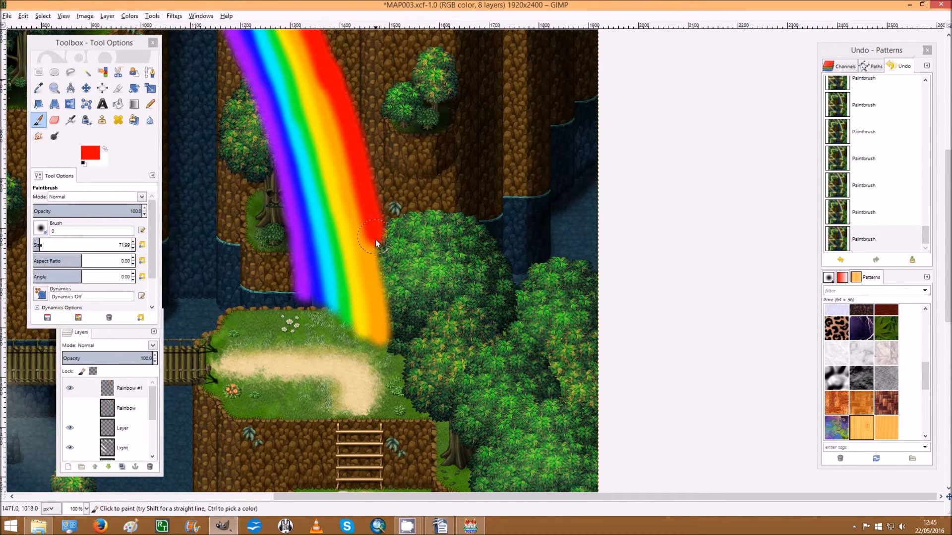
{"action": "left_click_drag", "start_coordinate": [373, 237], "coordinate": [394, 358]}
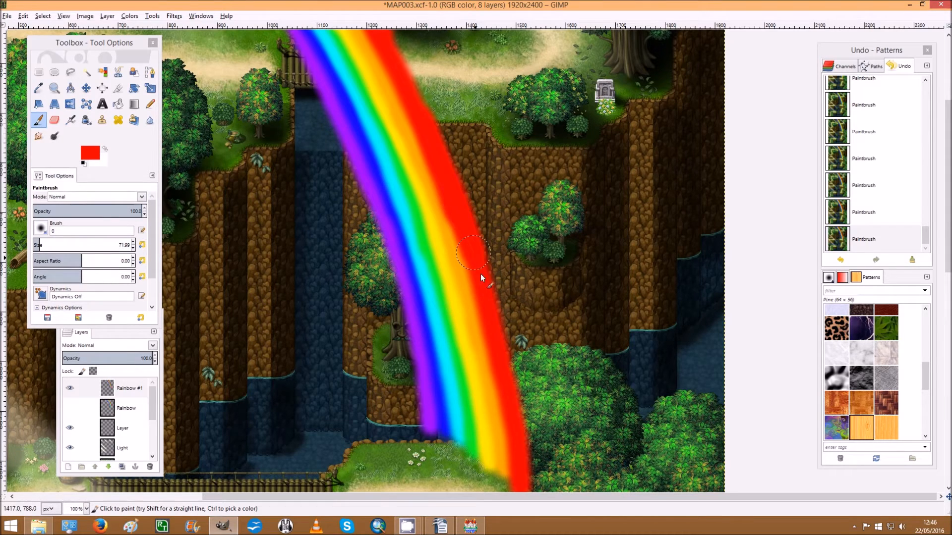
{"action": "scroll", "scroll_direction": "down", "scroll_amount": 3}
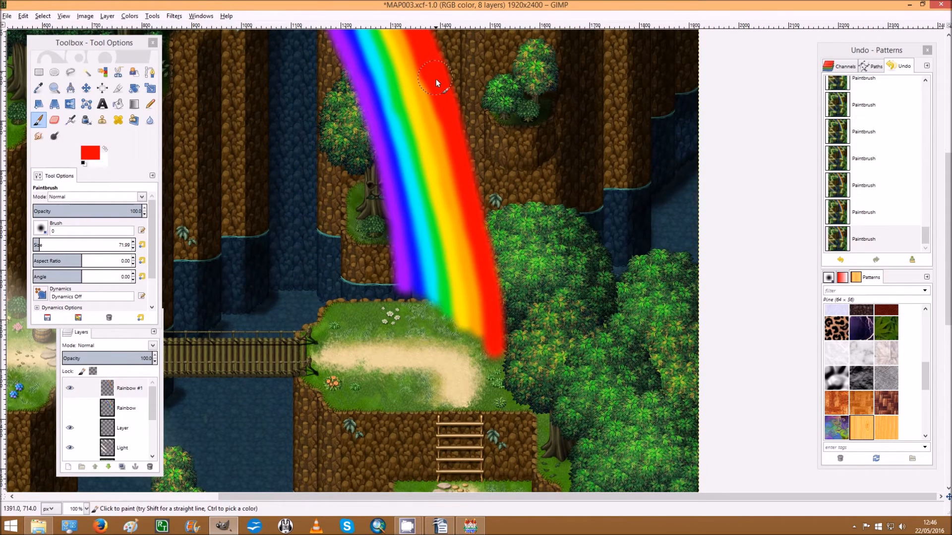
{"action": "mouse_move", "coordinate": [452, 132]}
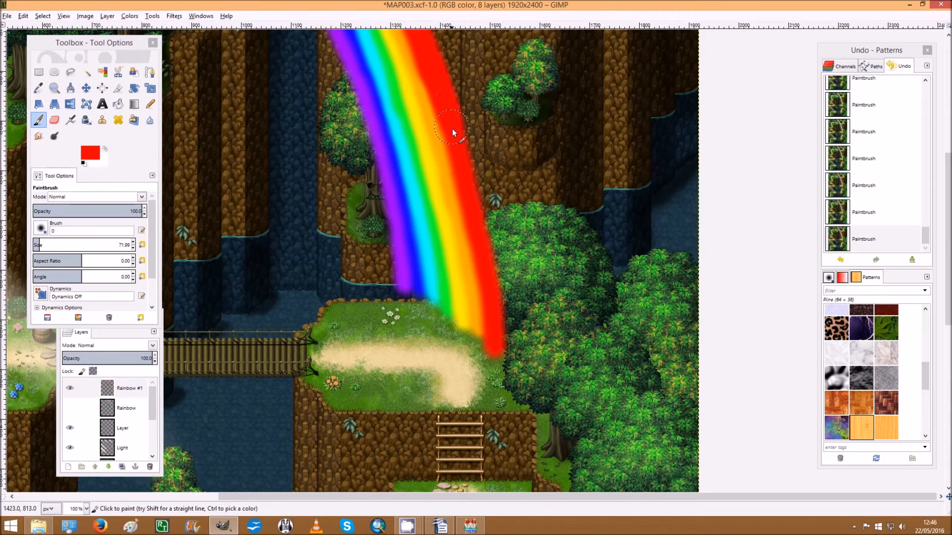
{"action": "left_click_drag", "start_coordinate": [452, 132], "coordinate": [483, 243]}
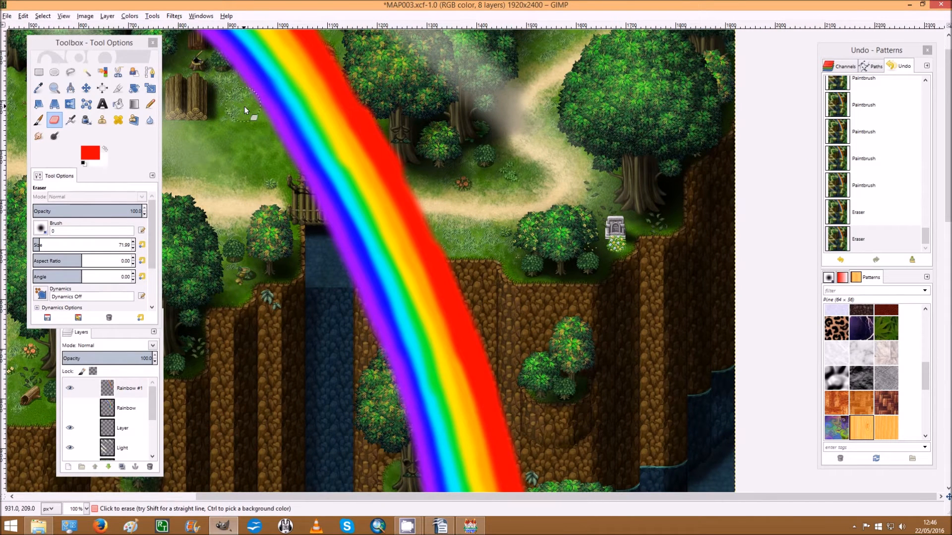
{"action": "mouse_move", "coordinate": [265, 146]}
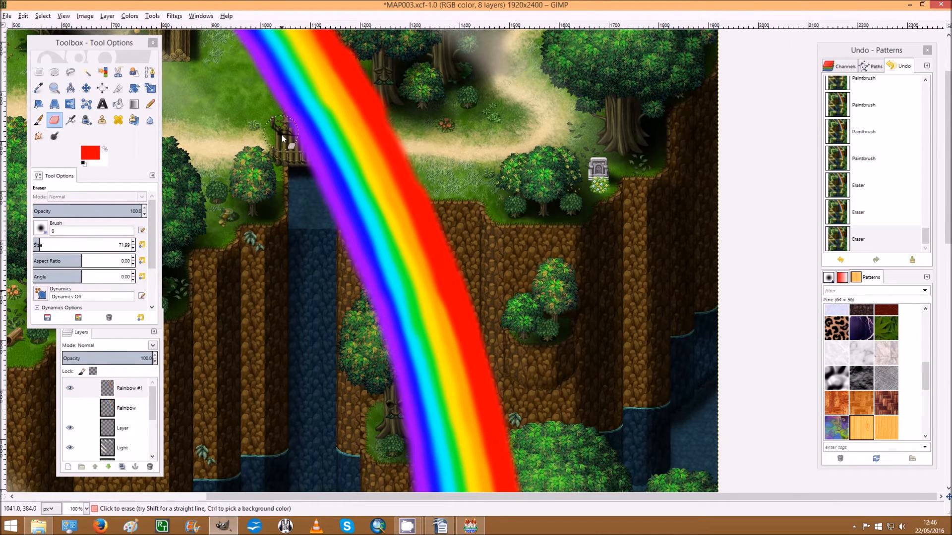
Erase the fuzzy purple-edge fringe beside the bridge, waterfall and cliff.
{"action": "left_click_drag", "start_coordinate": [282, 137], "coordinate": [307, 190]}
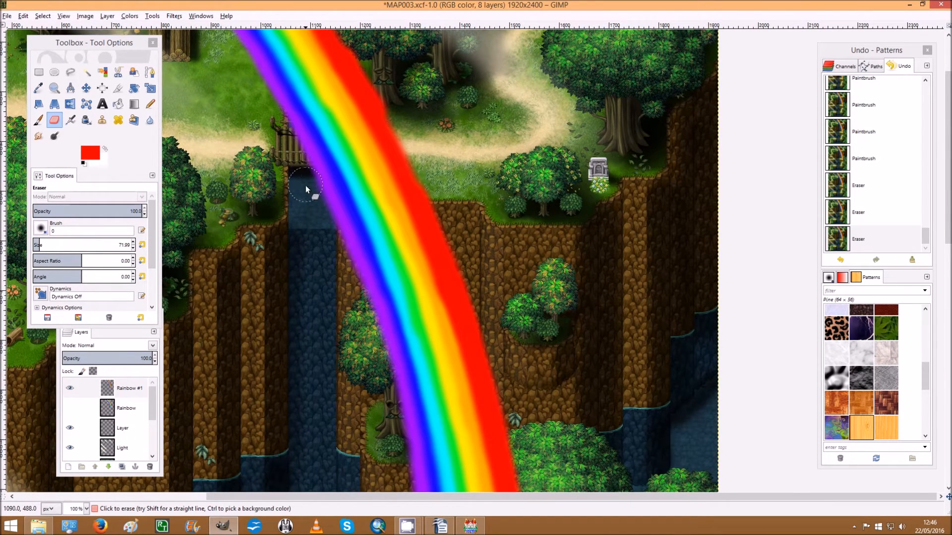
{"action": "scroll", "scroll_direction": "down", "scroll_amount": 3}
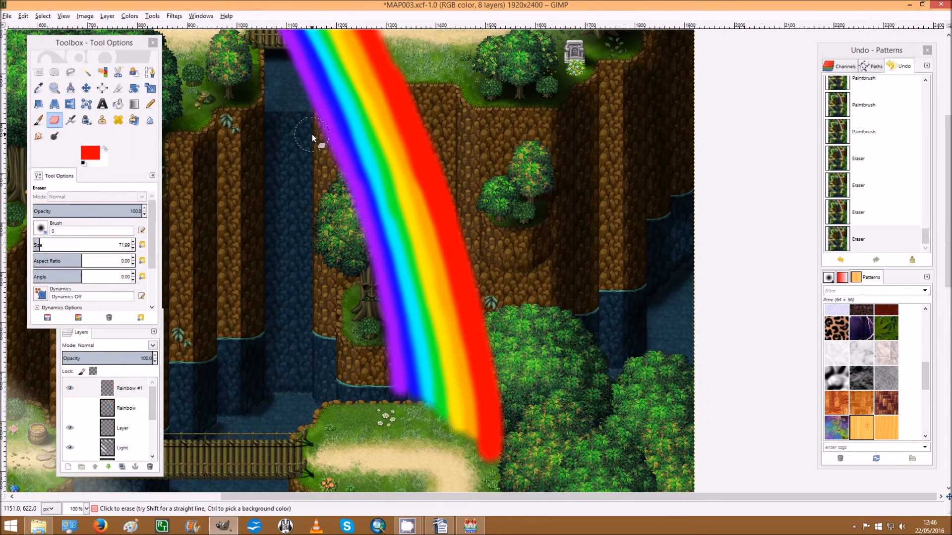
{"action": "mouse_move", "coordinate": [292, 91]}
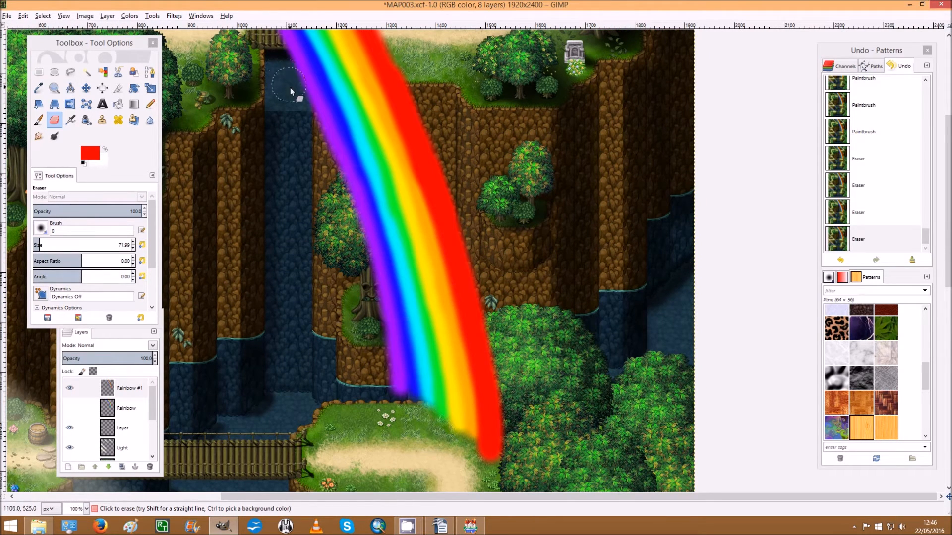
{"action": "left_click_drag", "start_coordinate": [290, 90], "coordinate": [321, 152]}
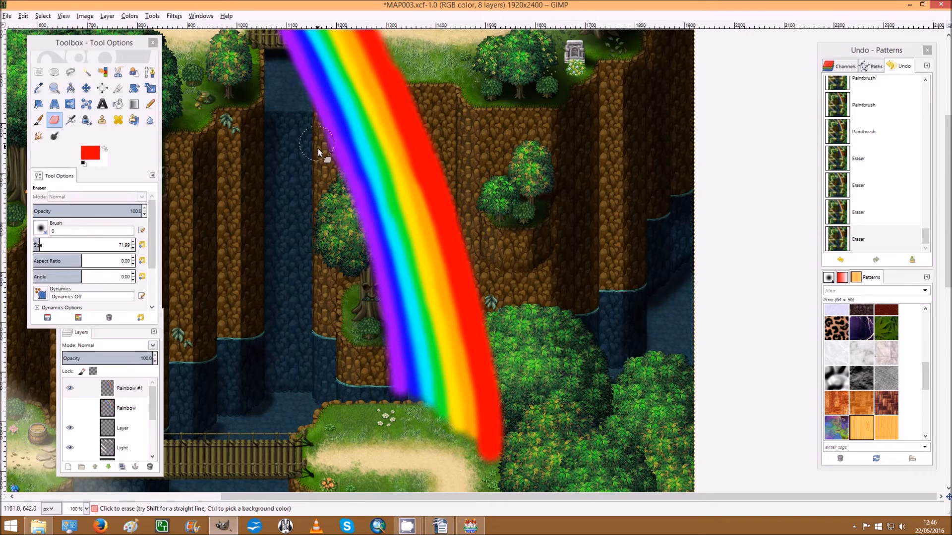
{"action": "scroll", "scroll_direction": "down", "scroll_amount": 3}
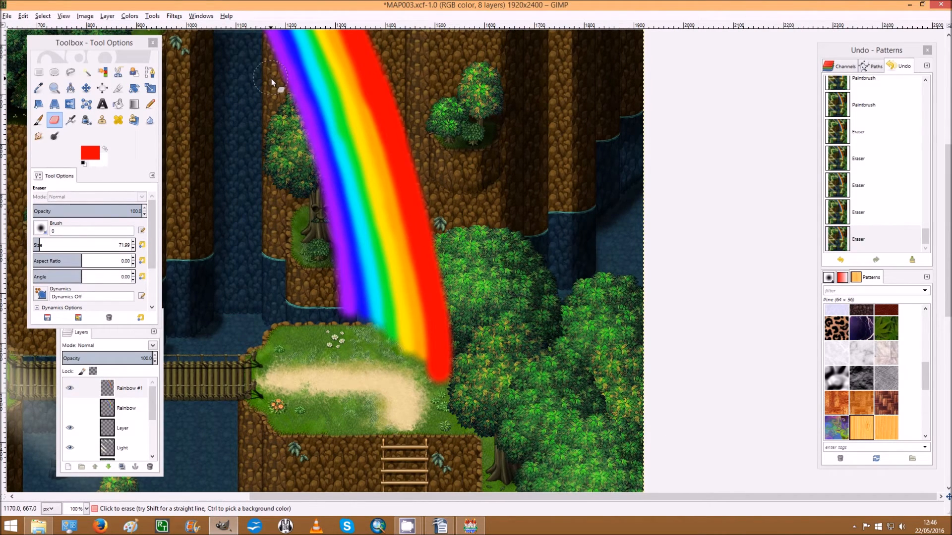
{"action": "left_click_drag", "start_coordinate": [271, 82], "coordinate": [307, 173]}
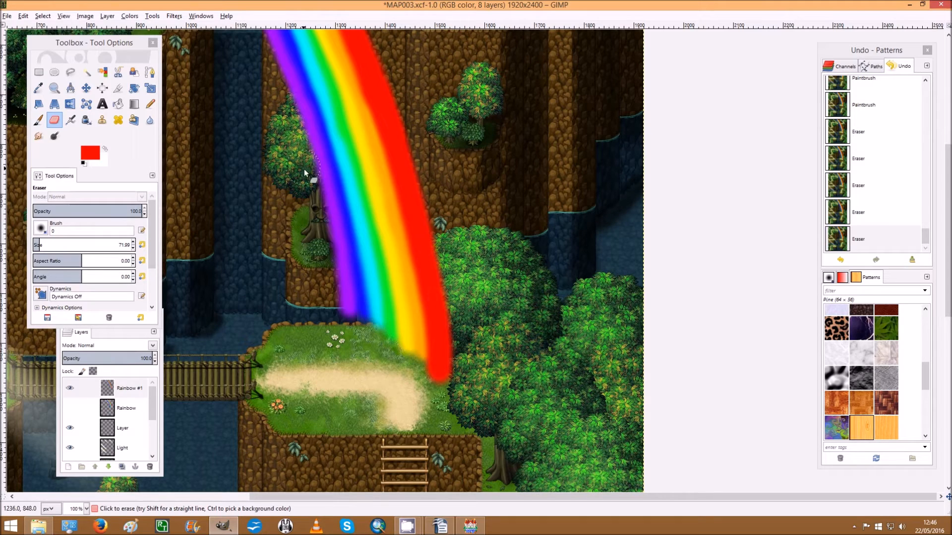
{"action": "left_click_drag", "start_coordinate": [304, 173], "coordinate": [328, 272]}
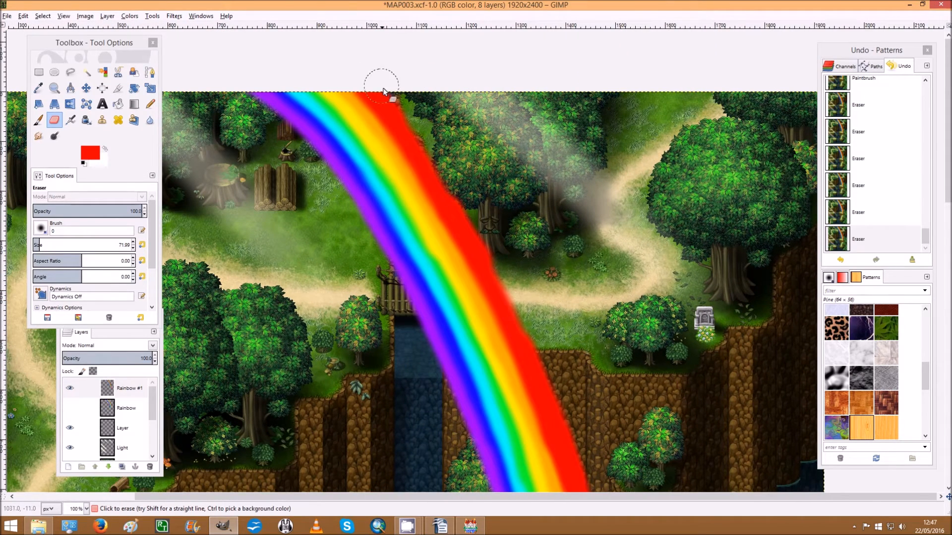
Trim stray red fringe along the outer edge from the map's top down to the large tree.
{"action": "left_click_drag", "start_coordinate": [381, 91], "coordinate": [438, 165]}
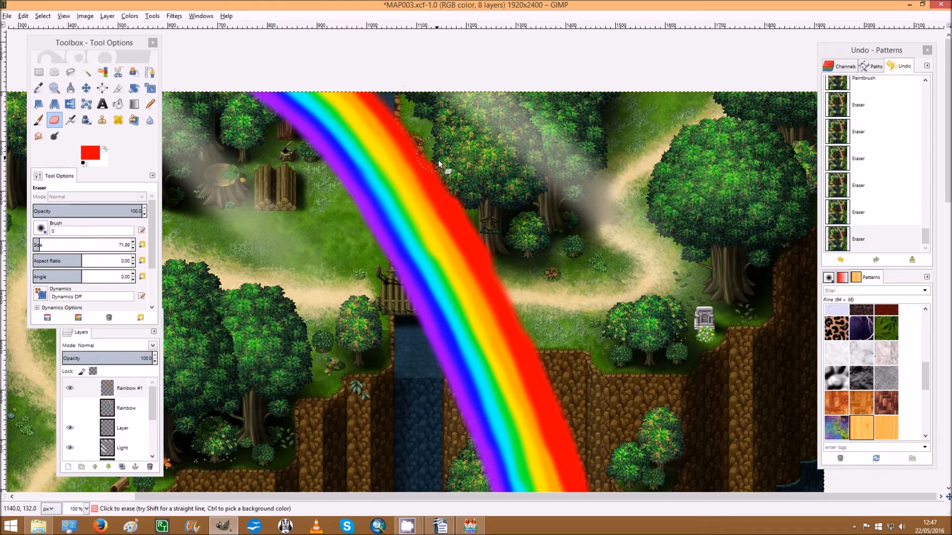
{"action": "left_click_drag", "start_coordinate": [438, 162], "coordinate": [486, 249]}
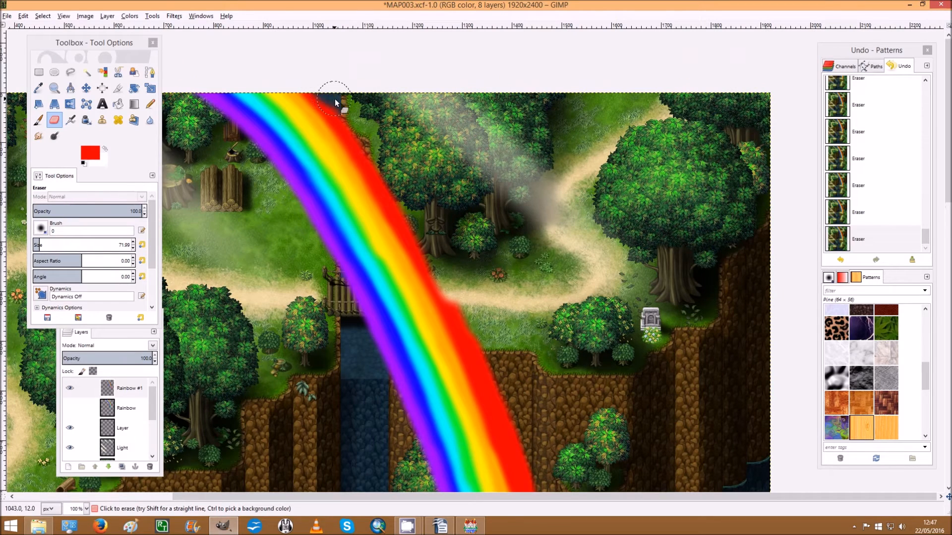
{"action": "left_click_drag", "start_coordinate": [333, 100], "coordinate": [374, 149]}
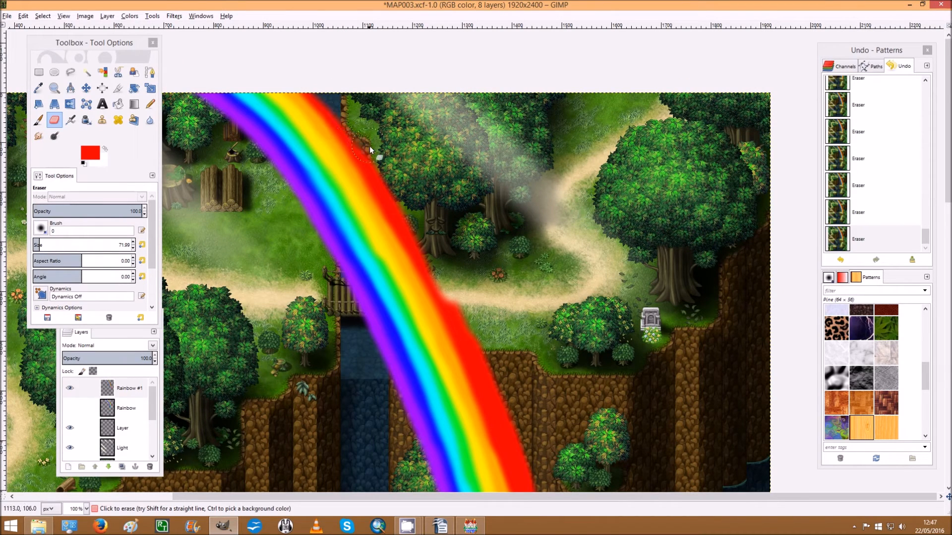
{"action": "left_click_drag", "start_coordinate": [371, 149], "coordinate": [398, 201]}
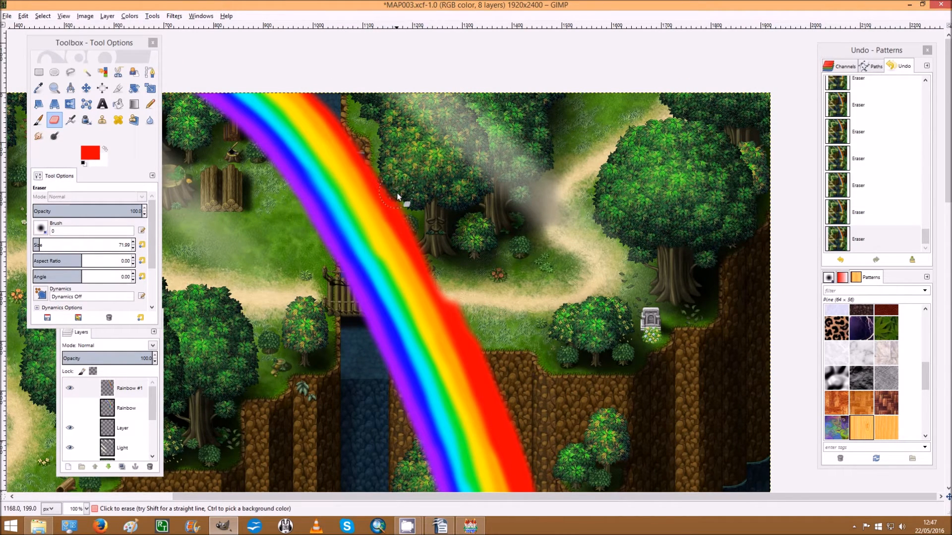
{"action": "left_click_drag", "start_coordinate": [398, 198], "coordinate": [440, 270]}
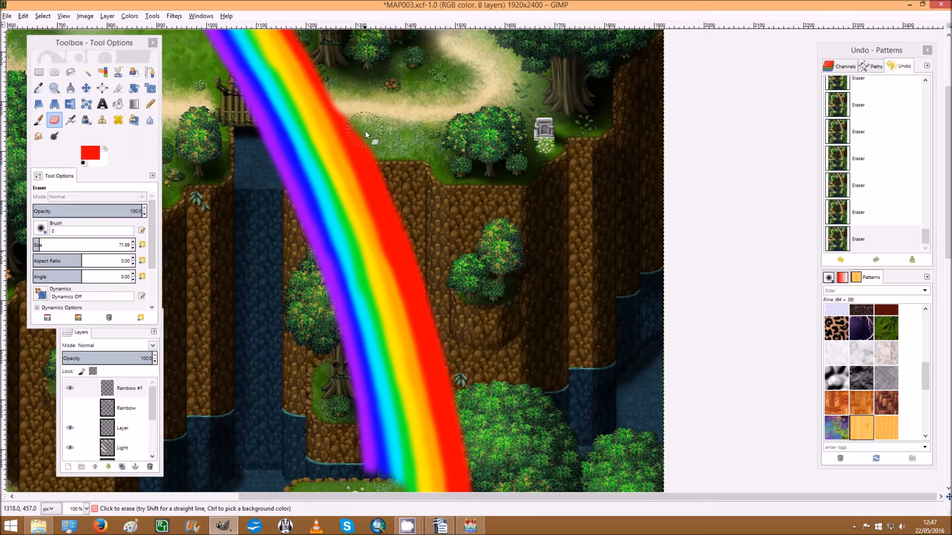
{"action": "left_click_drag", "start_coordinate": [365, 133], "coordinate": [413, 246]}
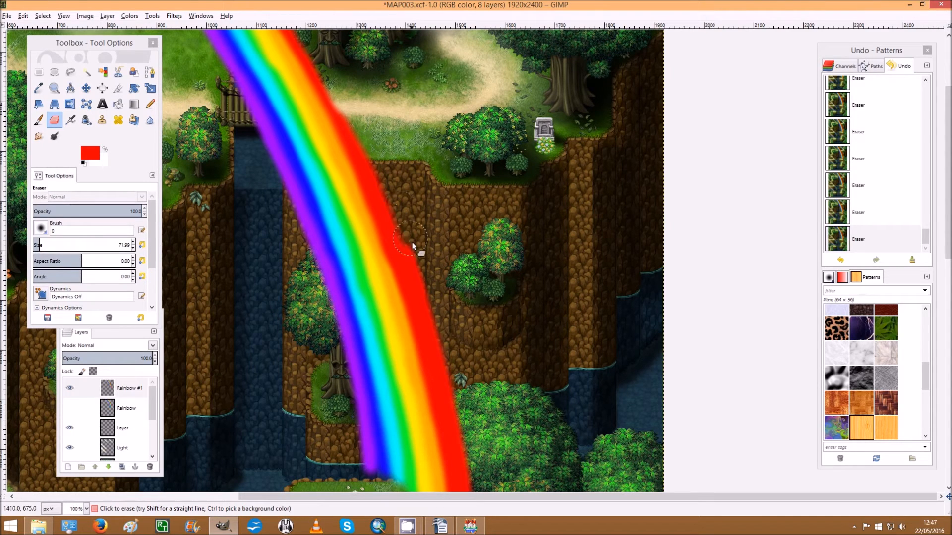
{"action": "left_click_drag", "start_coordinate": [416, 246], "coordinate": [461, 382]}
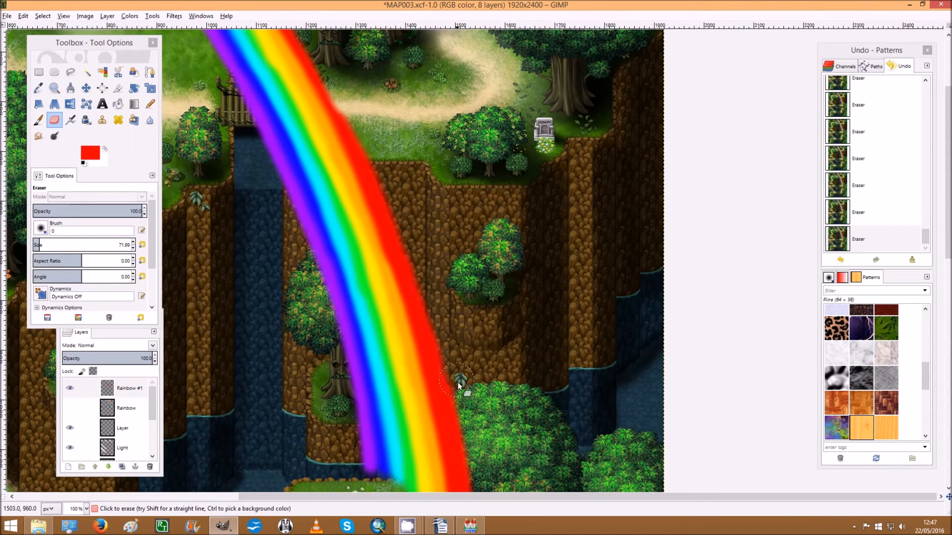
{"action": "mouse_move", "coordinate": [355, 114]}
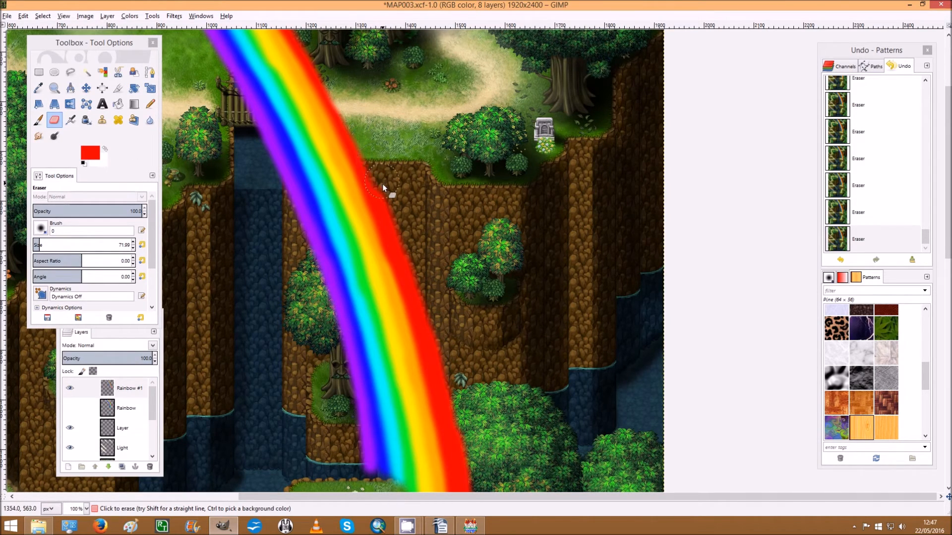
{"action": "left_click_drag", "start_coordinate": [382, 189], "coordinate": [410, 255]}
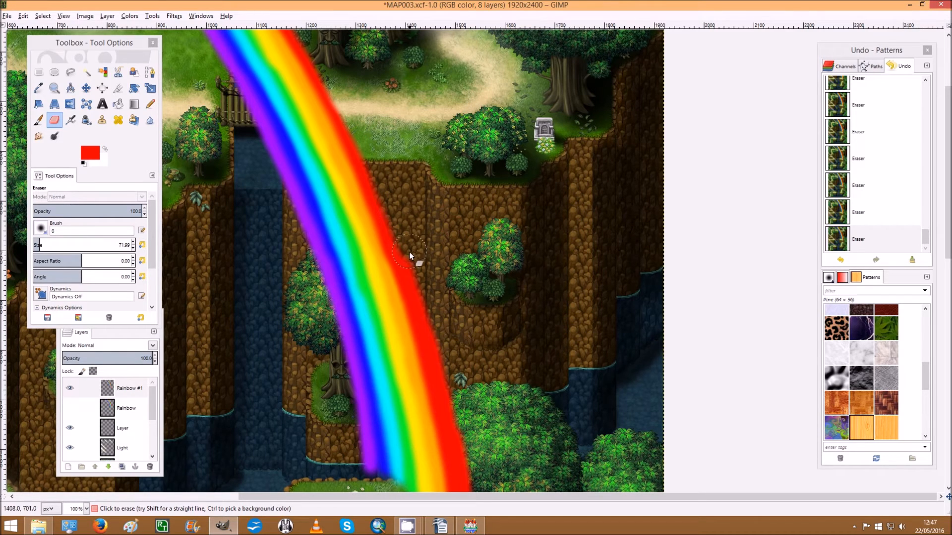
{"action": "left_click_drag", "start_coordinate": [410, 255], "coordinate": [443, 343]}
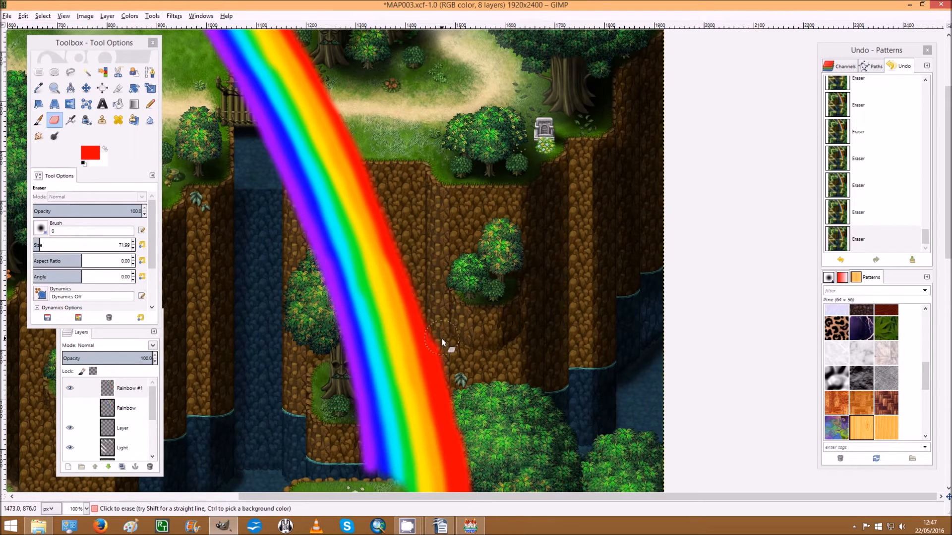
{"action": "left_click_drag", "start_coordinate": [444, 340], "coordinate": [471, 422]}
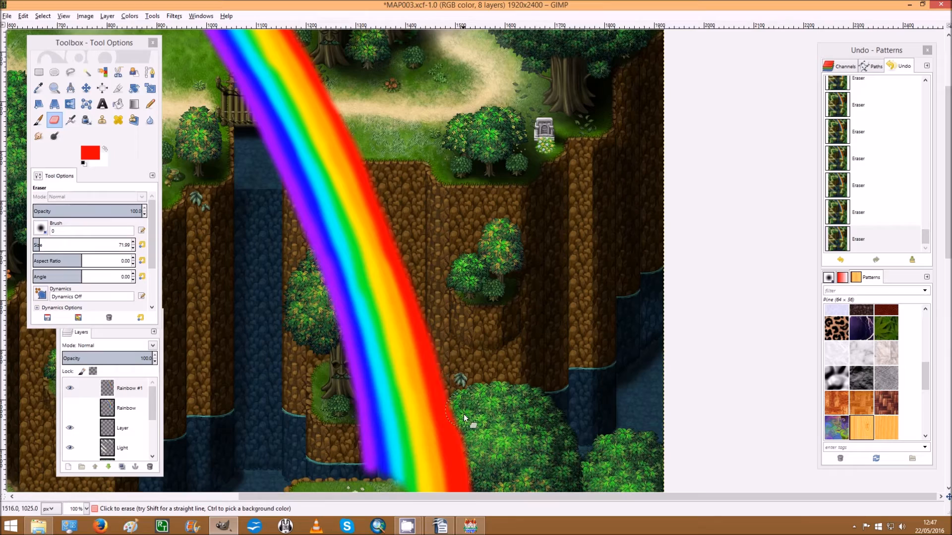
Erase the rainbow's foot where it overlaps the tree canopy and grassy ledge.
{"action": "scroll", "scroll_direction": "down", "scroll_amount": 3}
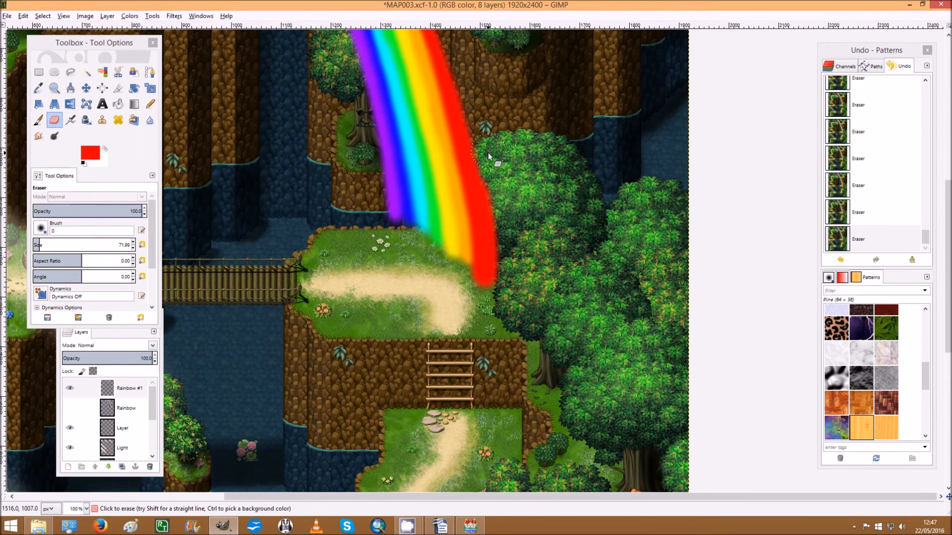
{"action": "left_click_drag", "start_coordinate": [486, 156], "coordinate": [486, 286]}
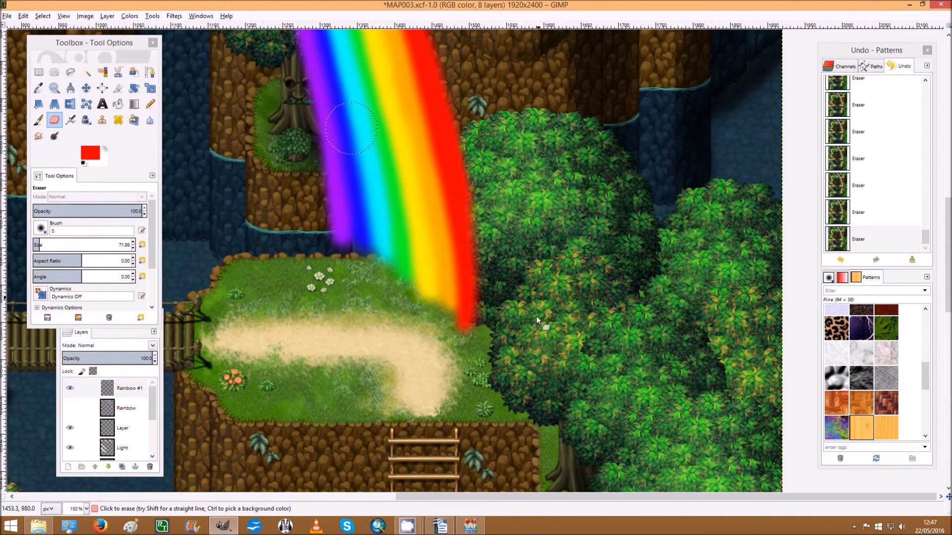
{"action": "mouse_move", "coordinate": [389, 330]}
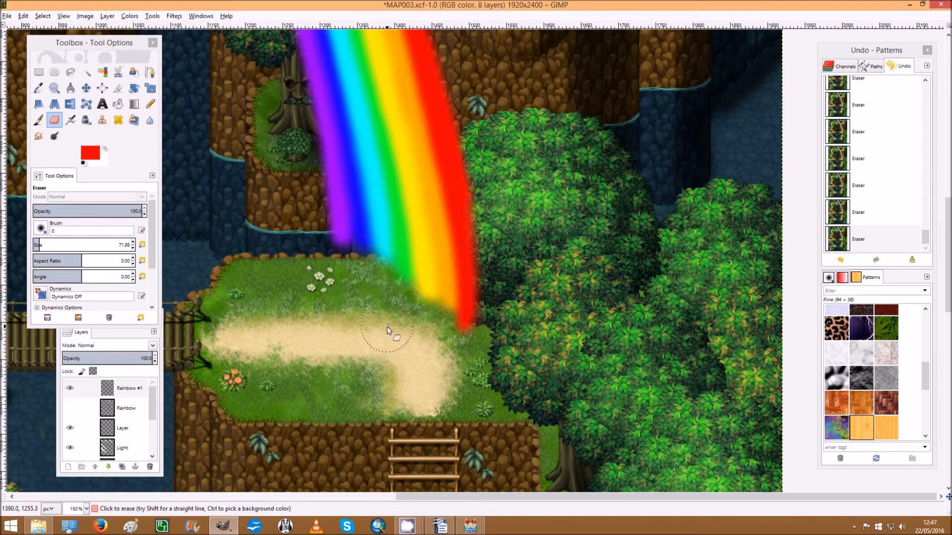
{"action": "left_click_drag", "start_coordinate": [388, 330], "coordinate": [470, 300]}
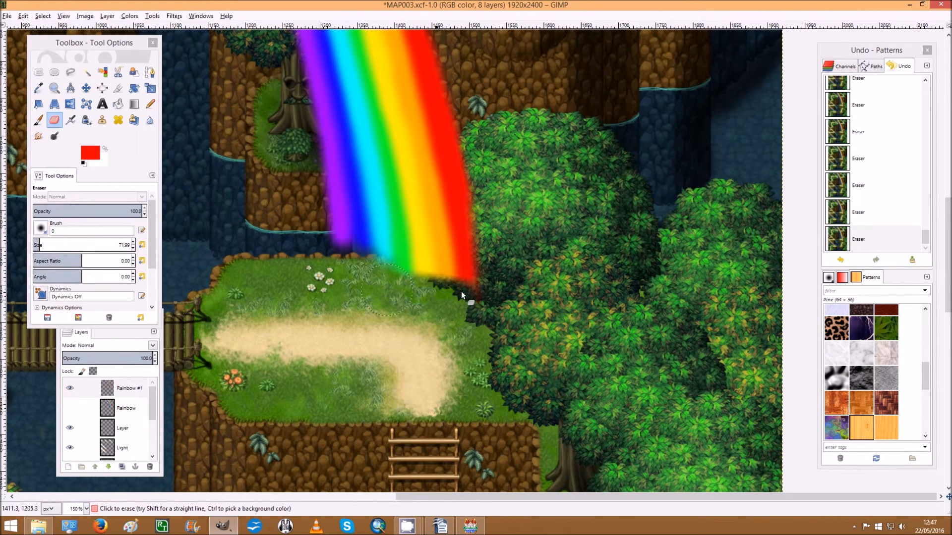
{"action": "left_click_drag", "start_coordinate": [471, 303], "coordinate": [482, 193]}
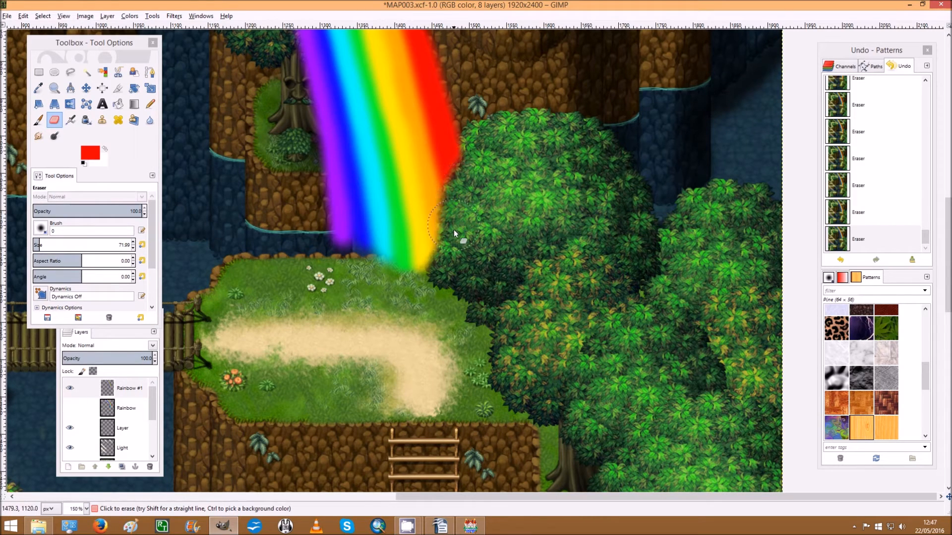
{"action": "left_click_drag", "start_coordinate": [455, 233], "coordinate": [407, 286]}
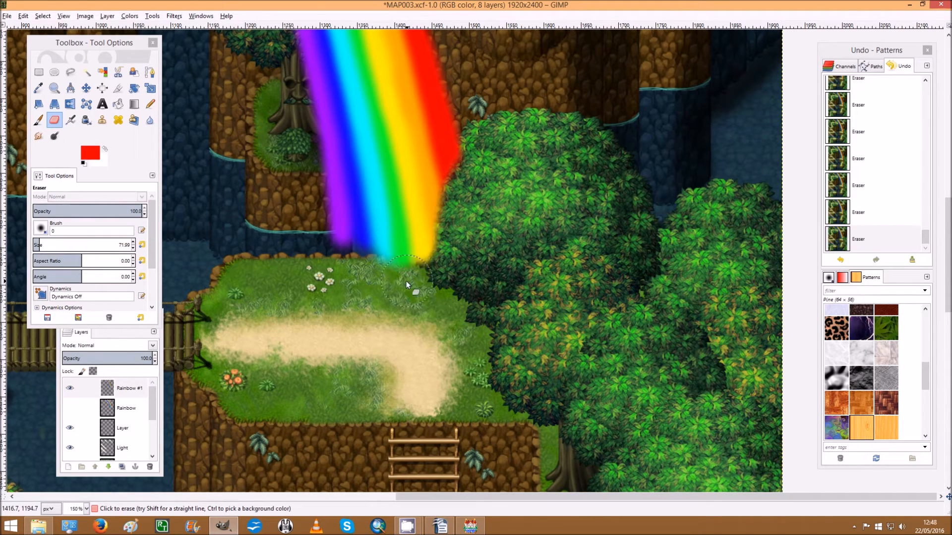
Lower eraser opacity to about 47 and softly fade the rainbow's base into the grass.
{"action": "left_click", "coordinate": [406, 282]}
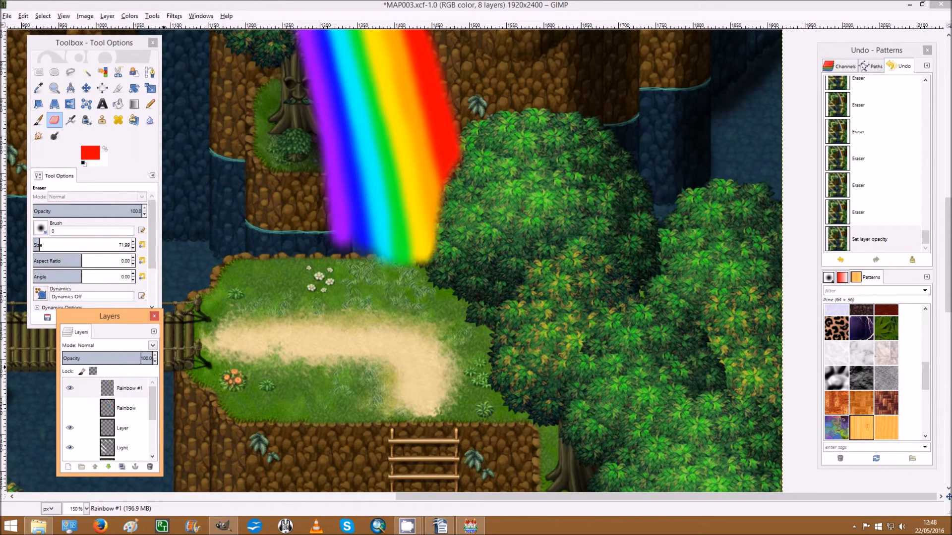
{"action": "left_click_drag", "start_coordinate": [140, 210], "coordinate": [89, 211]}
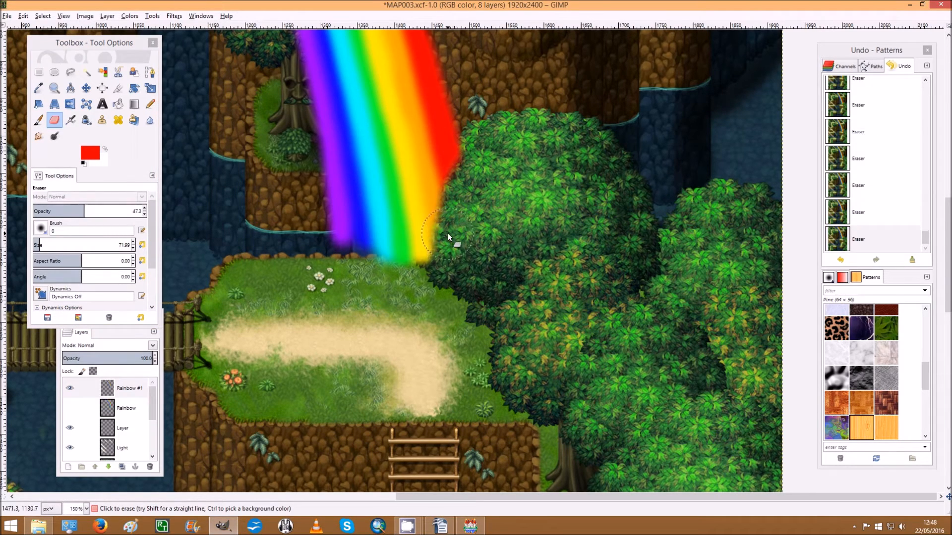
{"action": "left_click_drag", "start_coordinate": [455, 246], "coordinate": [479, 176]}
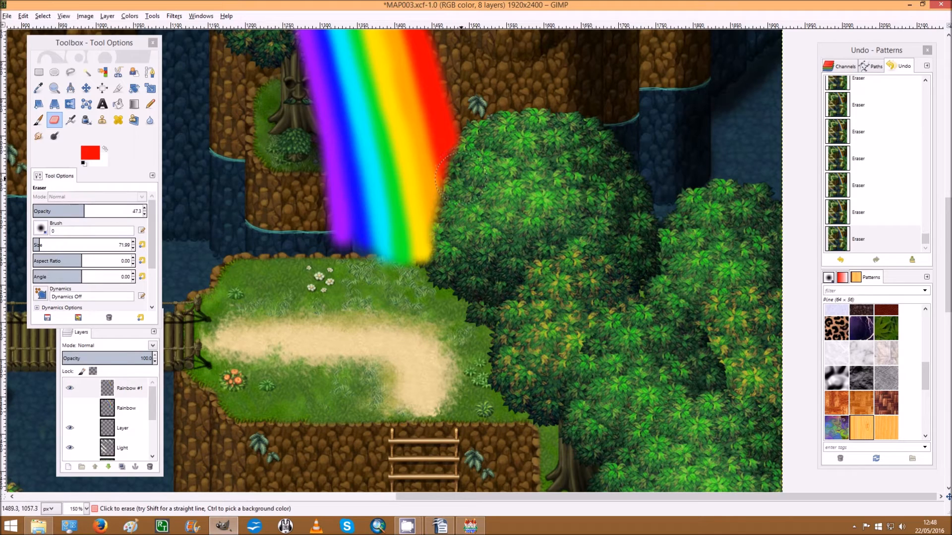
{"action": "left_click", "coordinate": [443, 194]}
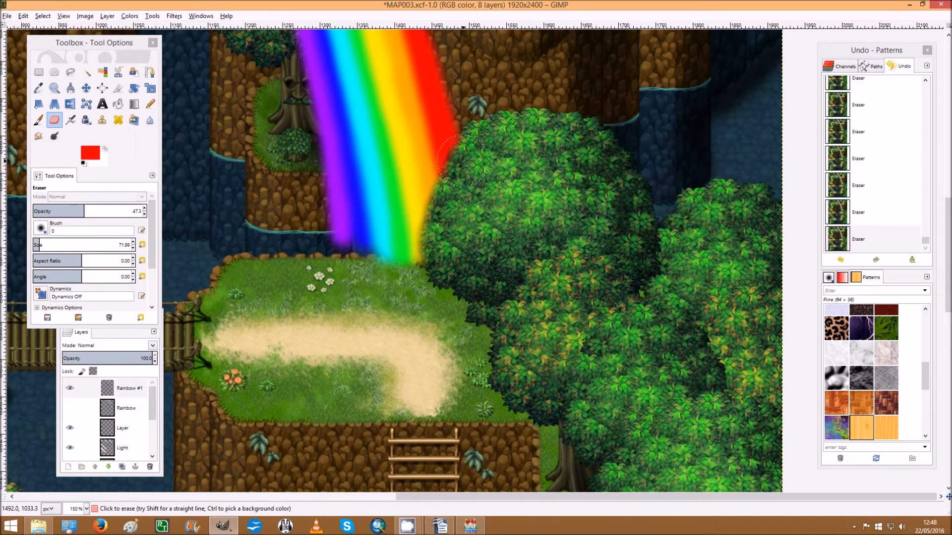
{"action": "left_click", "coordinate": [461, 173]}
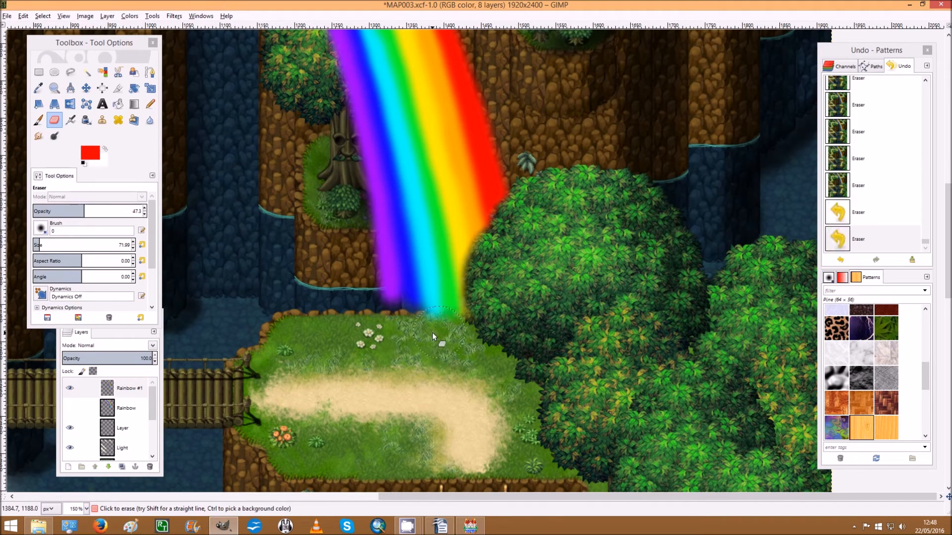
{"action": "left_click", "coordinate": [434, 331]}
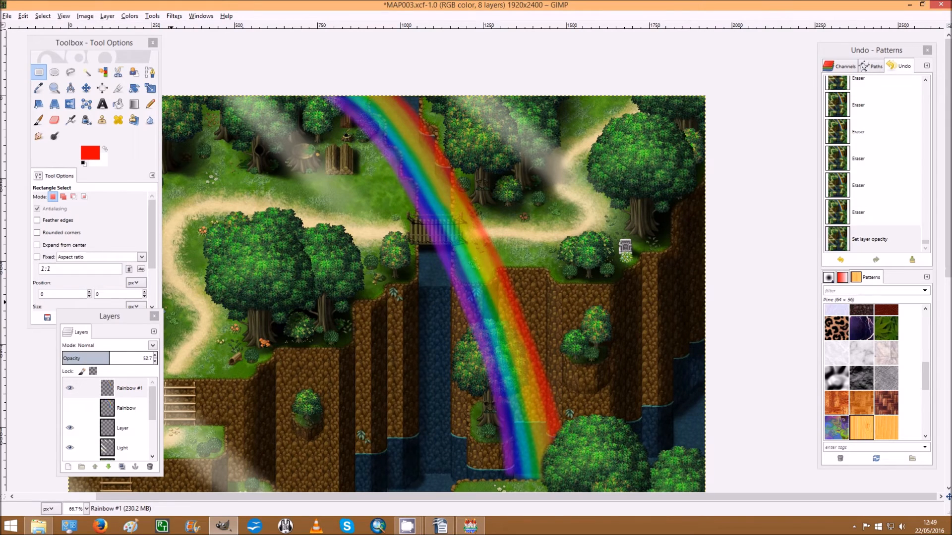
Restore Rainbow #1 to full opacity and open Filters > Blur > Gaussian Blur.
{"action": "left_click_drag", "start_coordinate": [79, 358], "coordinate": [157, 357]}
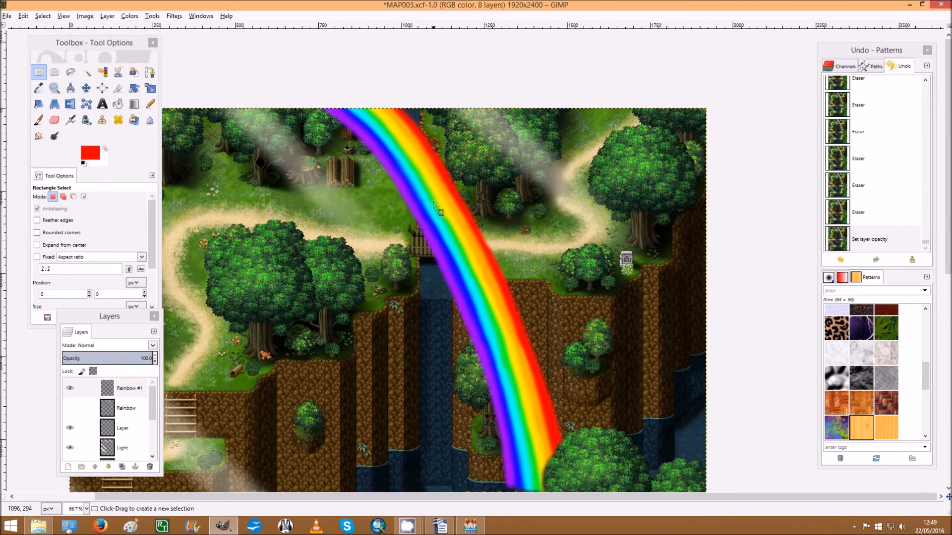
{"action": "left_click", "coordinate": [173, 16]}
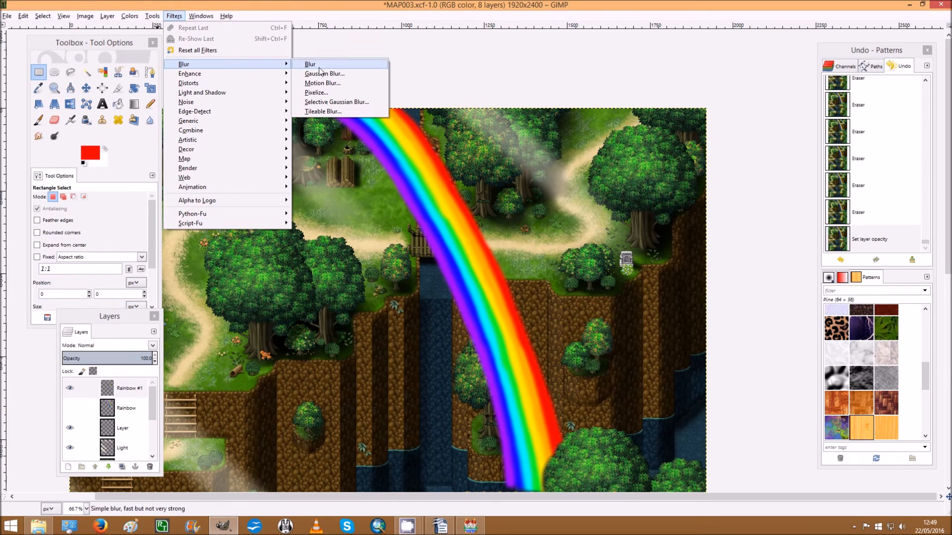
{"action": "mouse_move", "coordinate": [324, 73]}
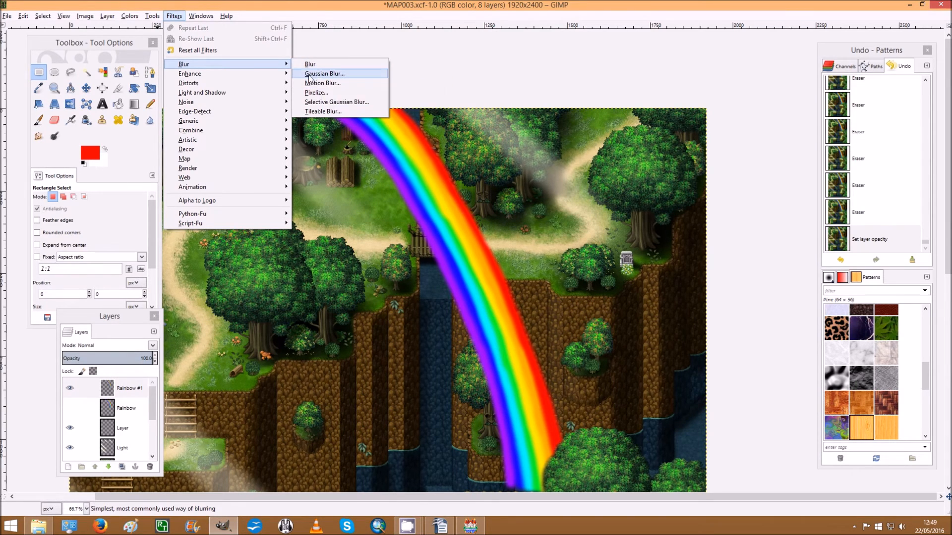
{"action": "mouse_move", "coordinate": [339, 79]}
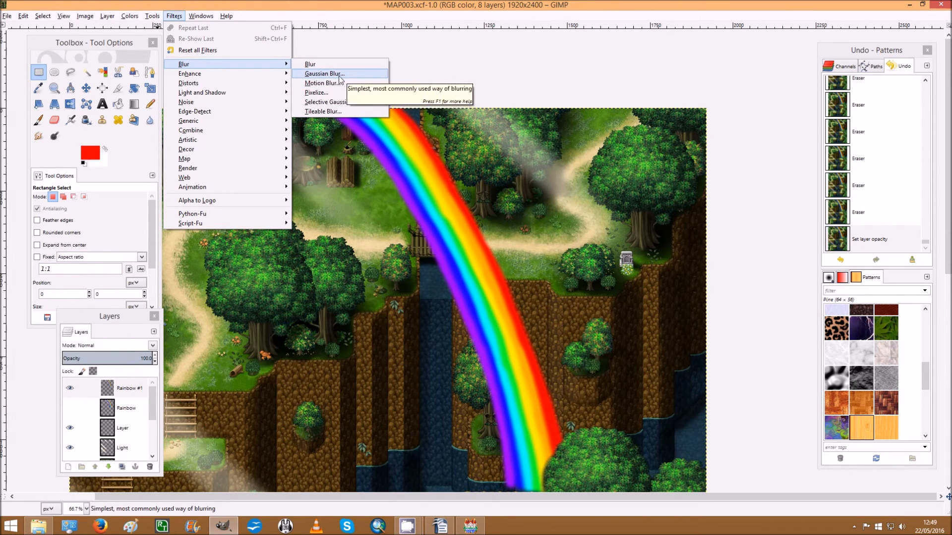
{"action": "mouse_move", "coordinate": [327, 74]}
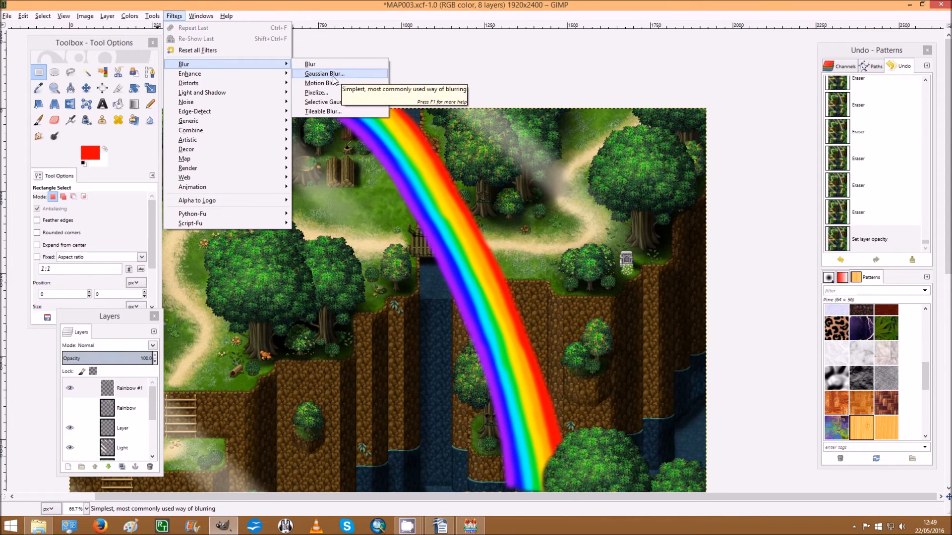
{"action": "left_click", "coordinate": [324, 73]}
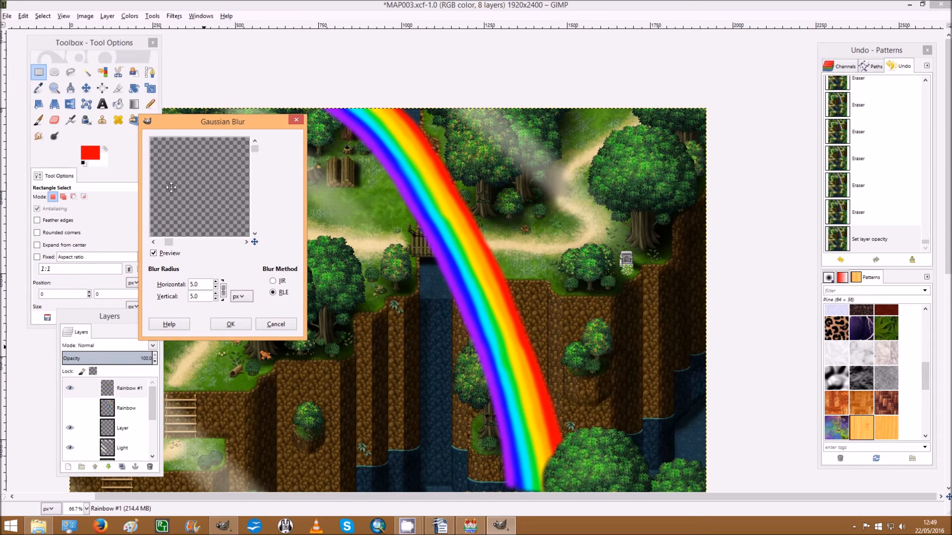
{"action": "mouse_move", "coordinate": [195, 178]}
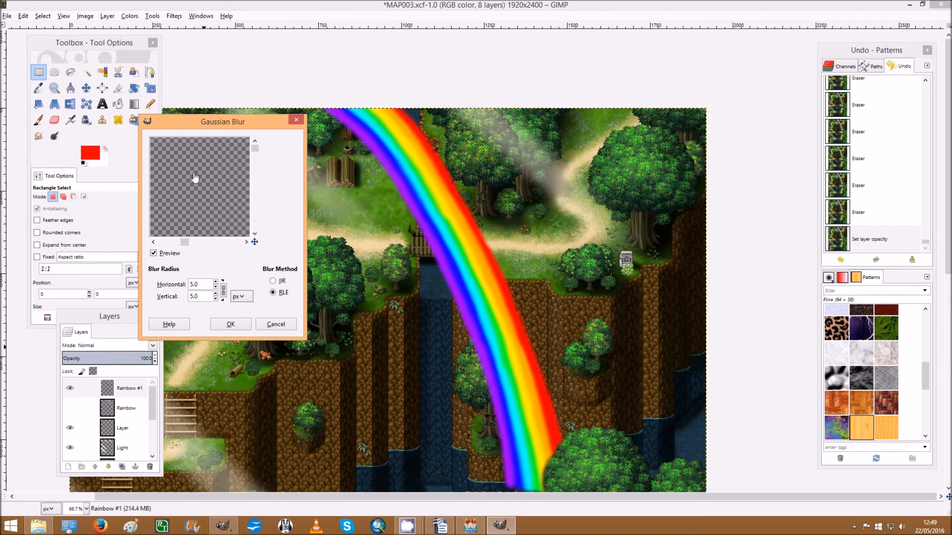
{"action": "mouse_move", "coordinate": [697, 459]}
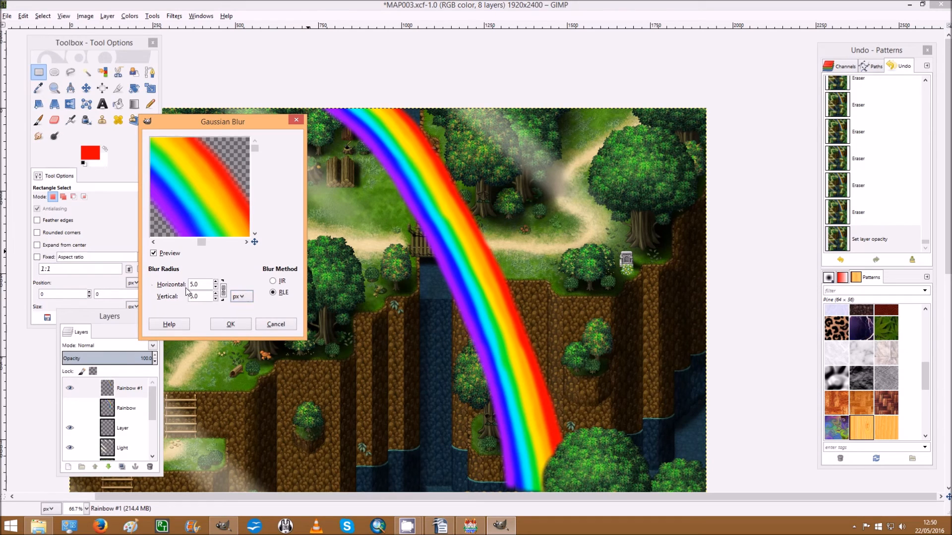
Set the Gaussian blur radius to 102 and apply it to Rainbow #1.
{"action": "left_click", "coordinate": [199, 296]}
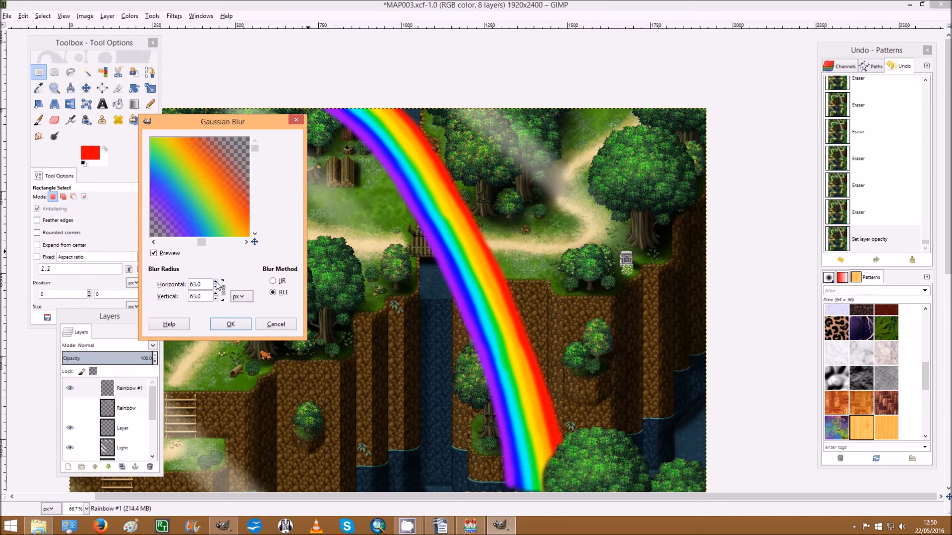
{"action": "left_click", "coordinate": [217, 281]}
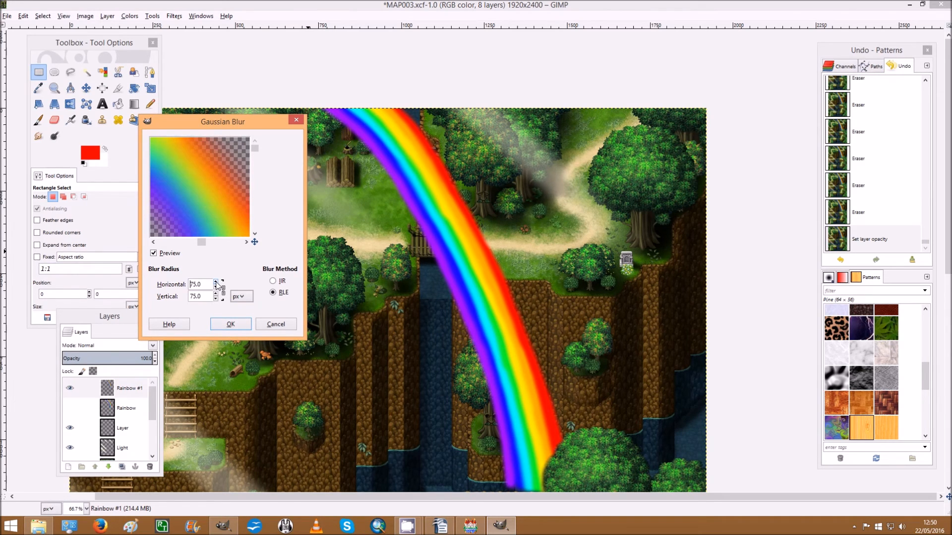
{"action": "left_click", "coordinate": [217, 281]}
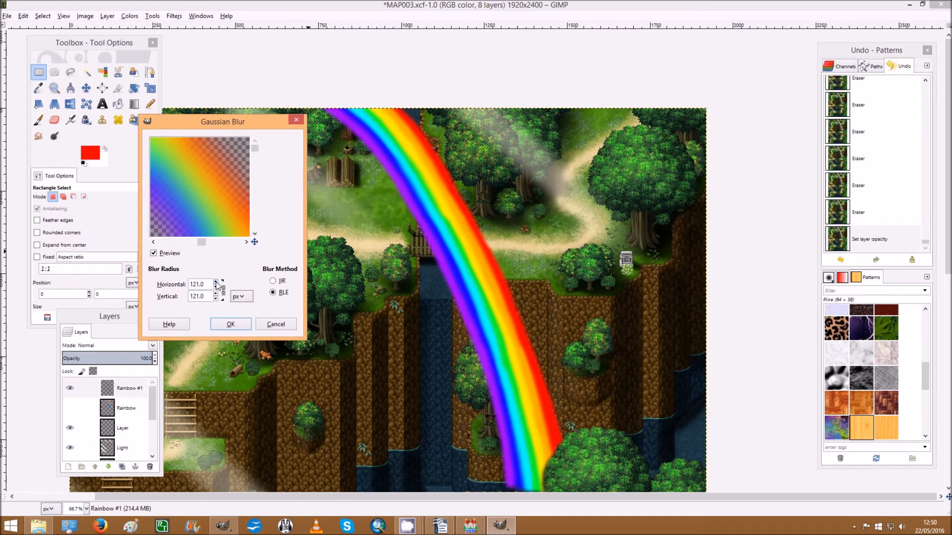
{"action": "left_click", "coordinate": [215, 282]}
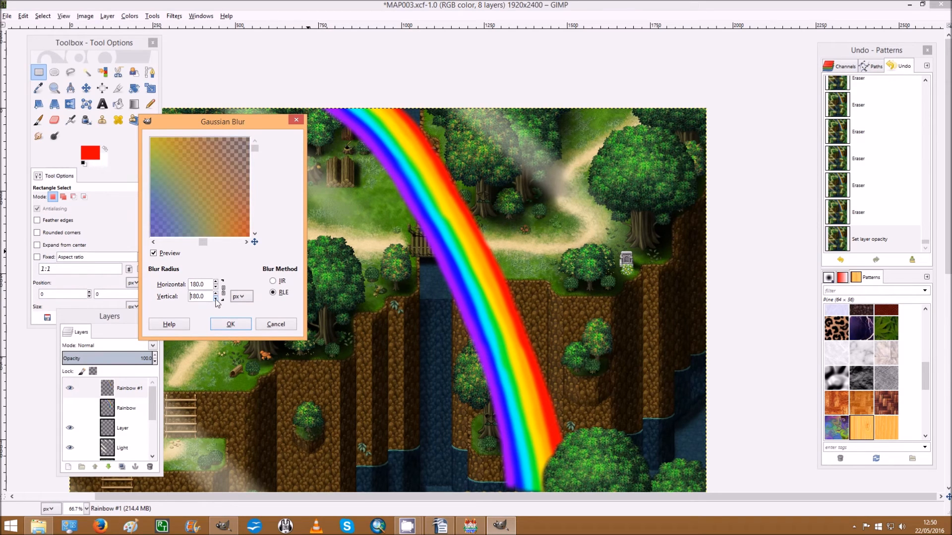
{"action": "left_click", "coordinate": [215, 298]}
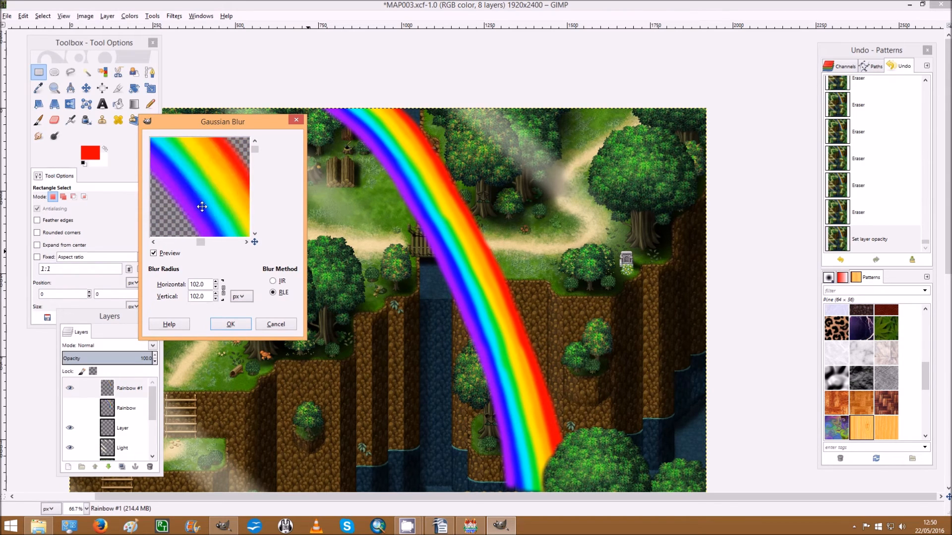
{"action": "left_click", "coordinate": [215, 297]}
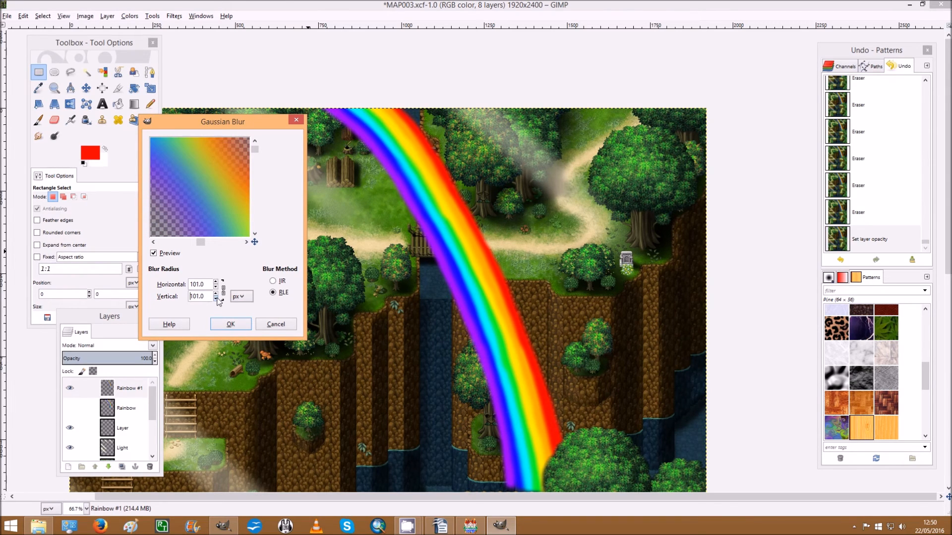
{"action": "left_click", "coordinate": [216, 299]}
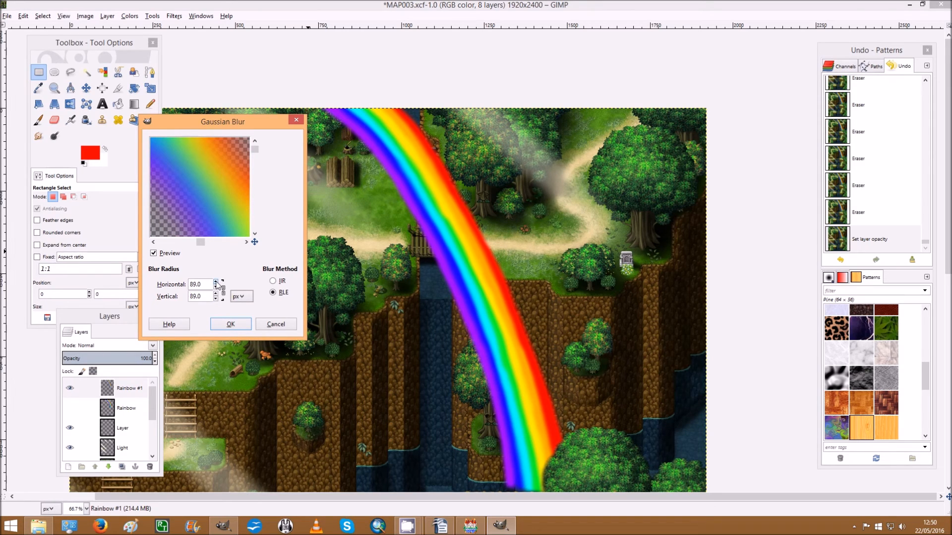
{"action": "left_click", "coordinate": [217, 282]}
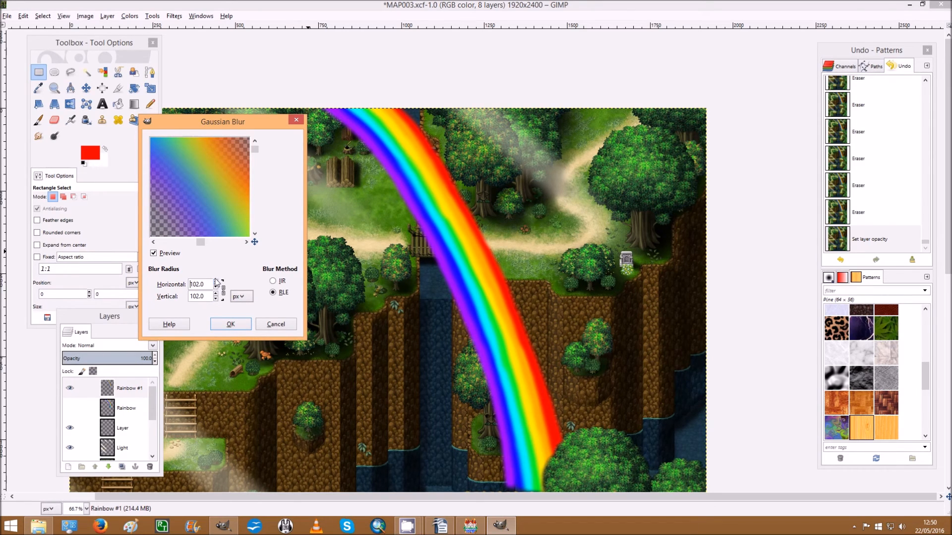
{"action": "mouse_move", "coordinate": [224, 175]}
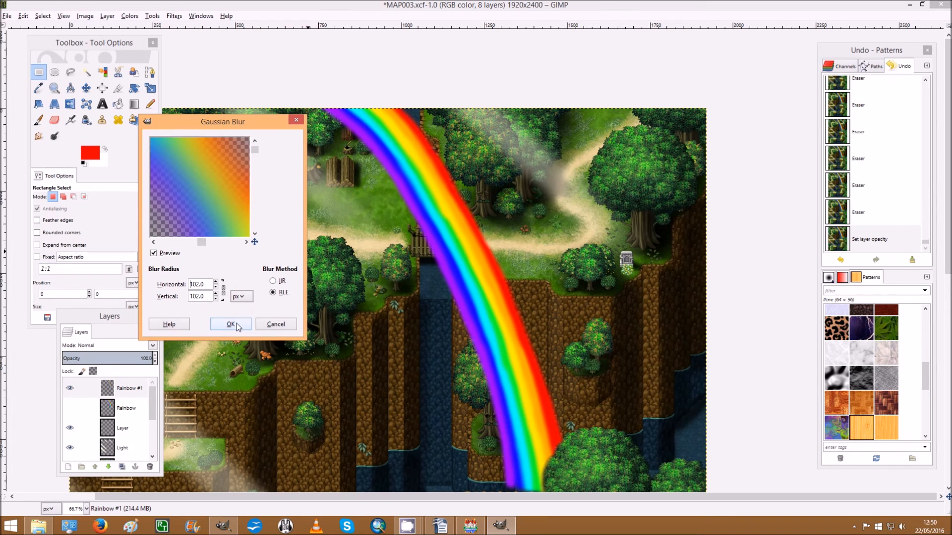
{"action": "left_click", "coordinate": [230, 324]}
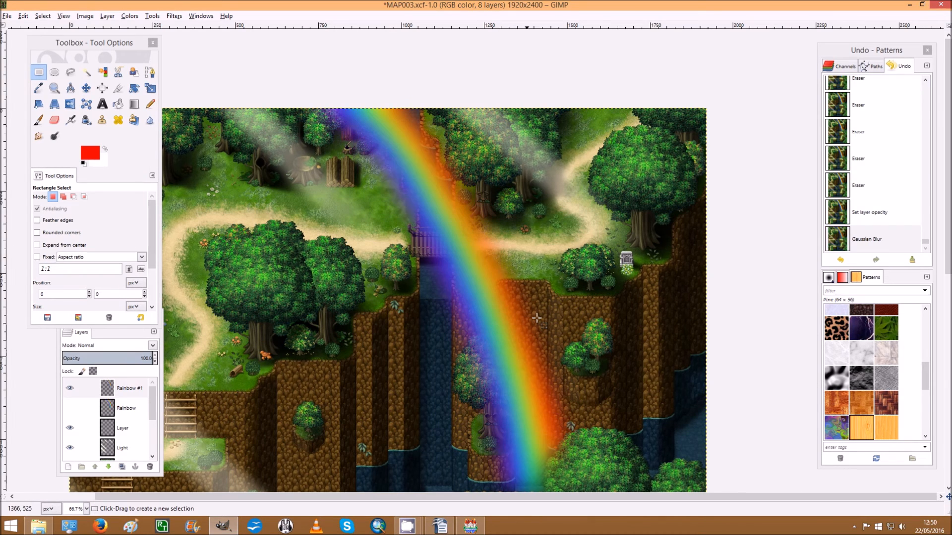
Lower the blurred Rainbow #1 layer's opacity to about 78%.
{"action": "scroll", "scroll_direction": "down", "scroll_amount": 3}
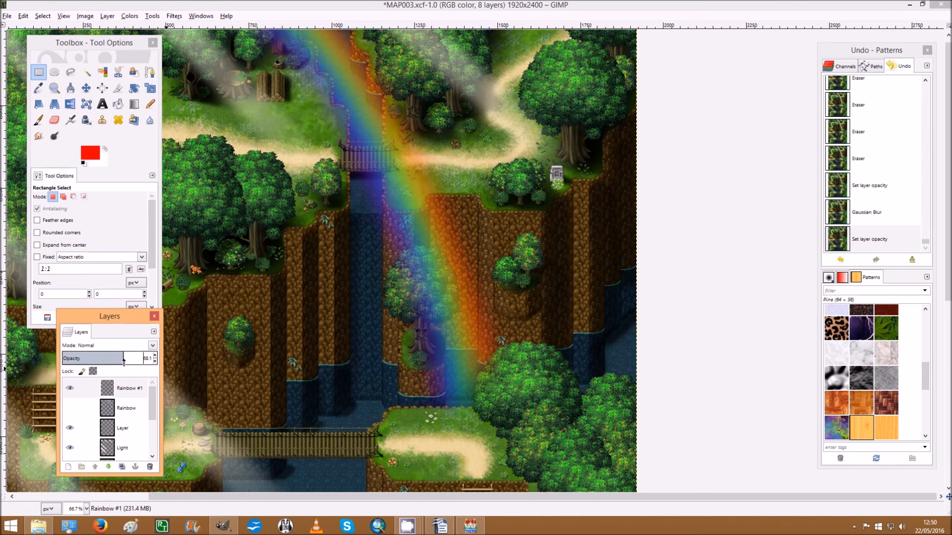
{"action": "left_click_drag", "start_coordinate": [124, 358], "coordinate": [131, 358]}
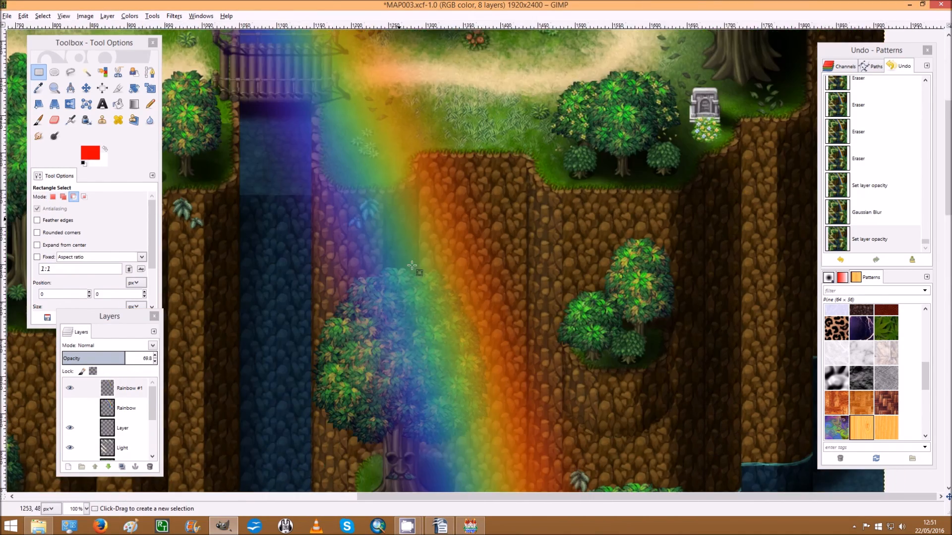
{"action": "scroll", "scroll_direction": "down", "scroll_amount": 3}
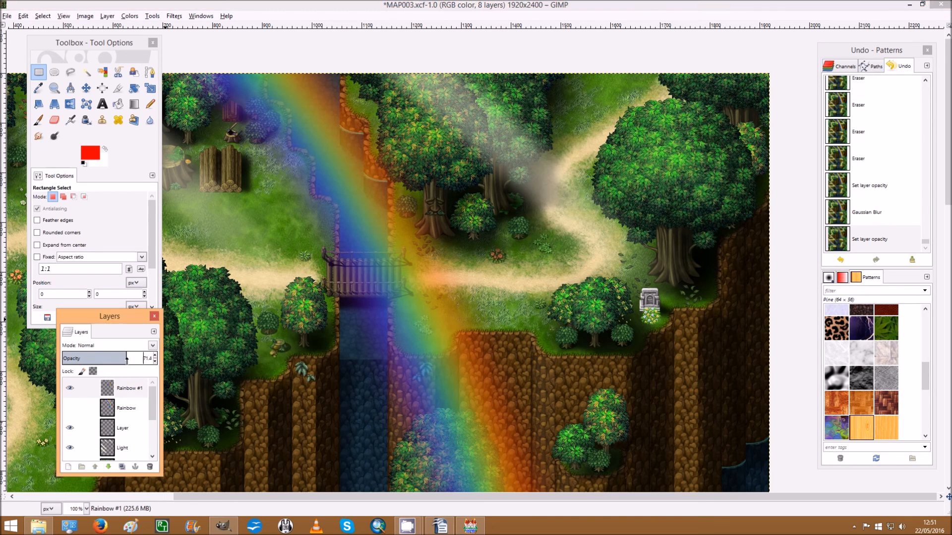
{"action": "left_click_drag", "start_coordinate": [125, 357], "coordinate": [130, 358]}
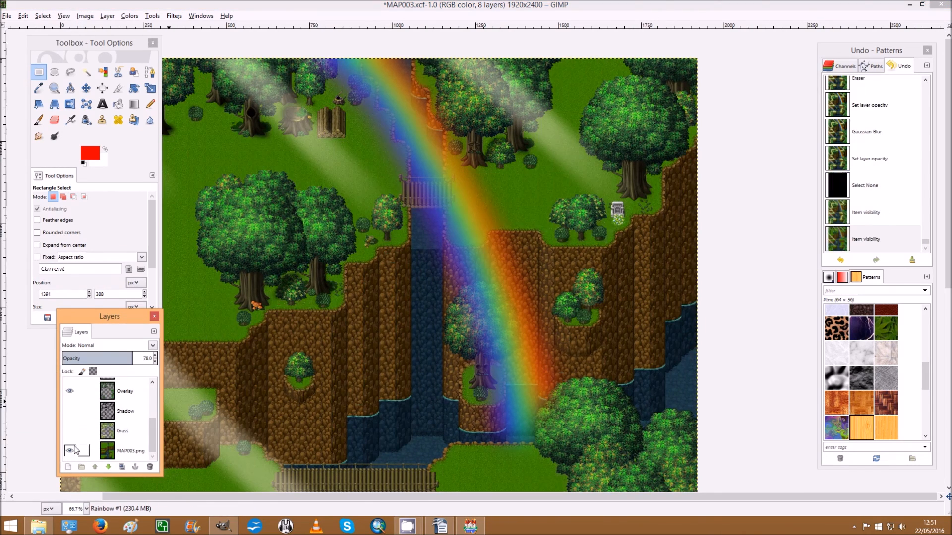
Hide the MAP003.png background layer.
{"action": "left_click", "coordinate": [70, 450]}
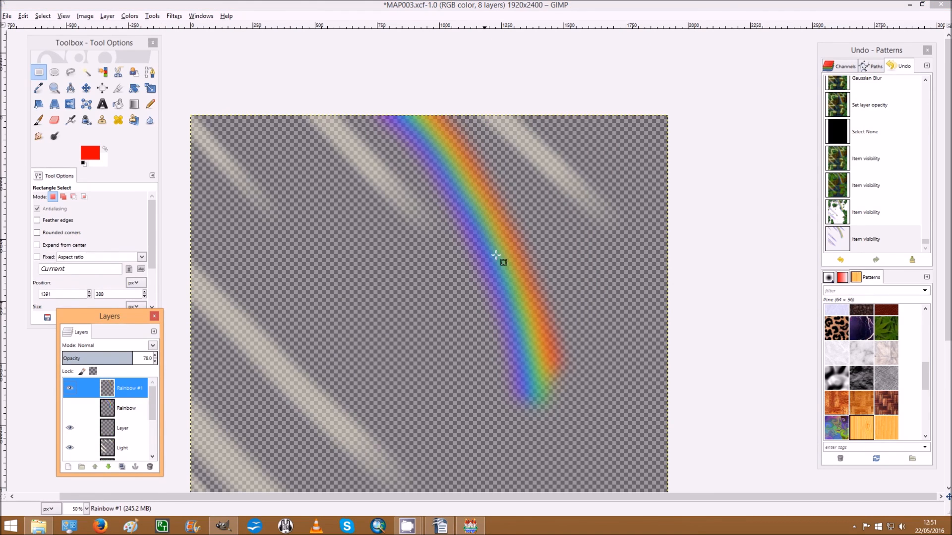
{"action": "mouse_move", "coordinate": [525, 271]}
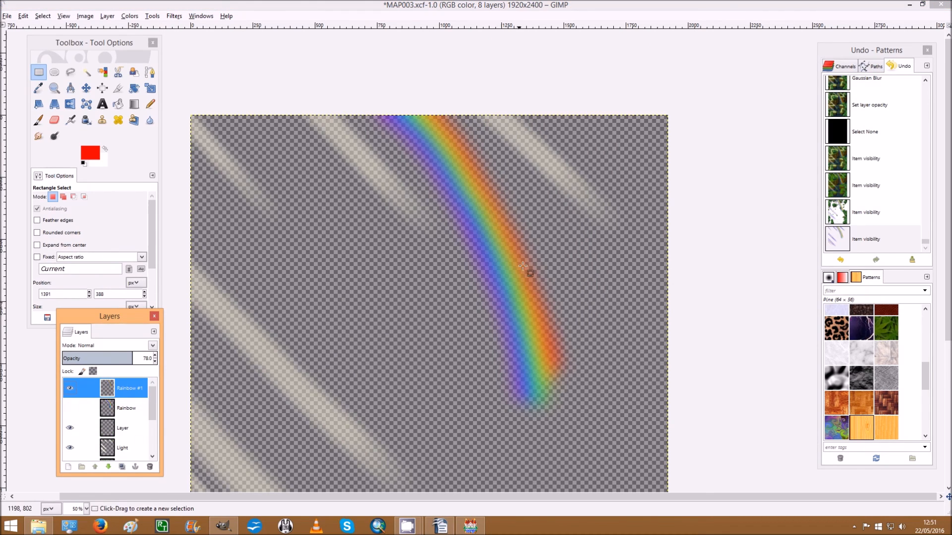
{"action": "mouse_move", "coordinate": [592, 434]}
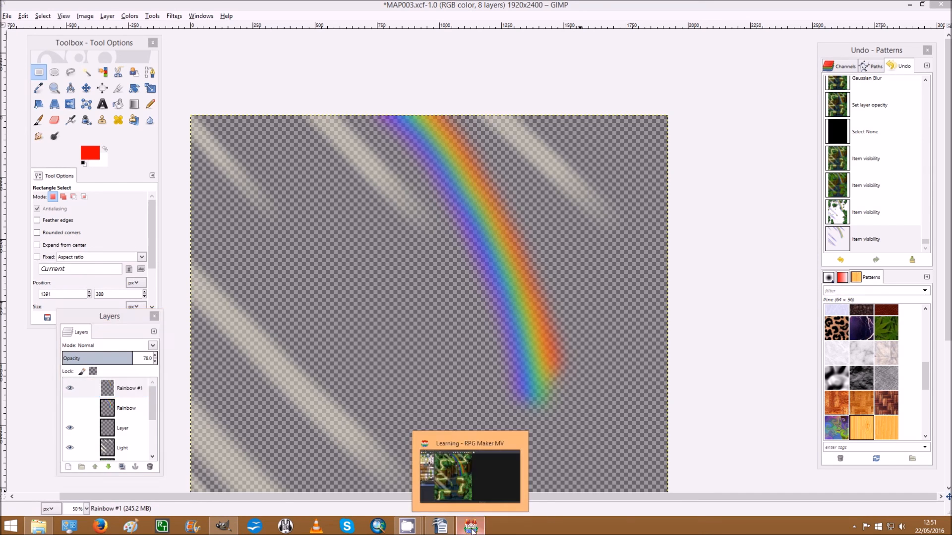
In RPG Maker MV, open Forest1's map properties via Edit..., review them, and confirm.
{"action": "left_click", "coordinate": [471, 525]}
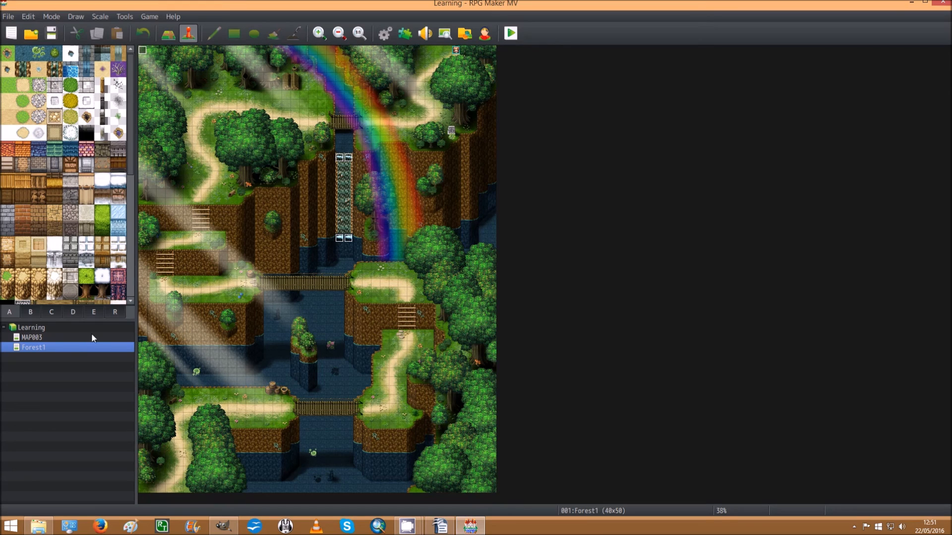
{"action": "right_click", "coordinate": [33, 347]}
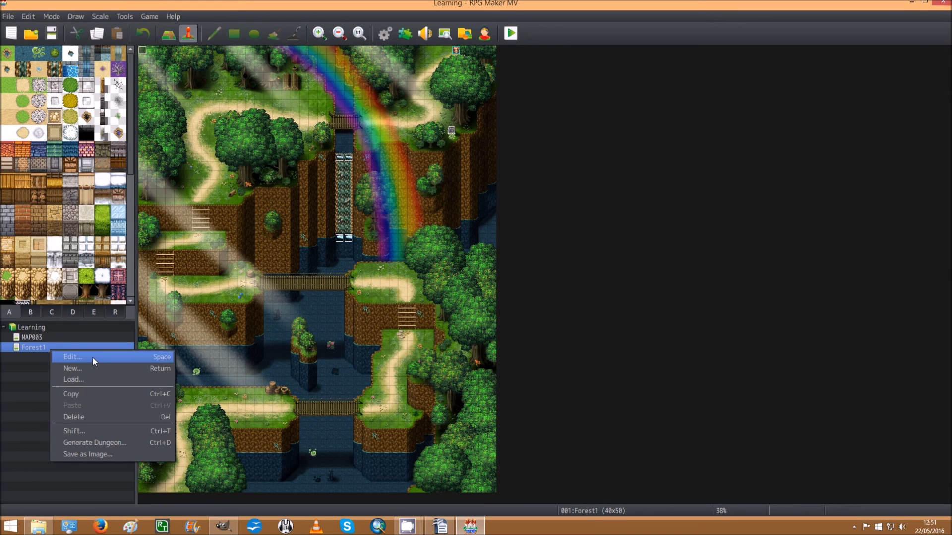
{"action": "left_click", "coordinate": [72, 356]}
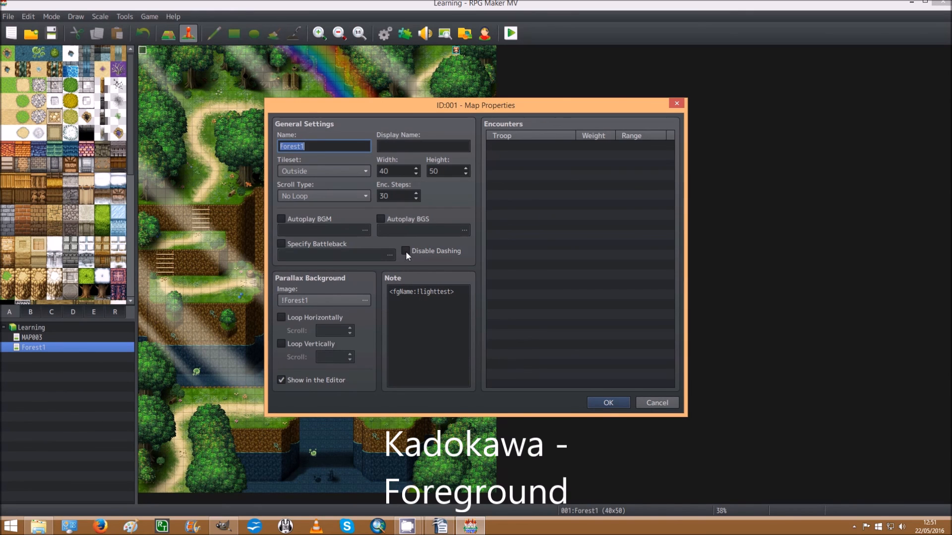
{"action": "left_click", "coordinate": [607, 403]}
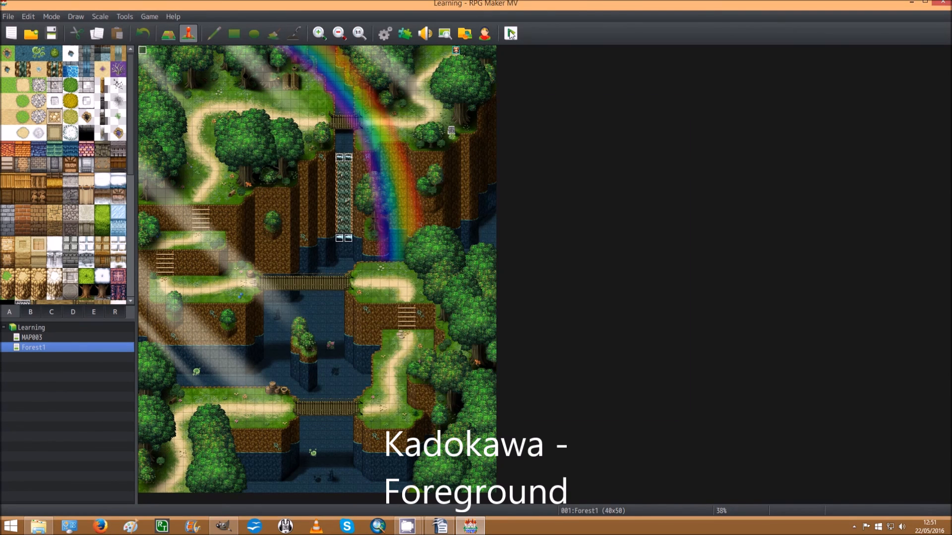